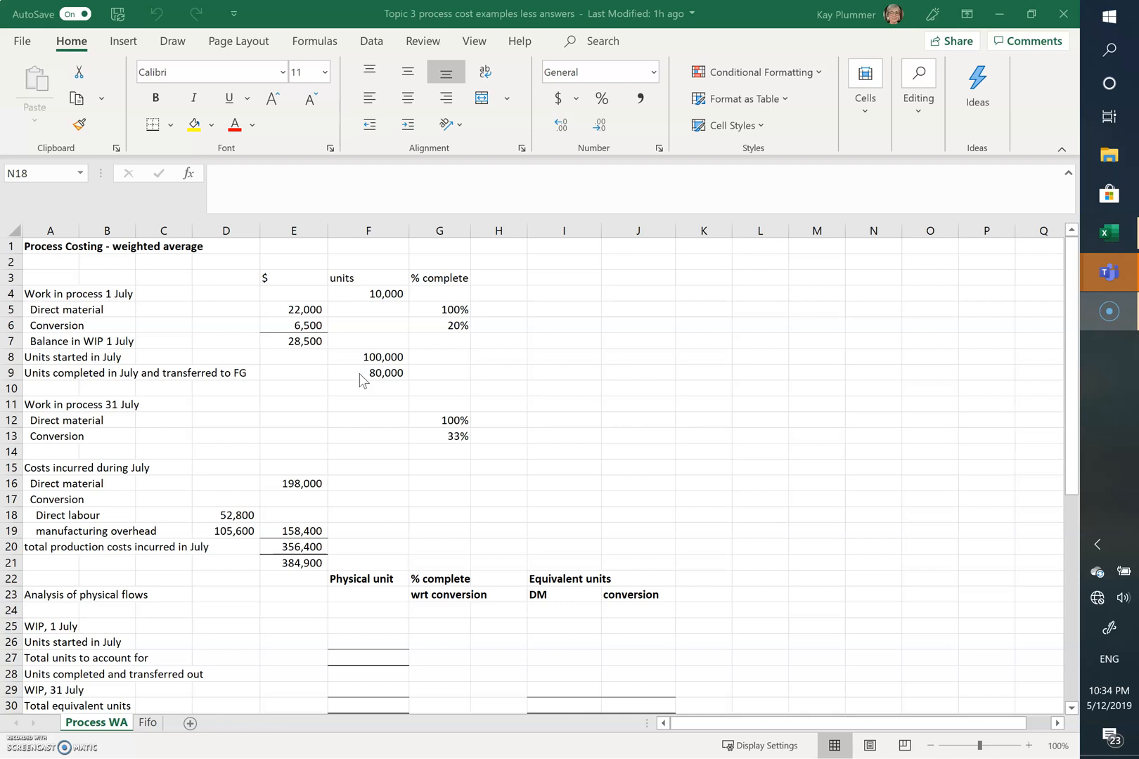
# Fill opening WIP 10,000, units started 100,000 and 110,000 units to account for
pyautogui.scroll(-3)
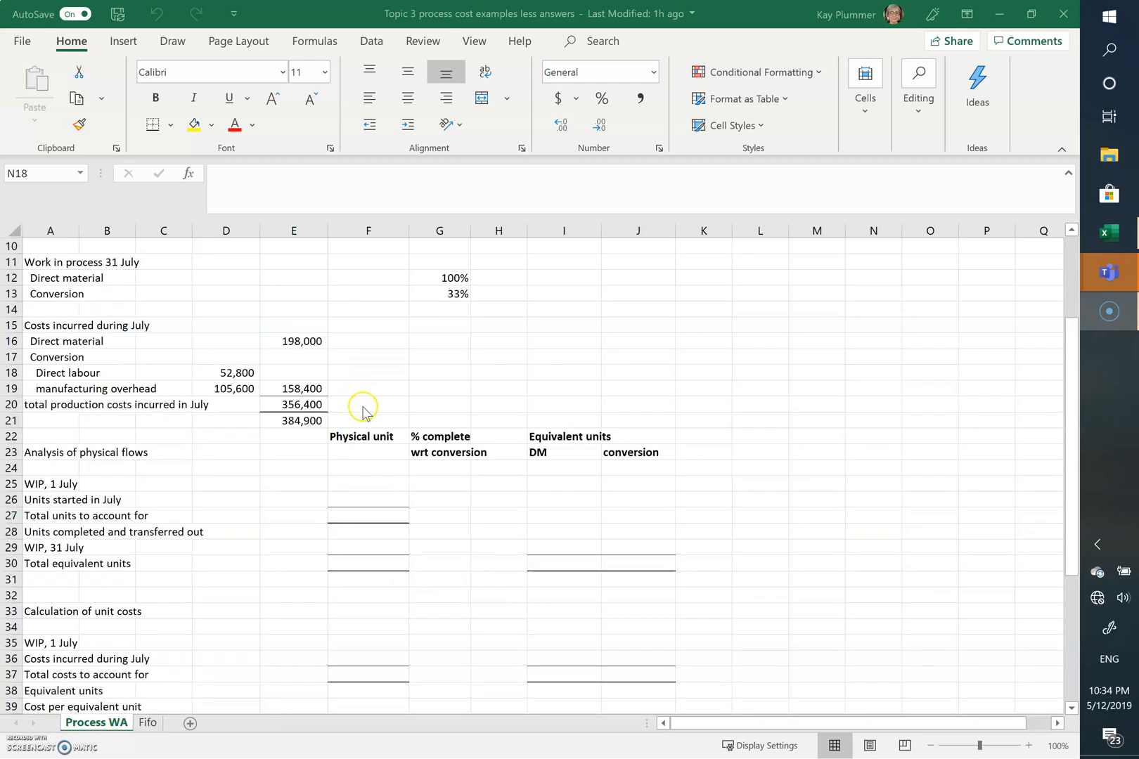
pyautogui.moveTo(375, 461)
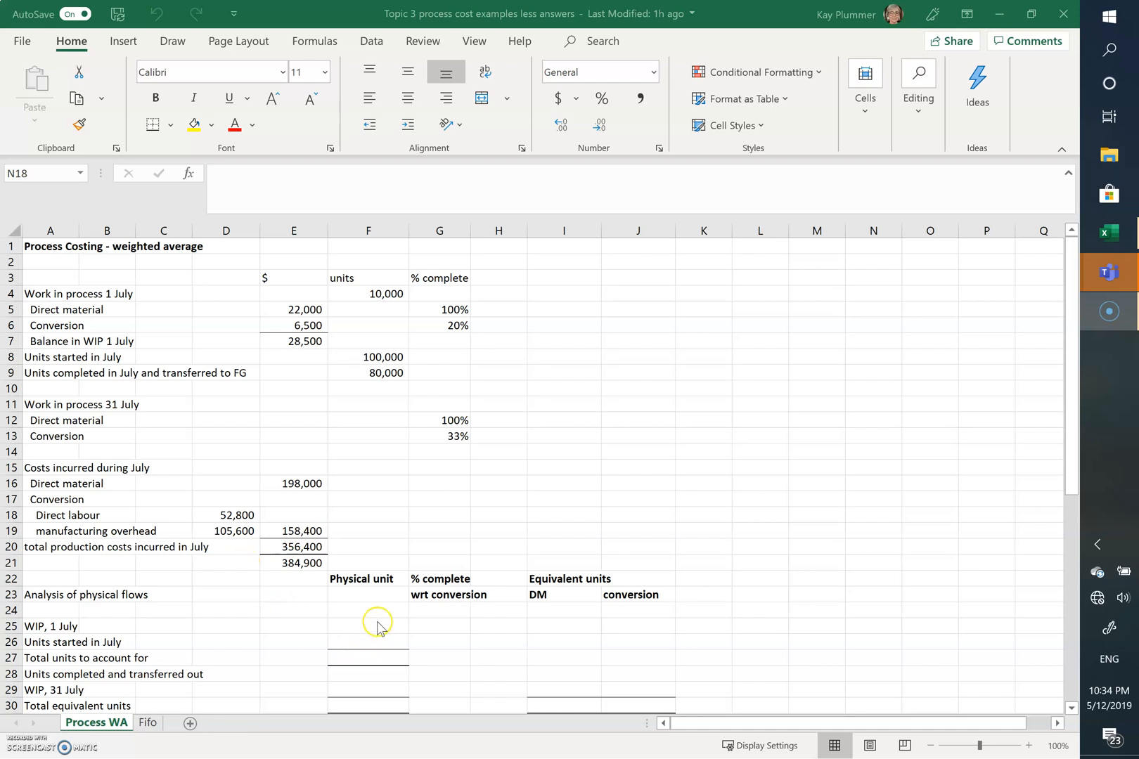
pyautogui.click(367, 626)
pyautogui.write('+F4')
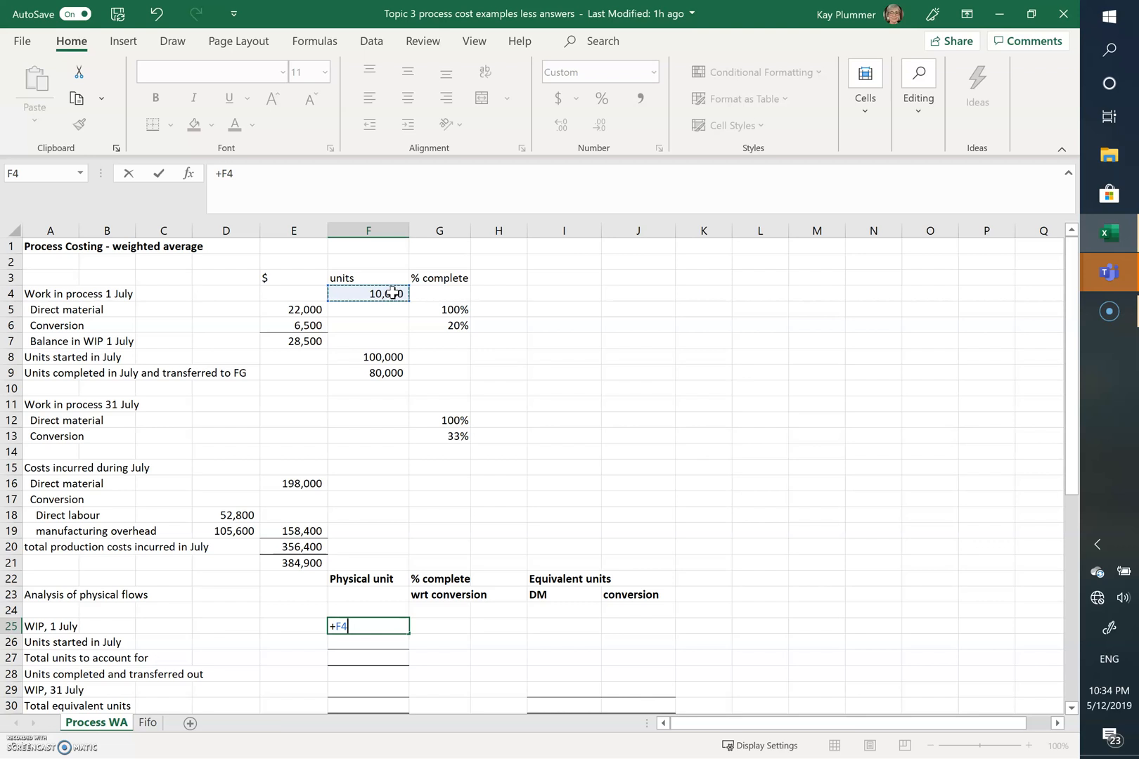
pyautogui.press('enter')
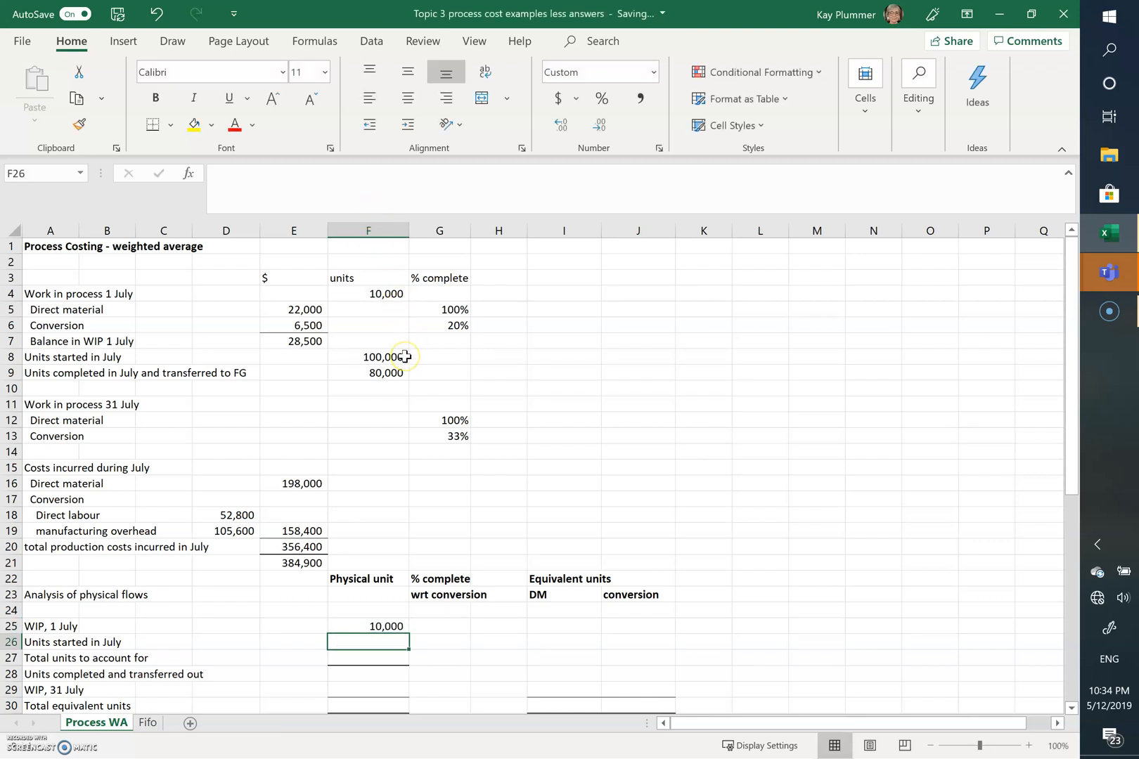
pyautogui.write('+F8')
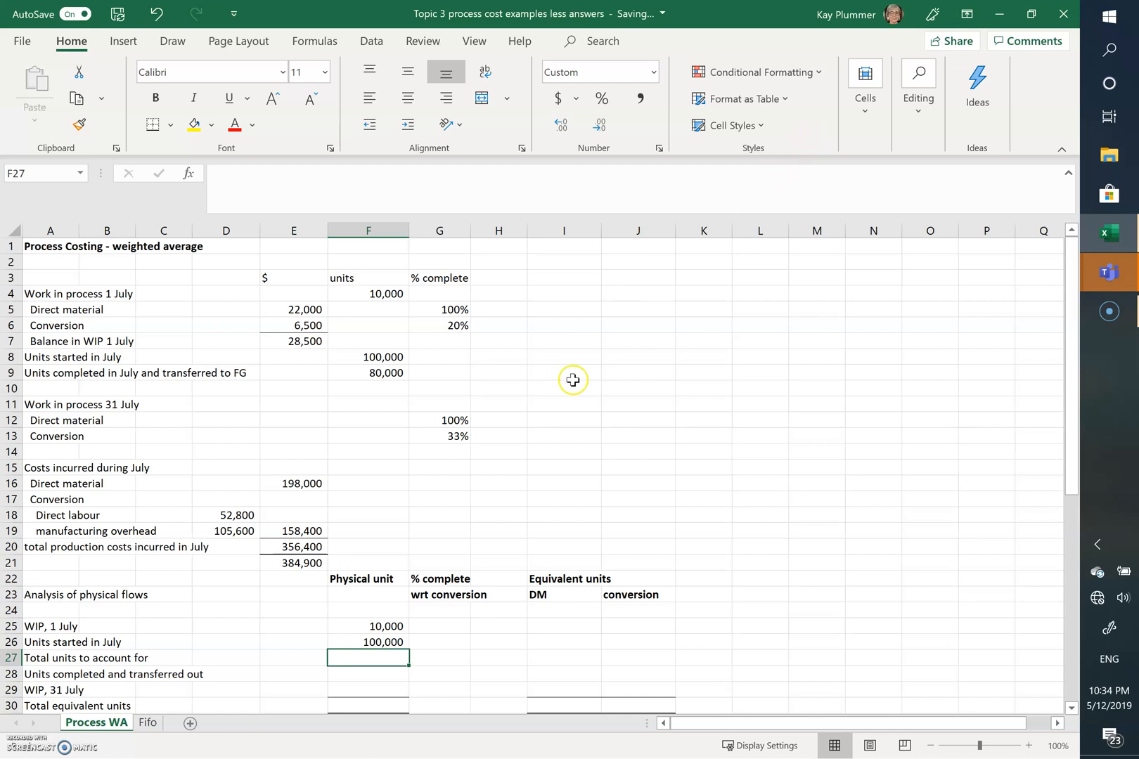
pyautogui.moveTo(494, 546)
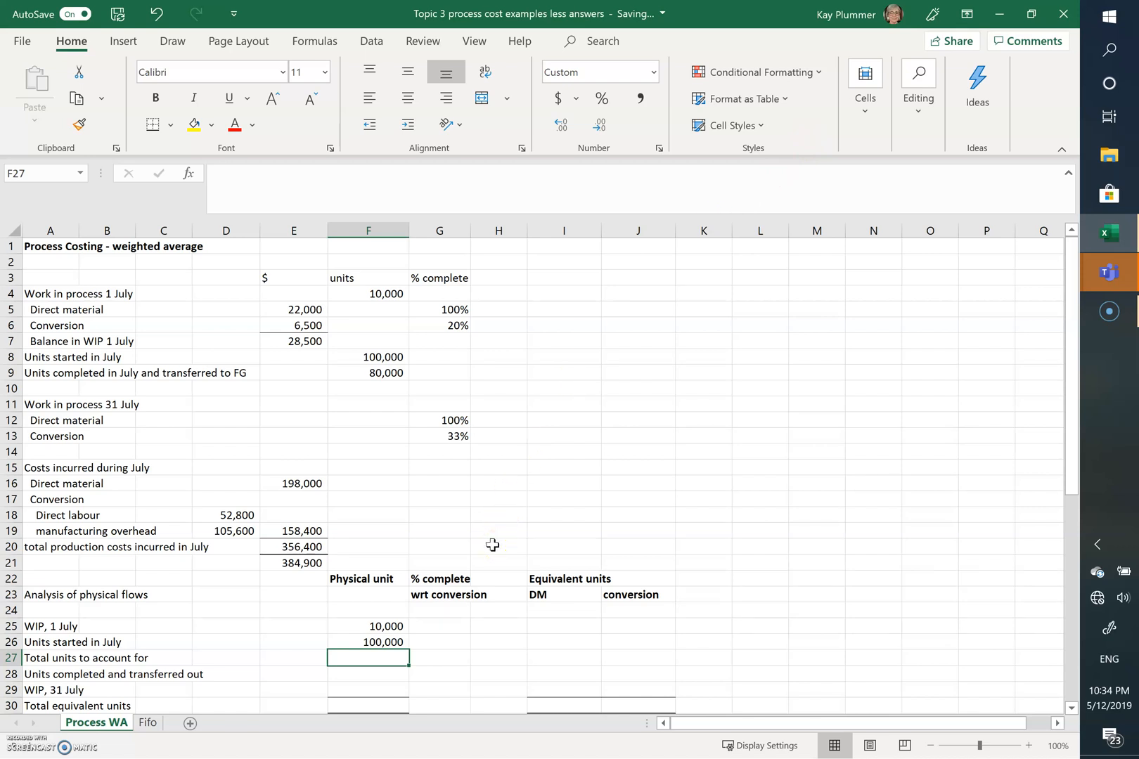
pyautogui.write('+F26+')
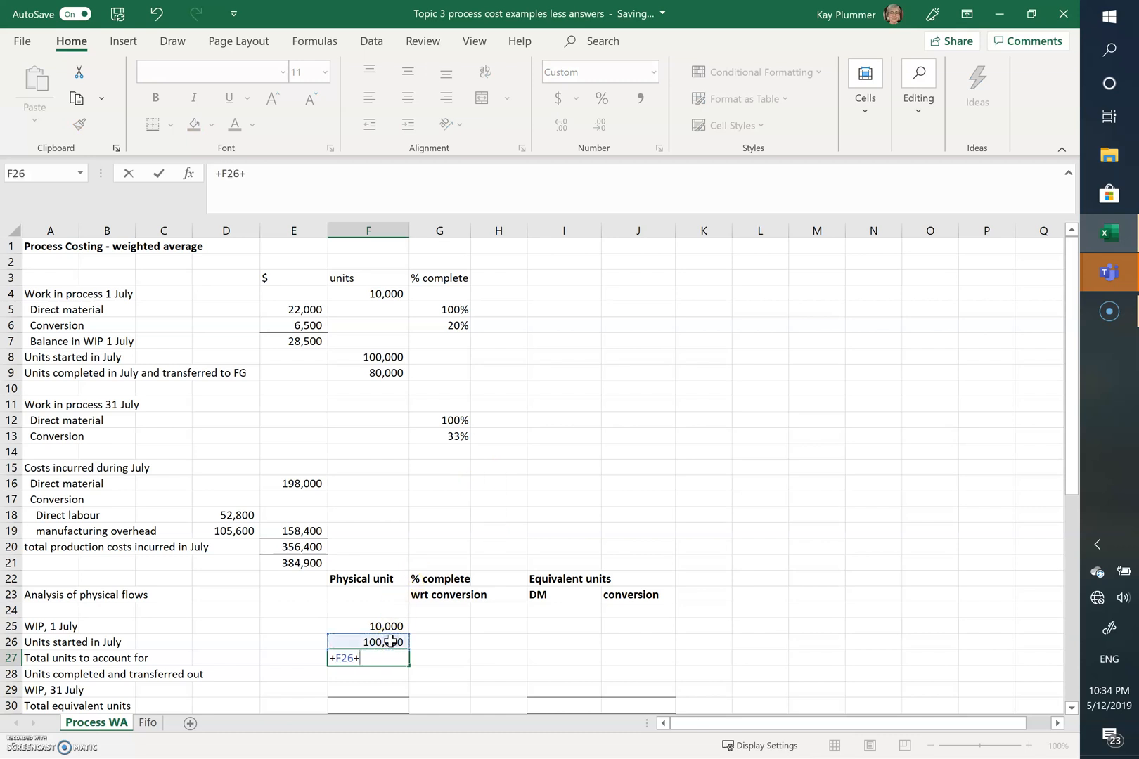
pyautogui.click(367, 626)
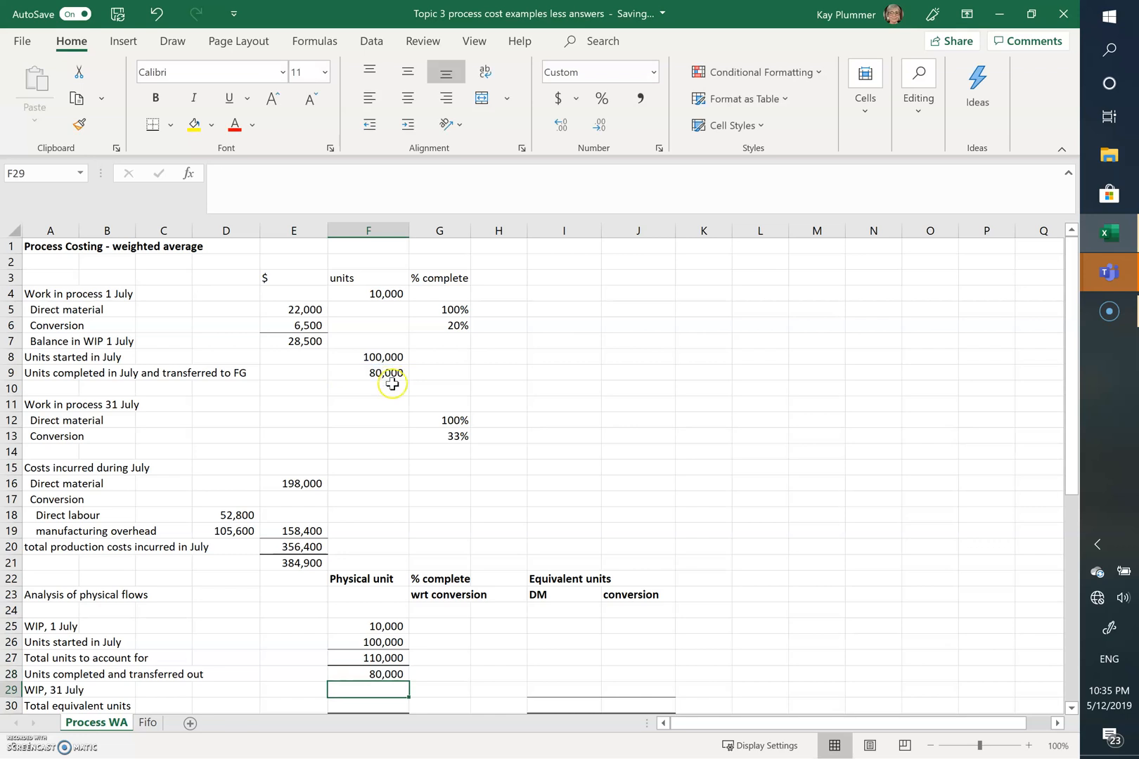
# Enter the 110,000 total and derive closing WIP as 110,000 less 80,000 transferred out
pyautogui.scroll(-3)
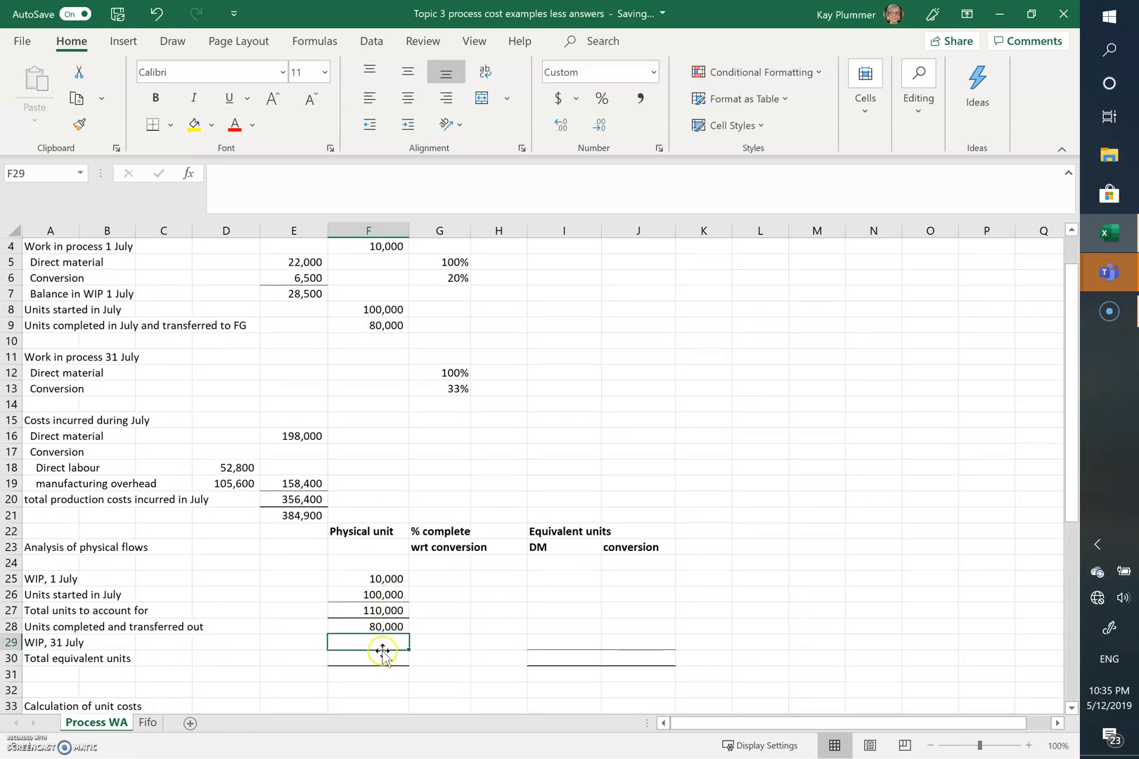
pyautogui.click(367, 659)
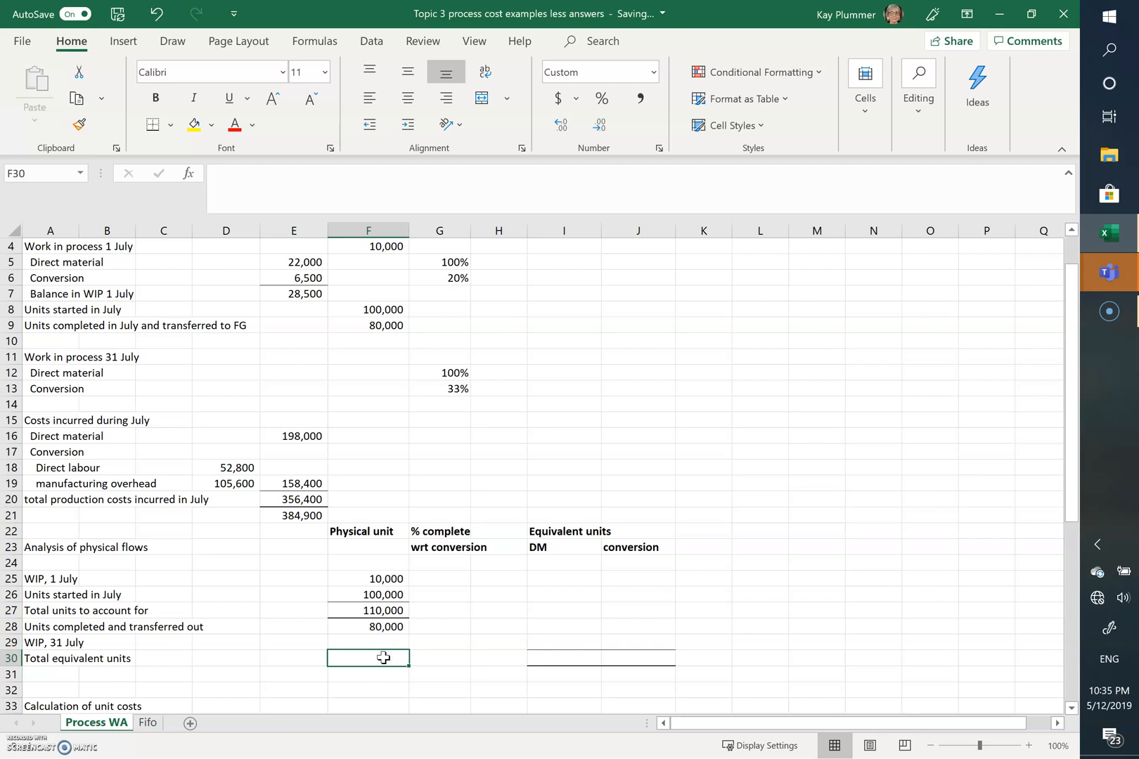
pyautogui.write('+F27')
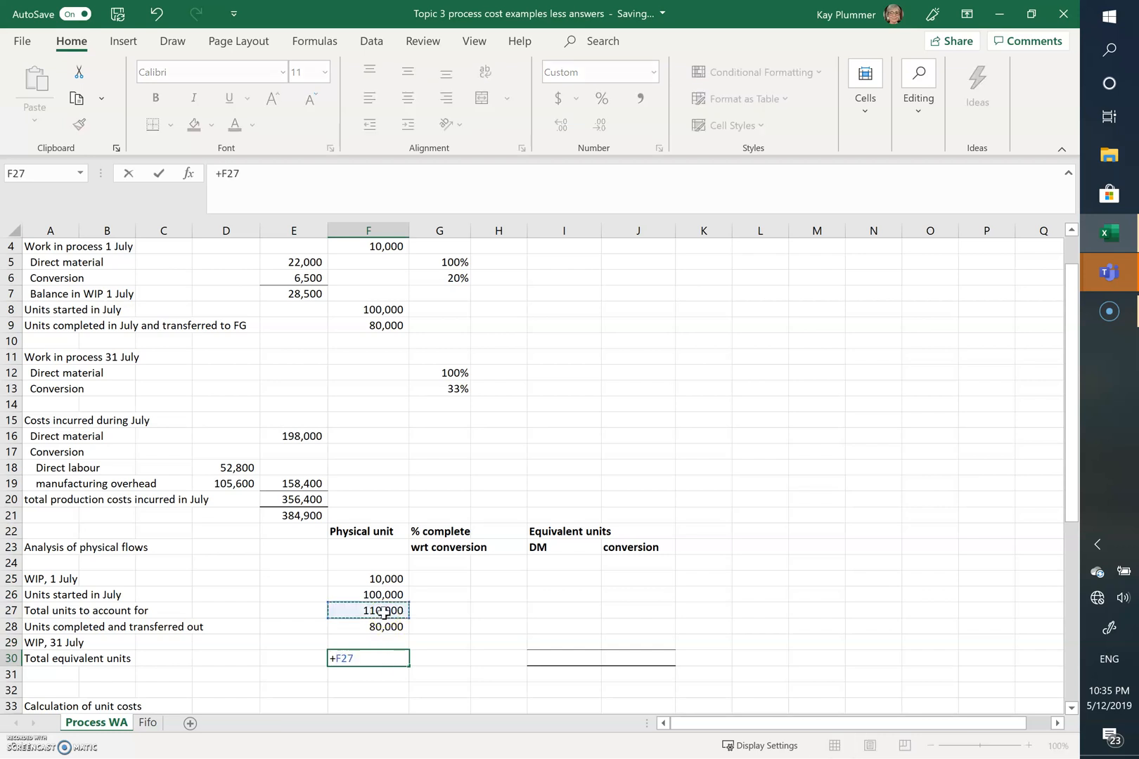
pyautogui.press('enter')
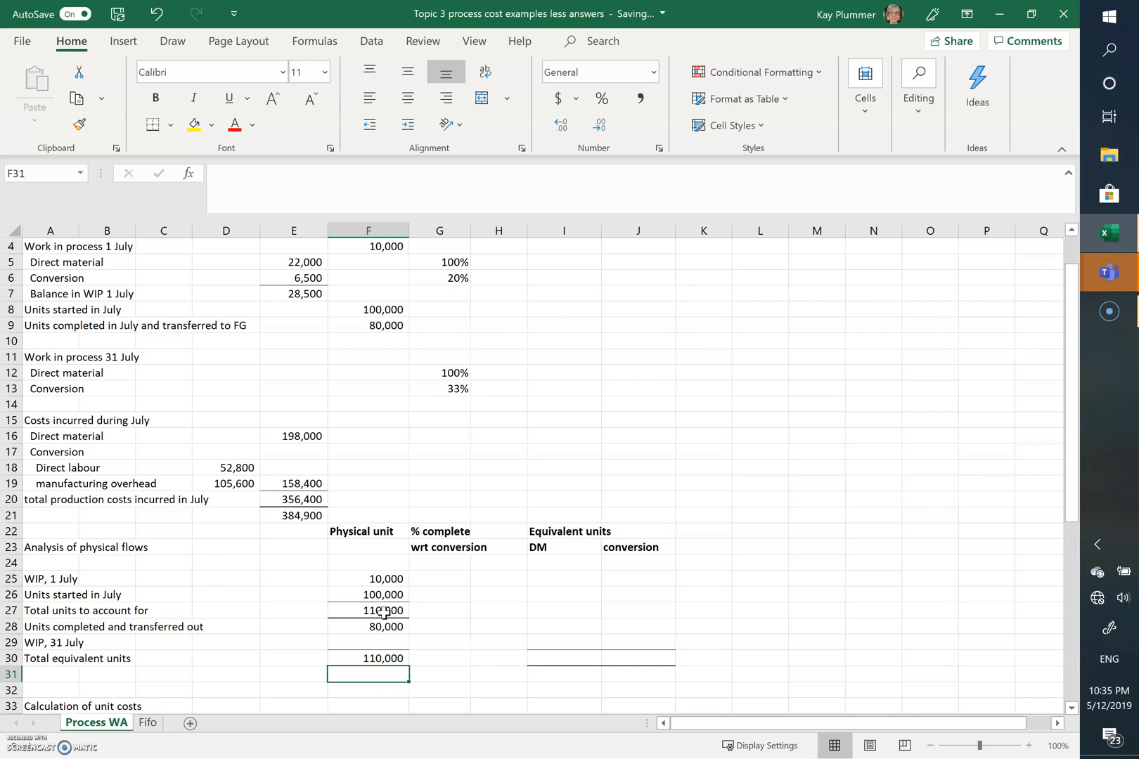
pyautogui.click(367, 643)
pyautogui.write('+')
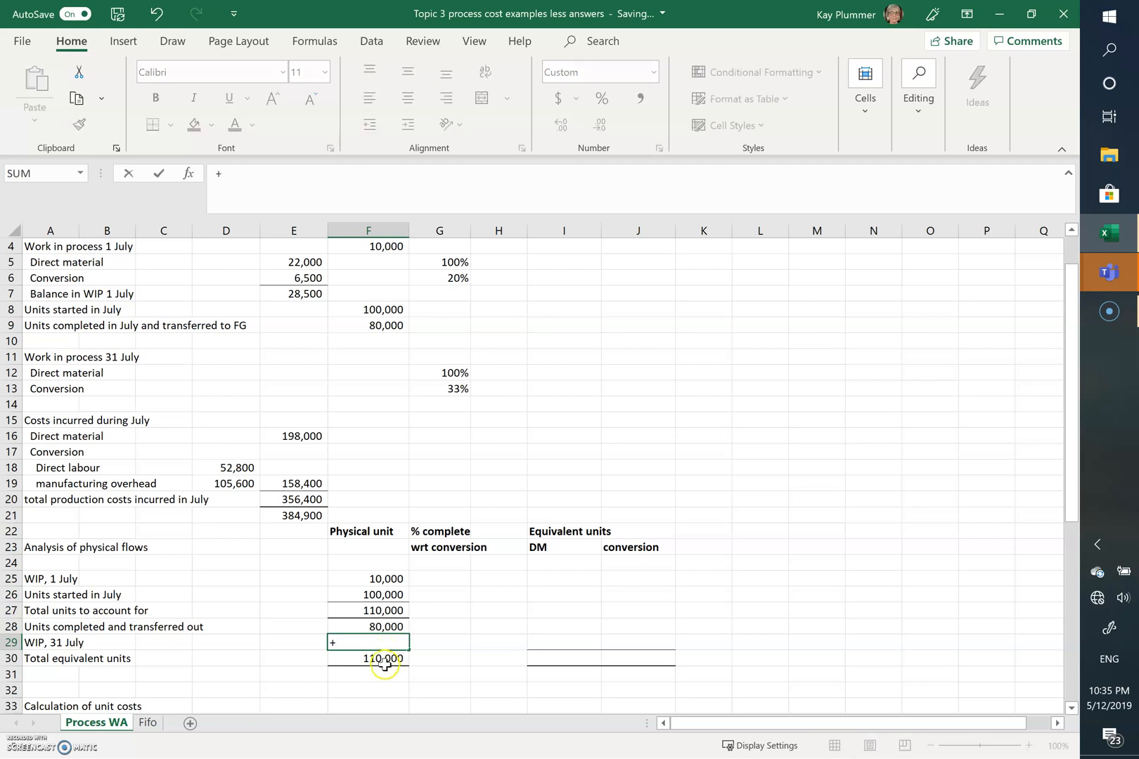
pyautogui.click(368, 658)
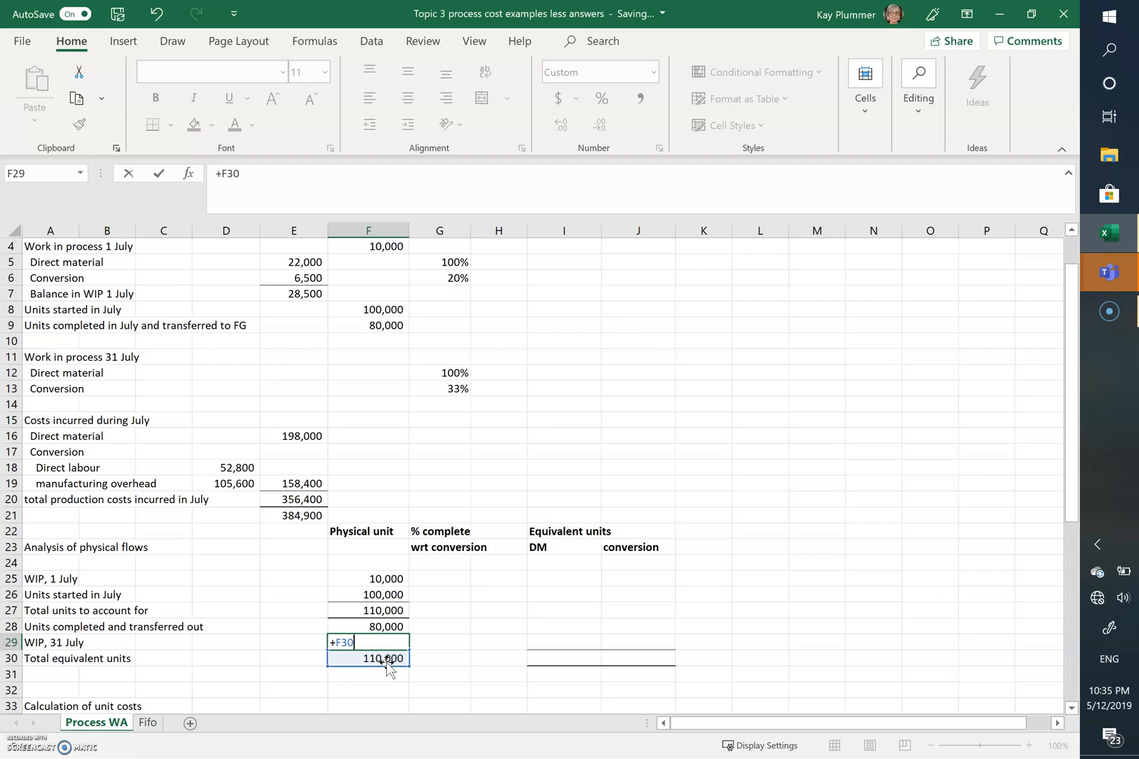
pyautogui.write('-')
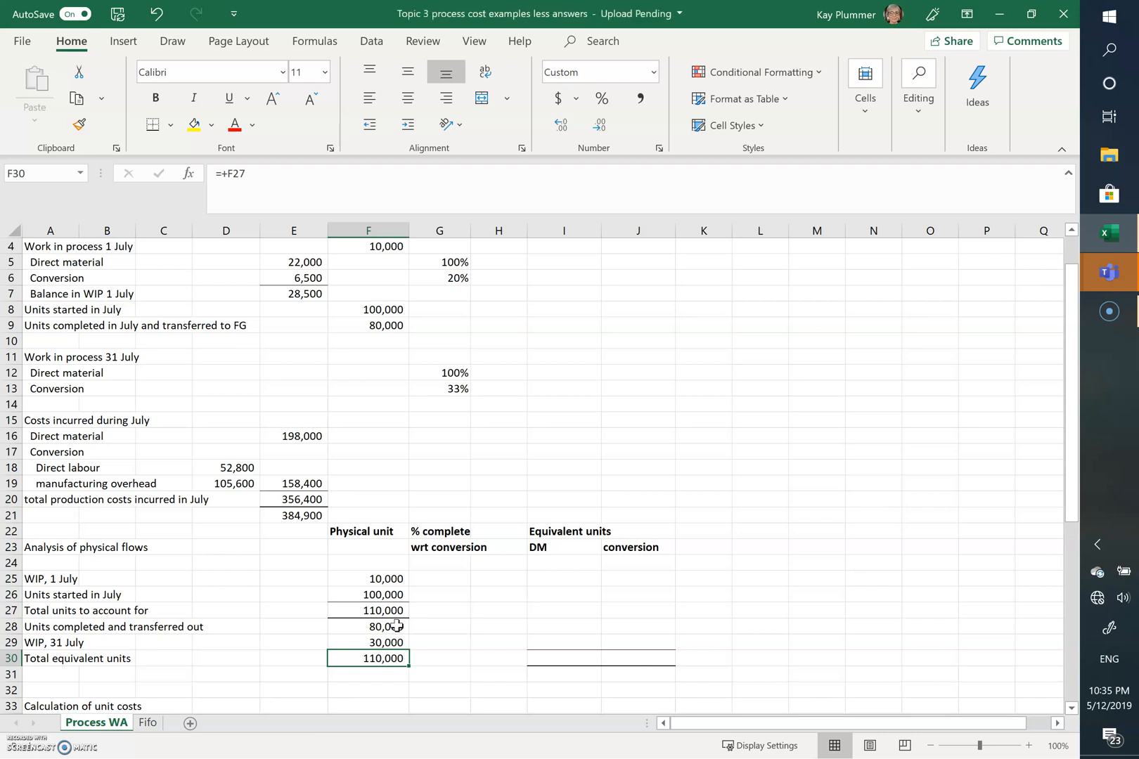
# Link conversion percentages: 20% opening WIP, 100% transferred out, 33% closing WIP
pyautogui.click(439, 578)
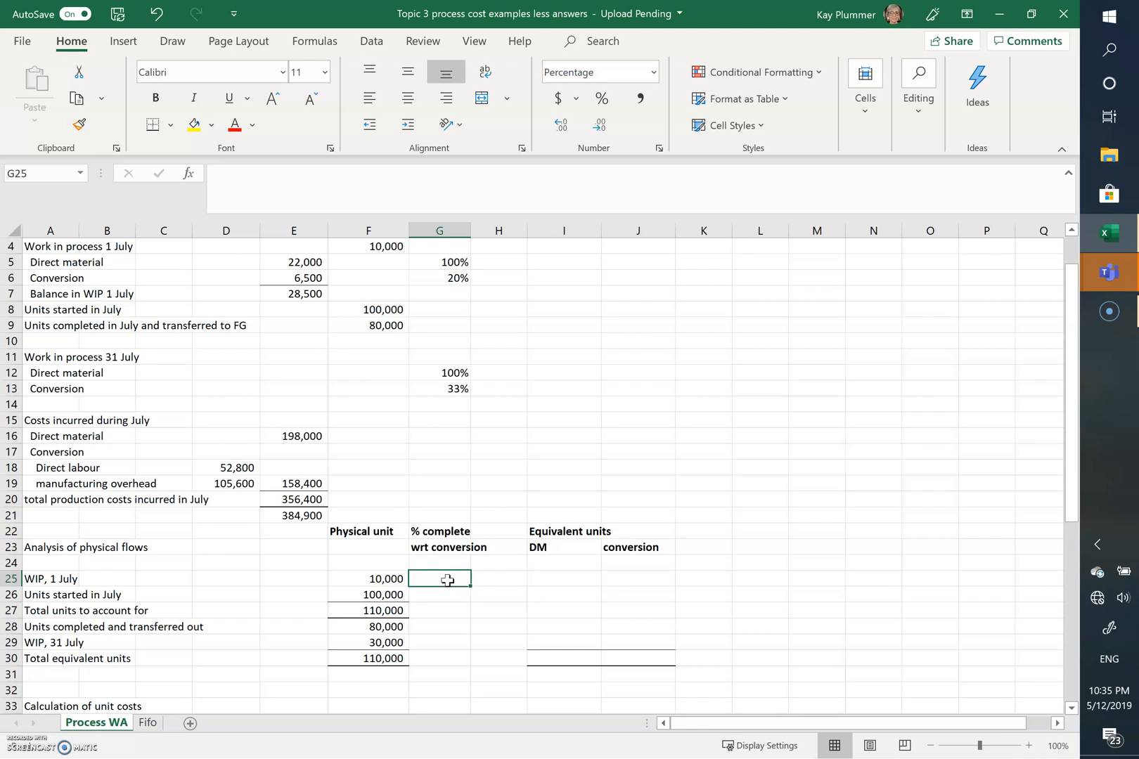
pyautogui.write('+')
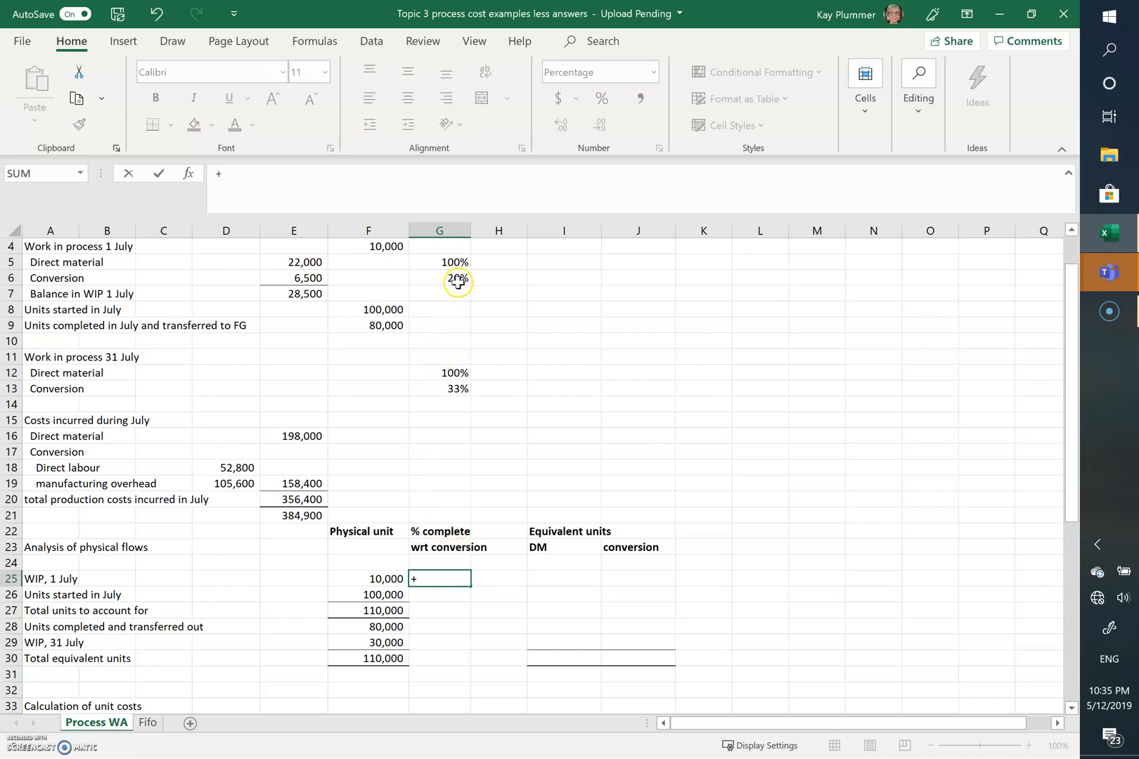
pyautogui.click(439, 277)
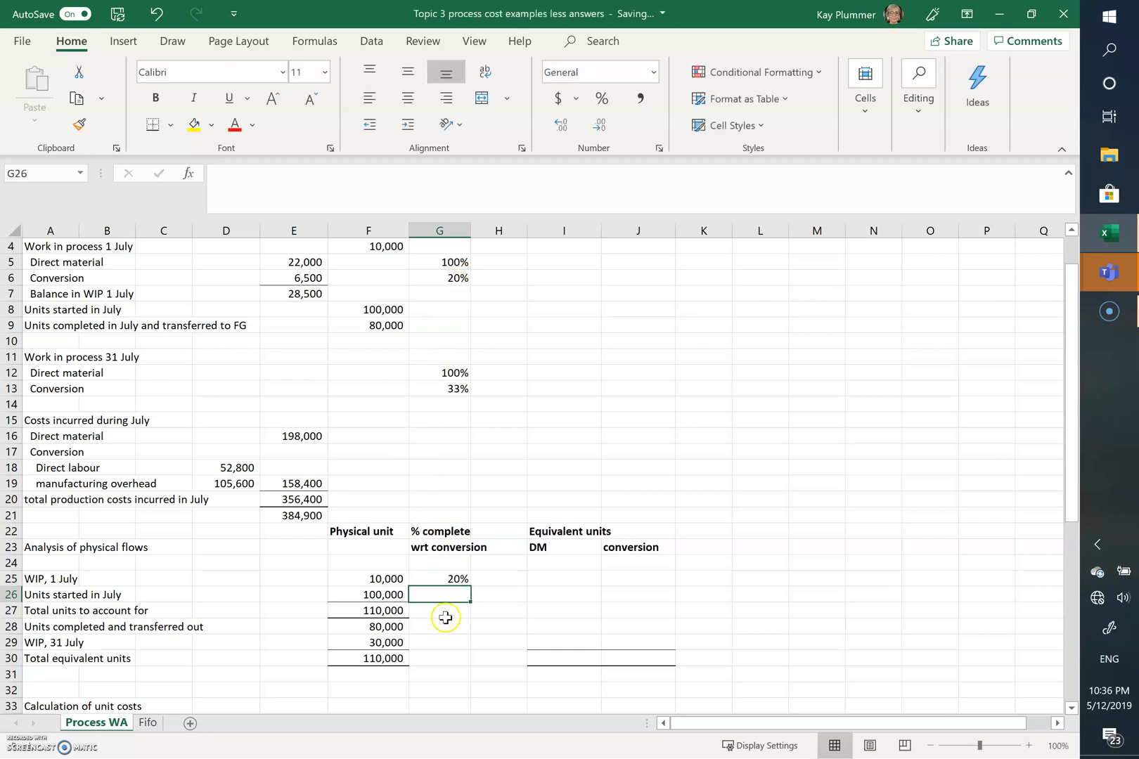
pyautogui.click(438, 626)
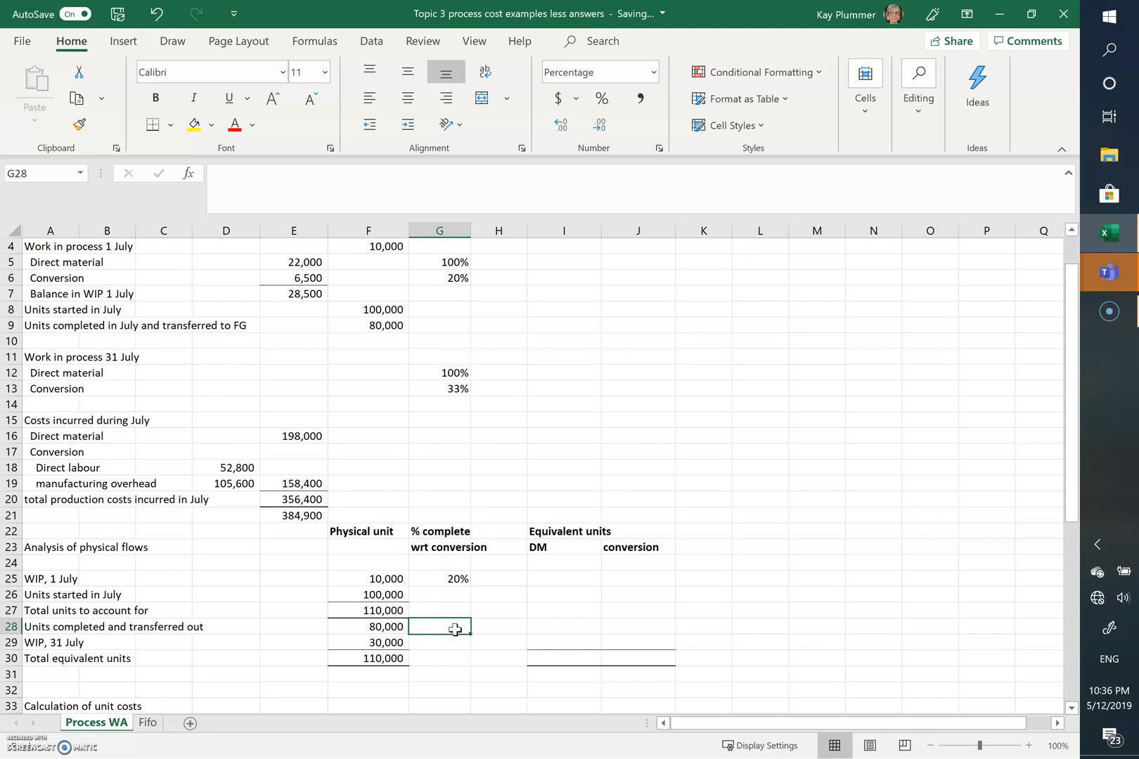
pyautogui.write('+')
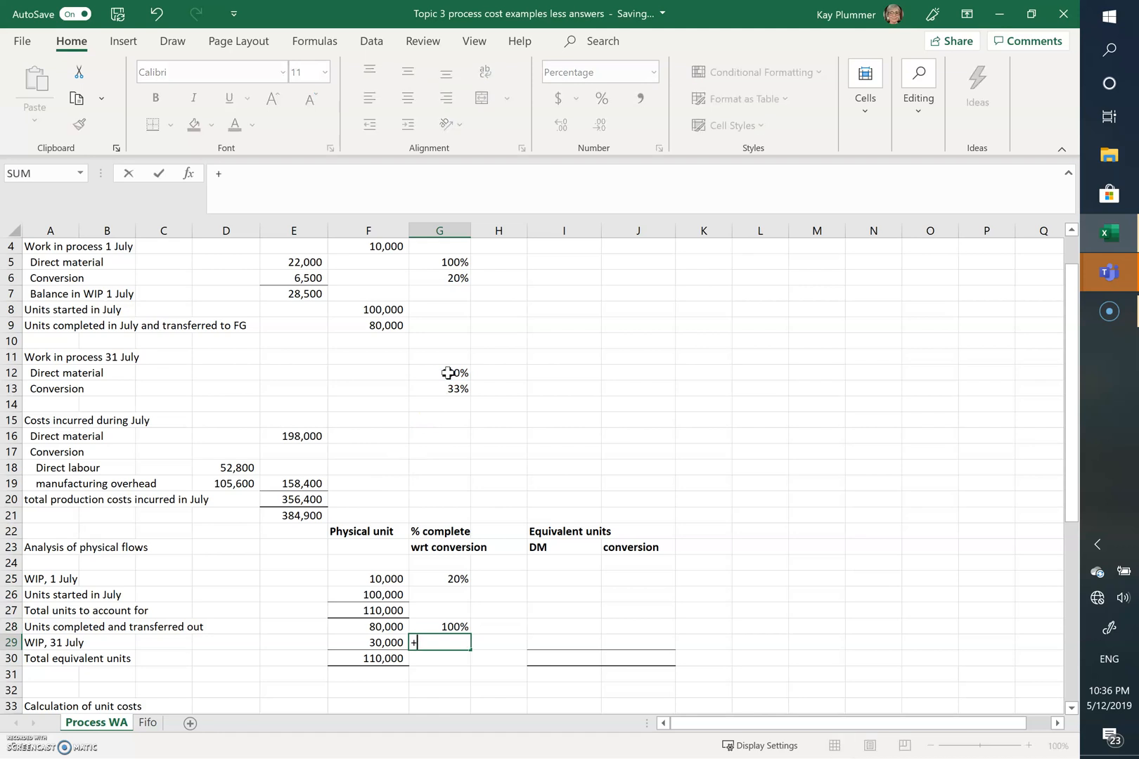
pyautogui.click(439, 388)
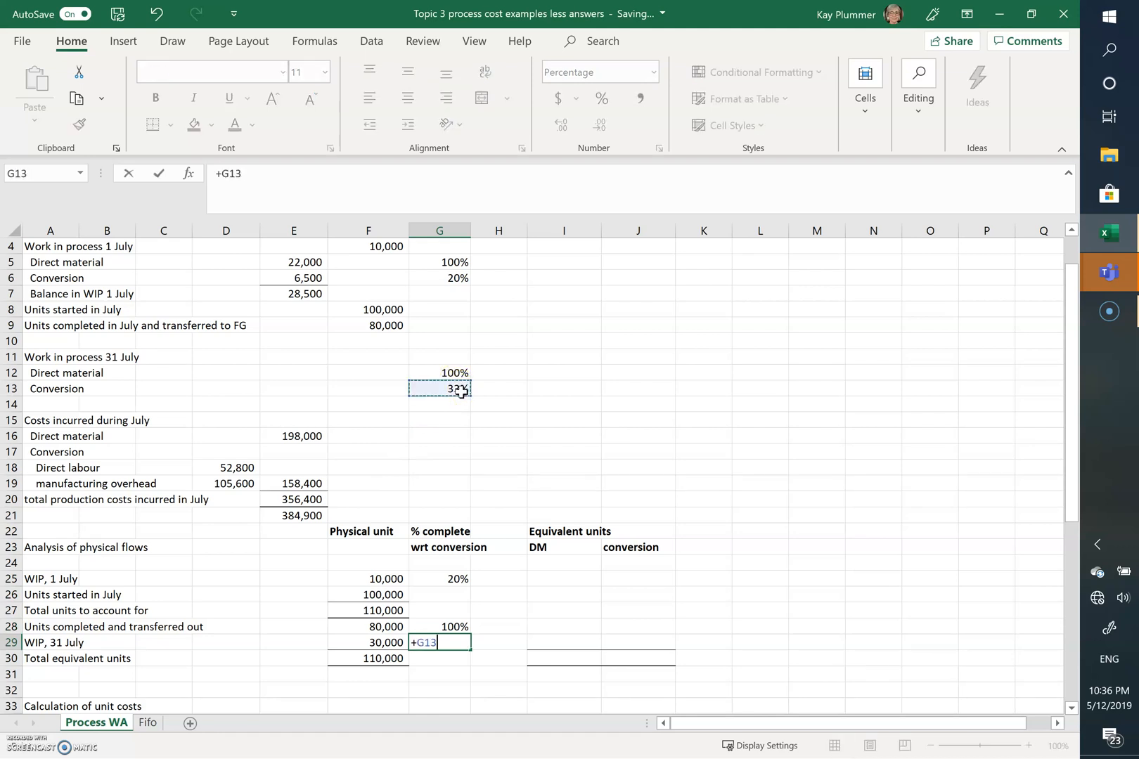
pyautogui.press('enter')
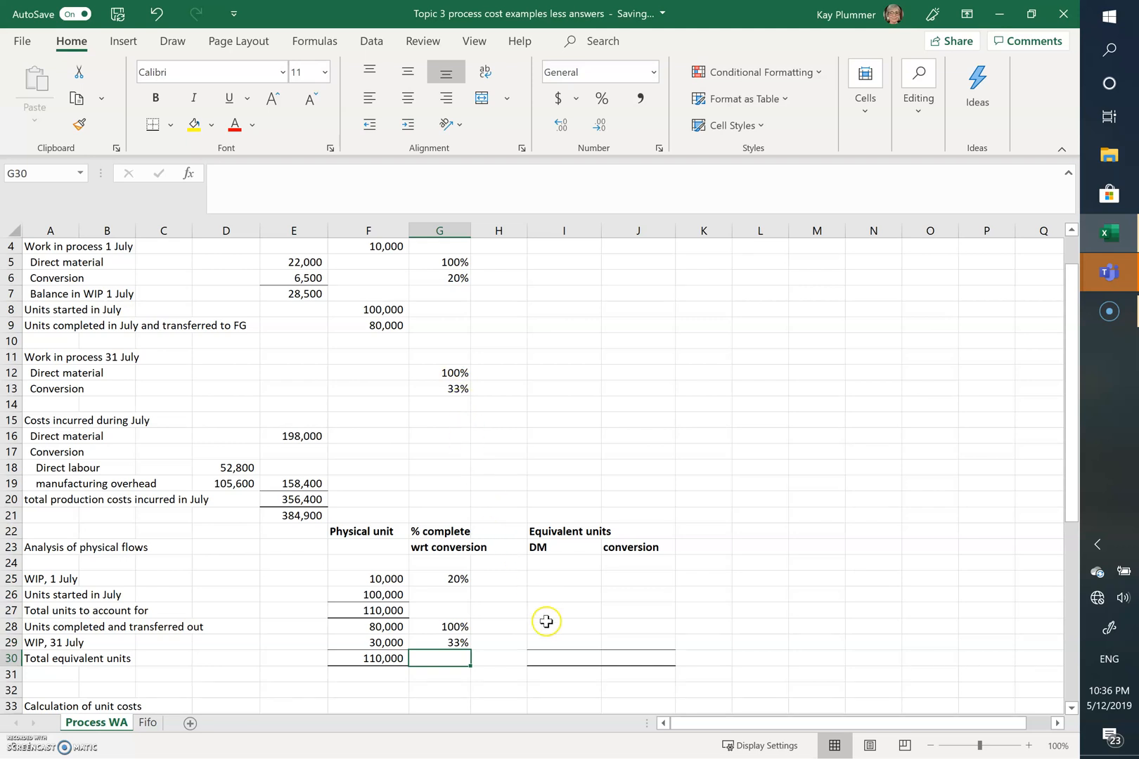
# Set transferred-out equivalent units to 80,000 for both direct material and conversion
pyautogui.click(563, 625)
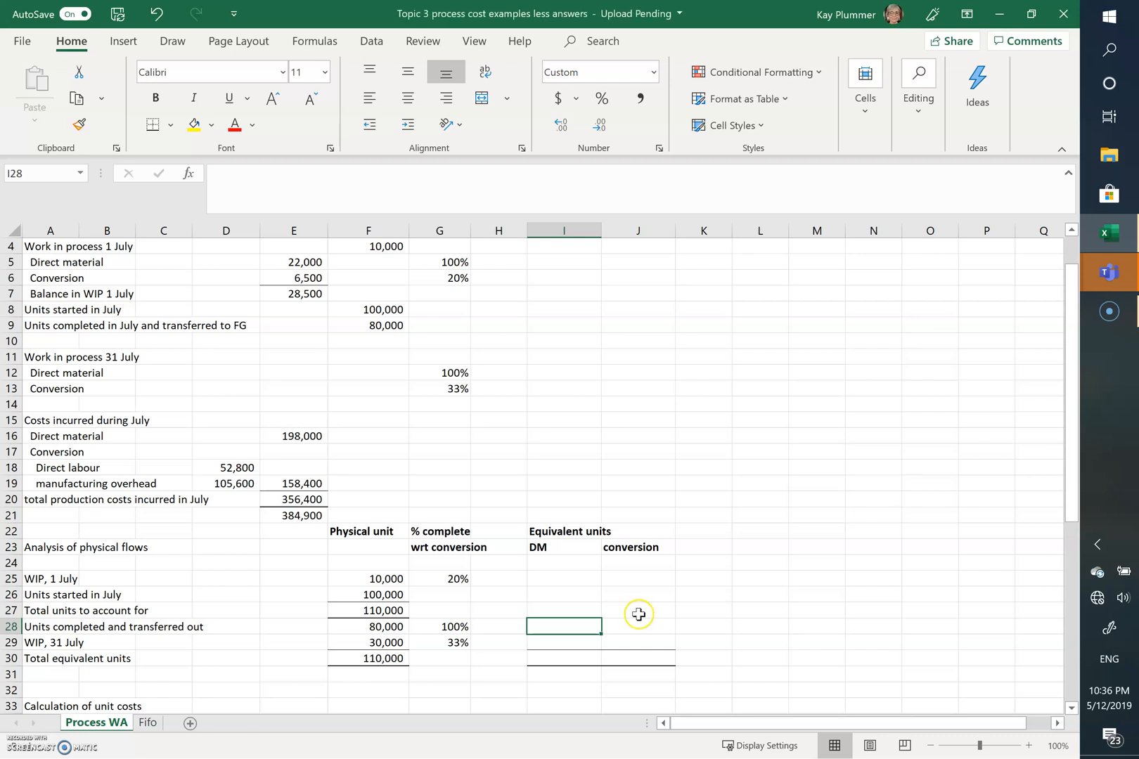
pyautogui.moveTo(595, 626)
pyautogui.write('+')
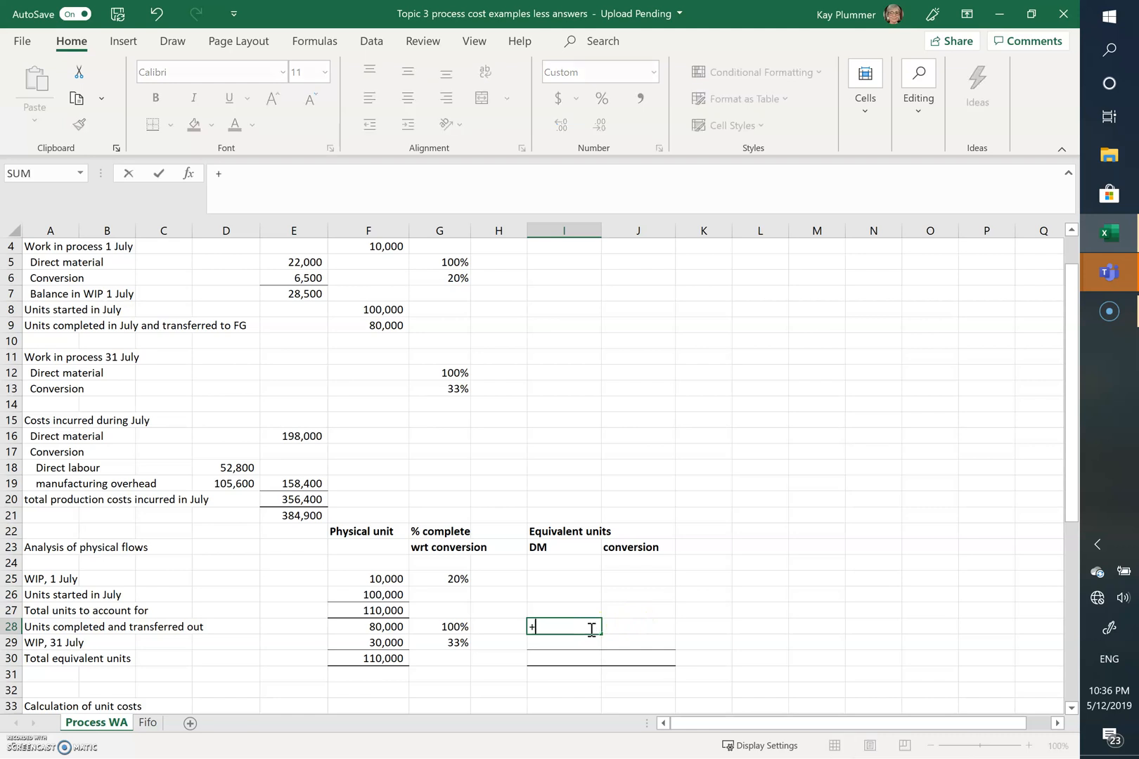
pyautogui.click(367, 627)
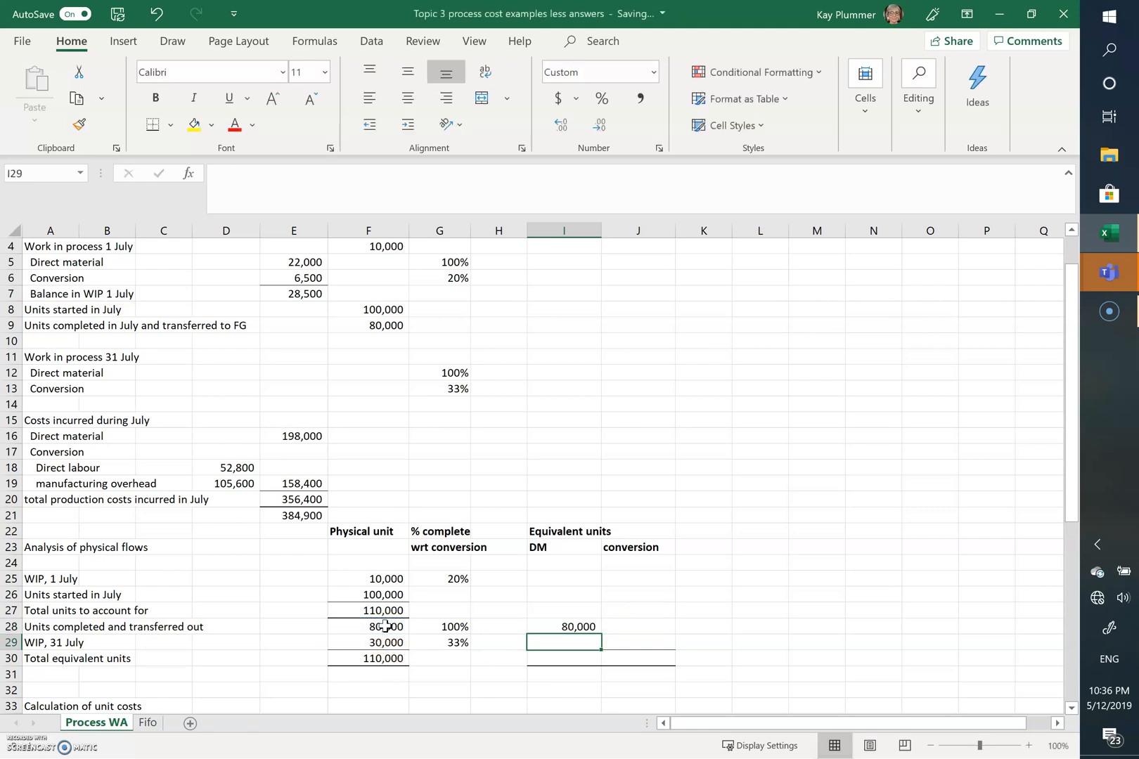
pyautogui.click(639, 626)
pyautogui.write('+')
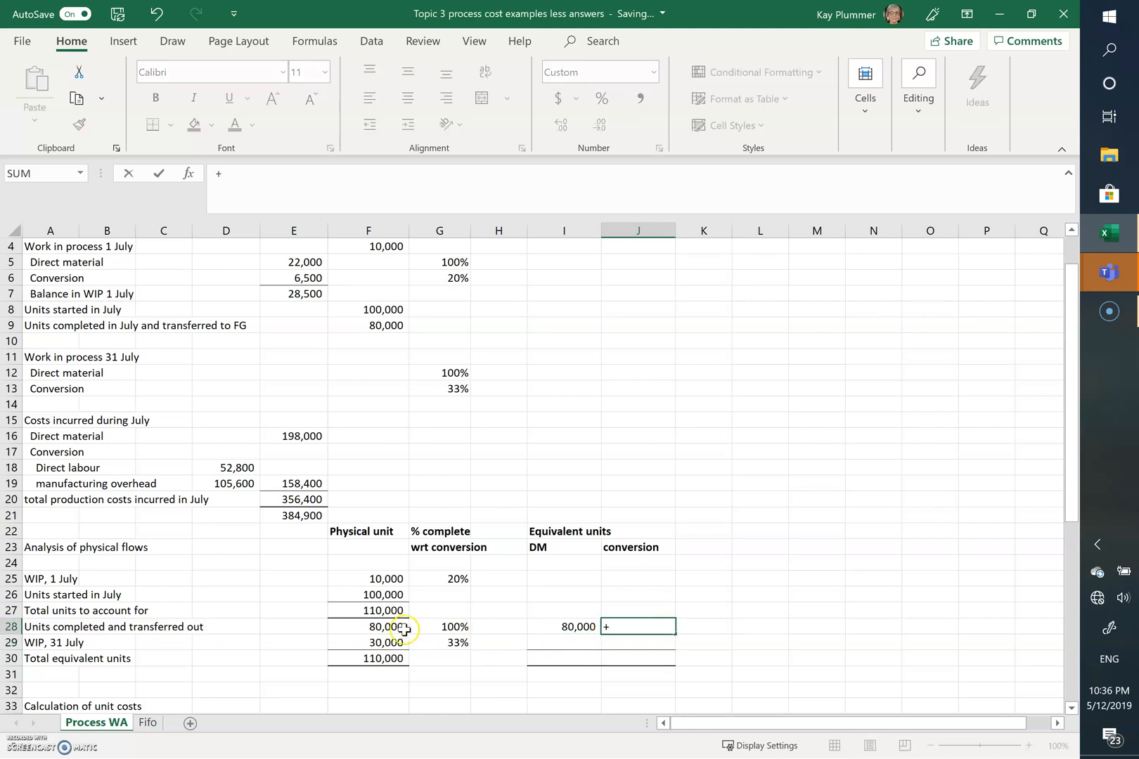
pyautogui.click(368, 626)
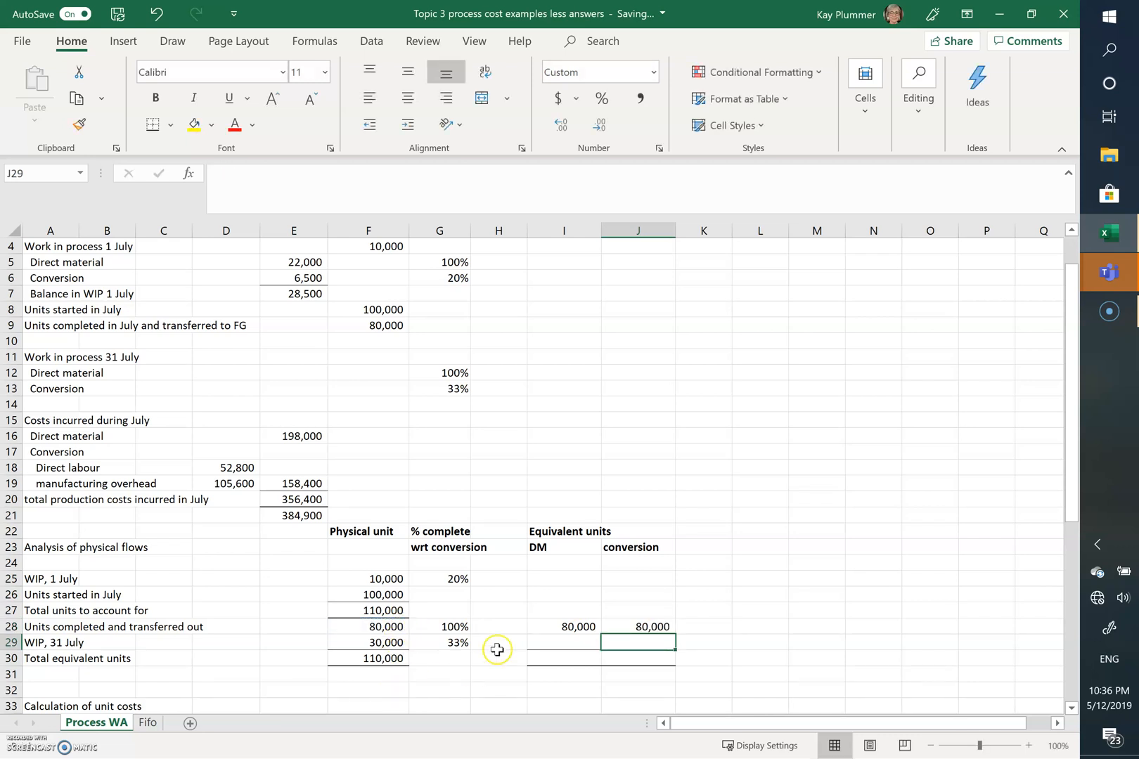
# Enter closing WIP 30,000 DM and 10,000 conversion units, totalling 110,000 and 90,000
pyautogui.click(564, 644)
pyautogui.write('+')
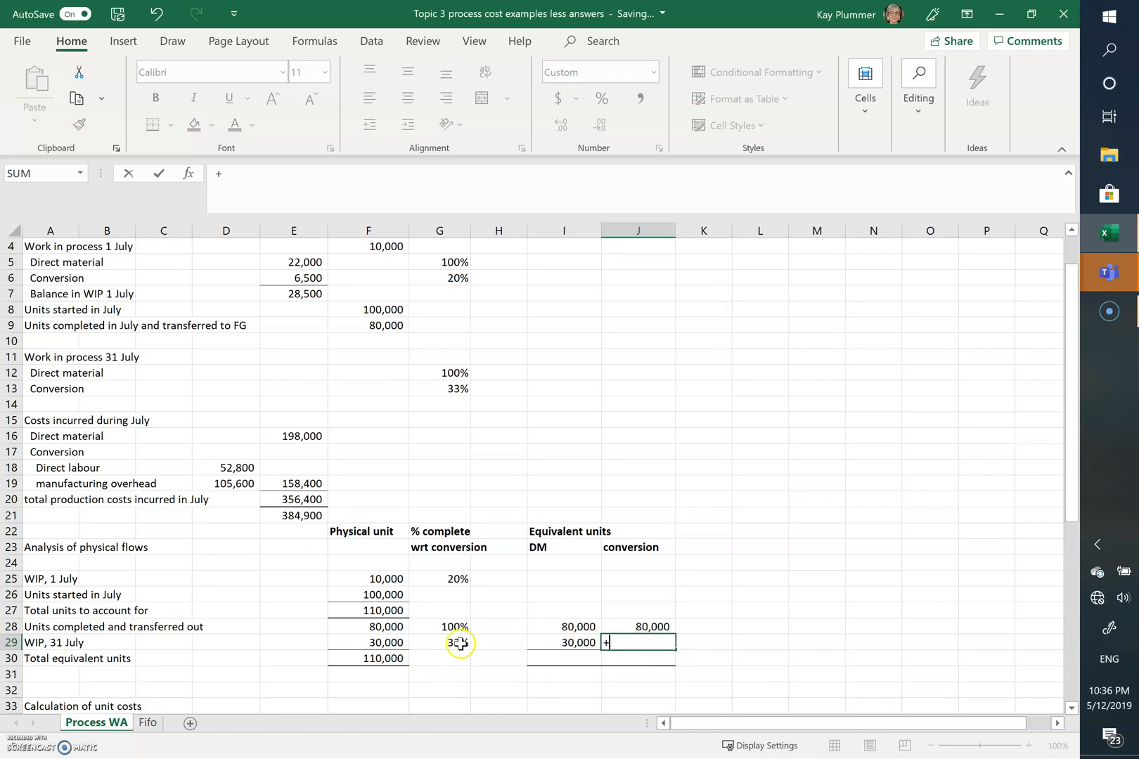
pyautogui.click(453, 642)
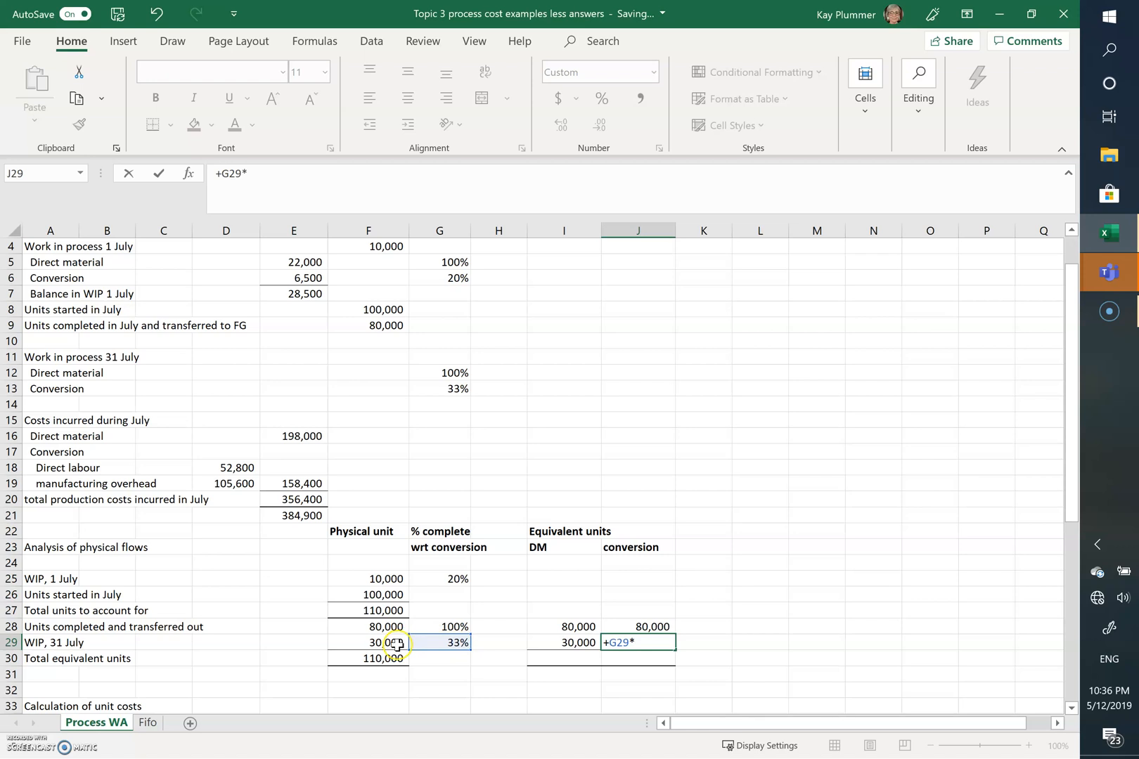
pyautogui.write('10,000')
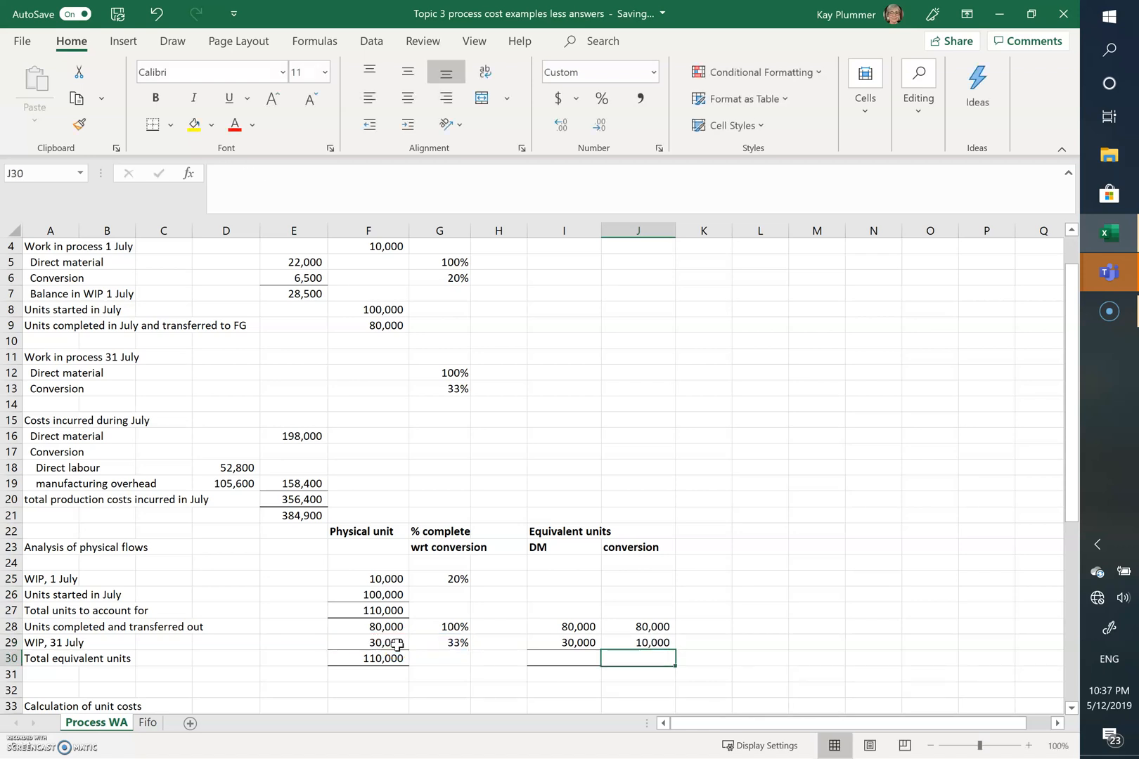
pyautogui.moveTo(375, 695)
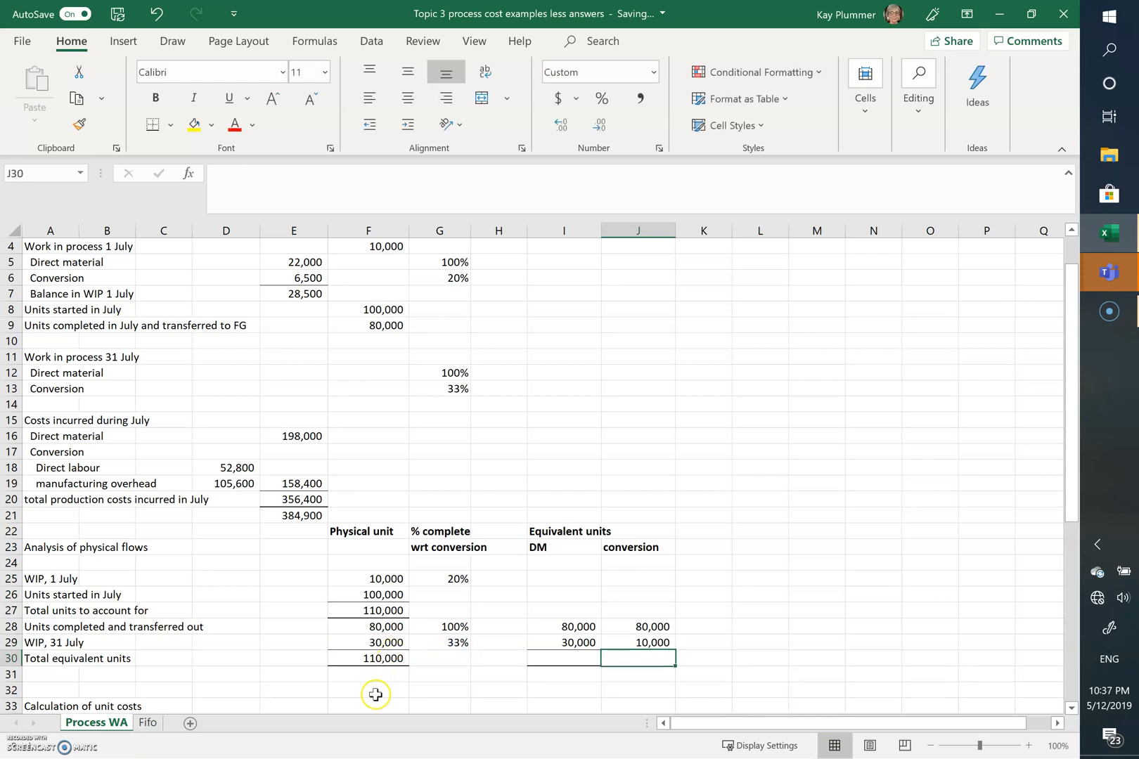
pyautogui.moveTo(472, 669)
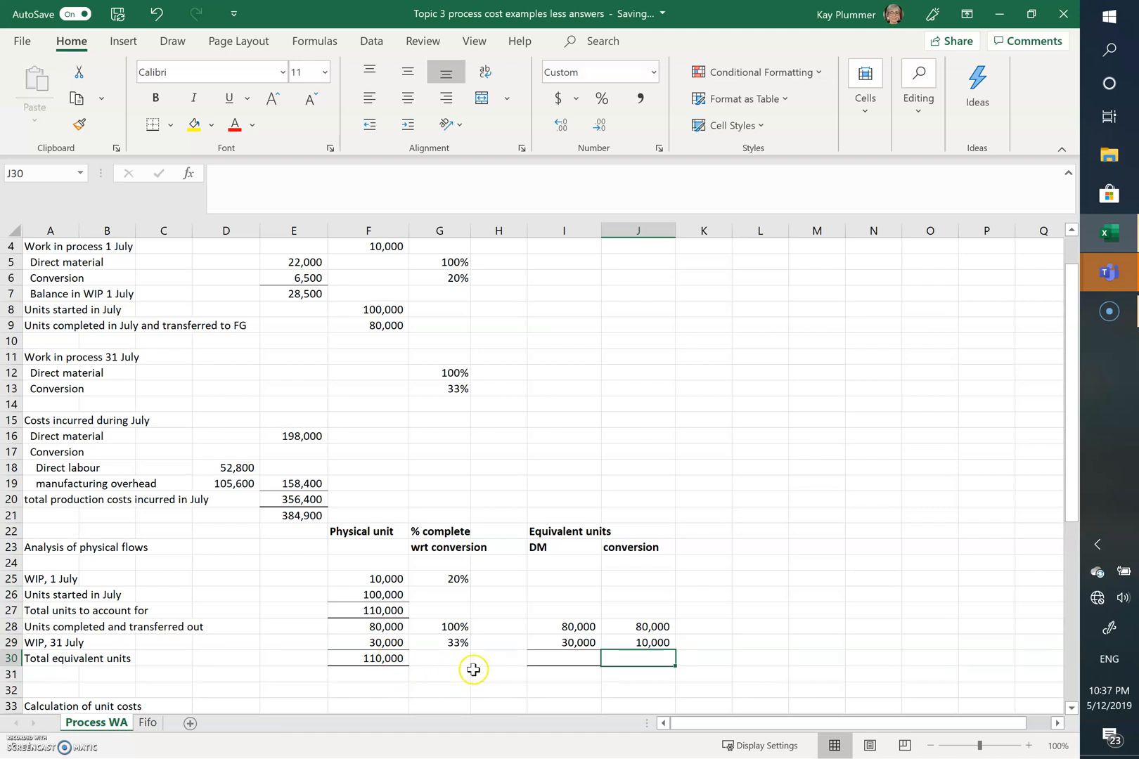
pyautogui.click(564, 659)
pyautogui.write('+I29+')
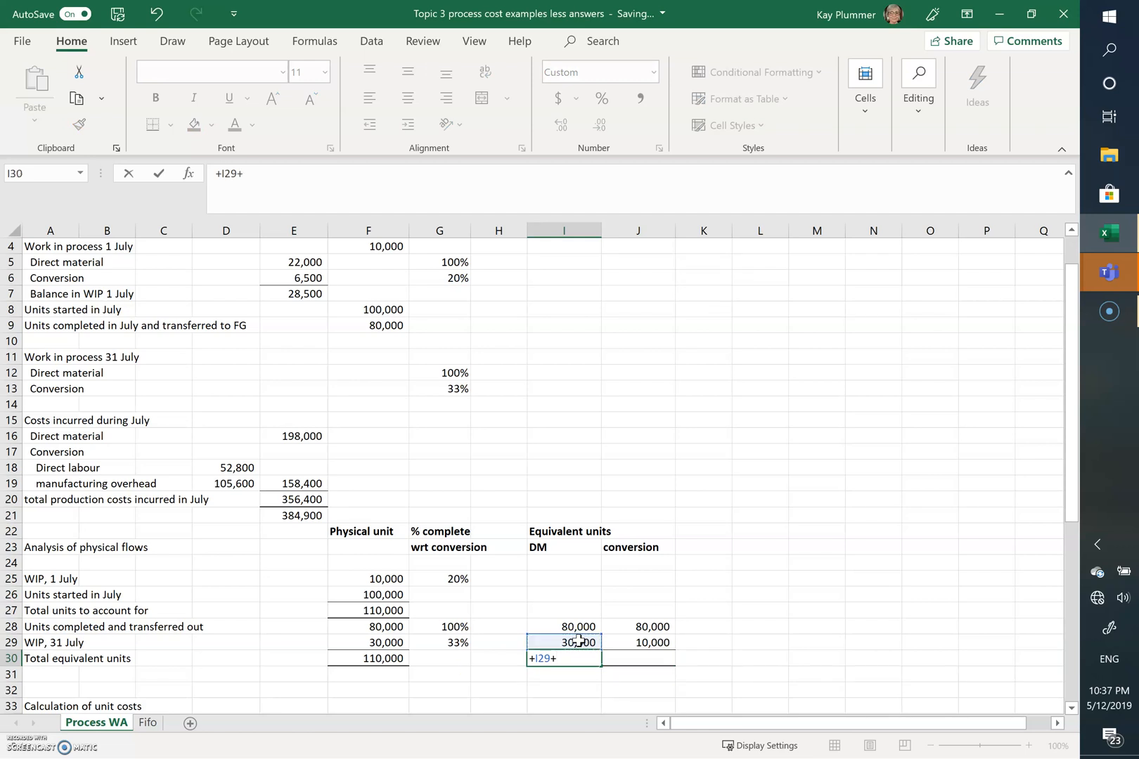
pyautogui.click(564, 627)
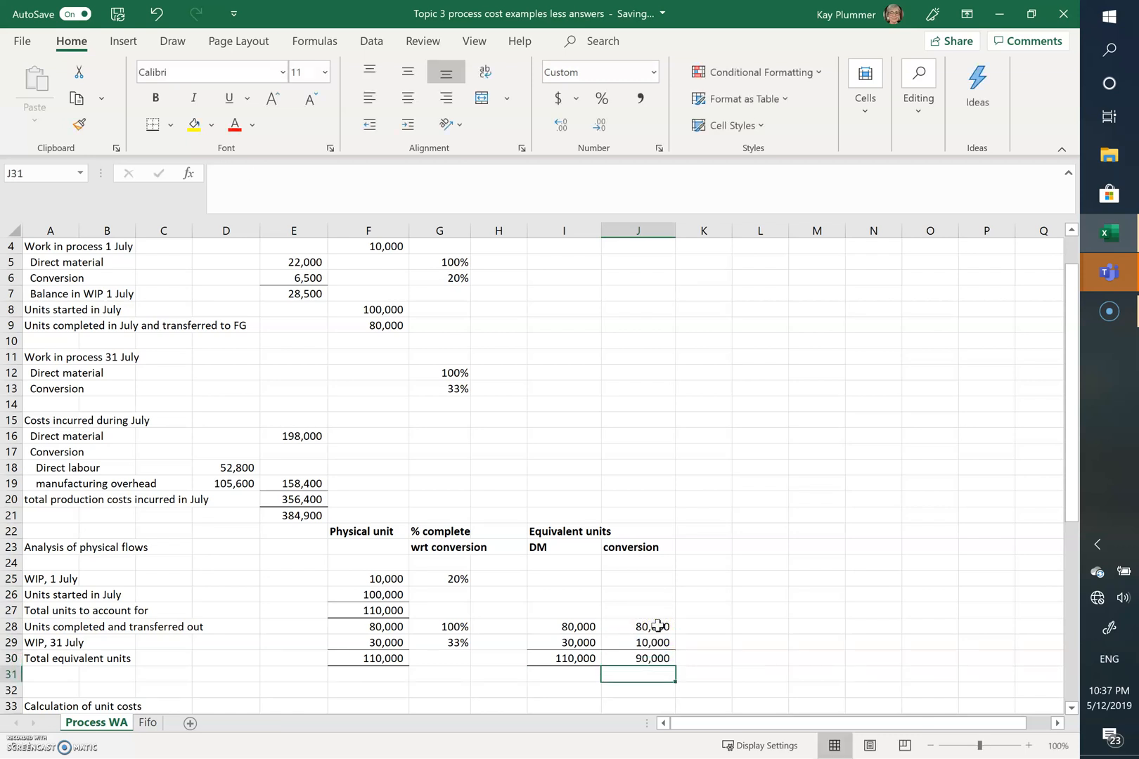
# Link opening WIP costs: $28,500 total, $22,000 direct material, $6,500 conversion
pyautogui.scroll(-3)
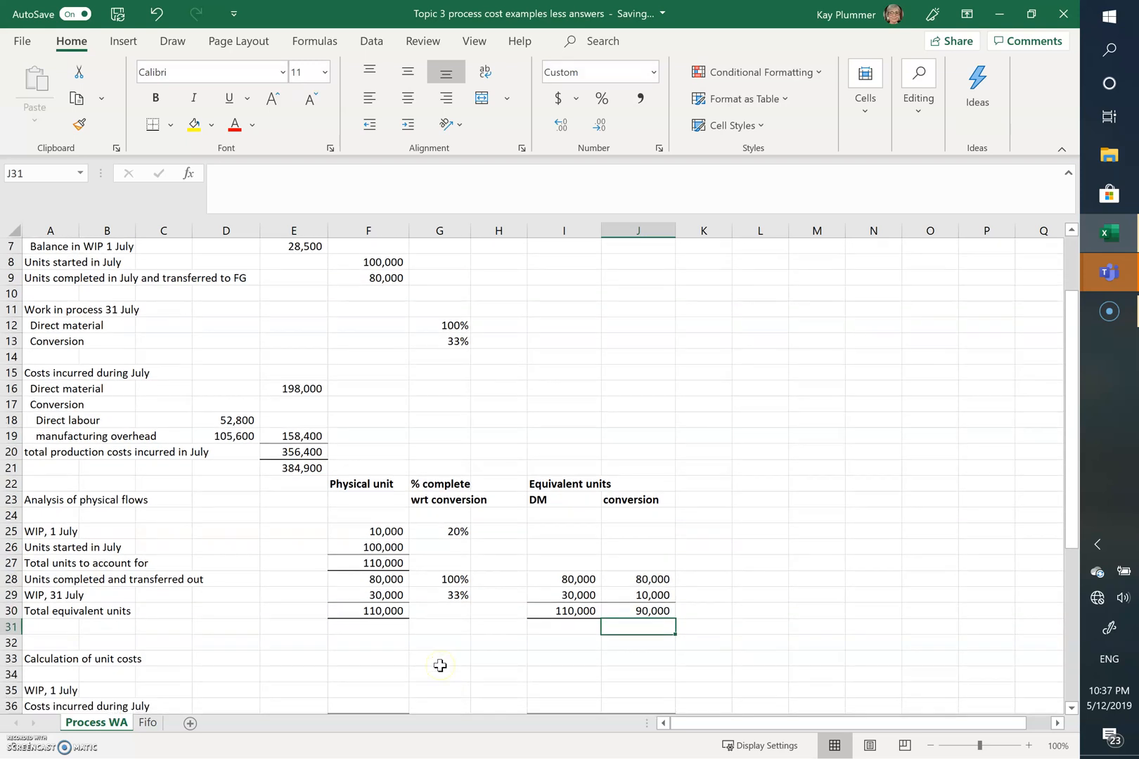
pyautogui.scroll(-3)
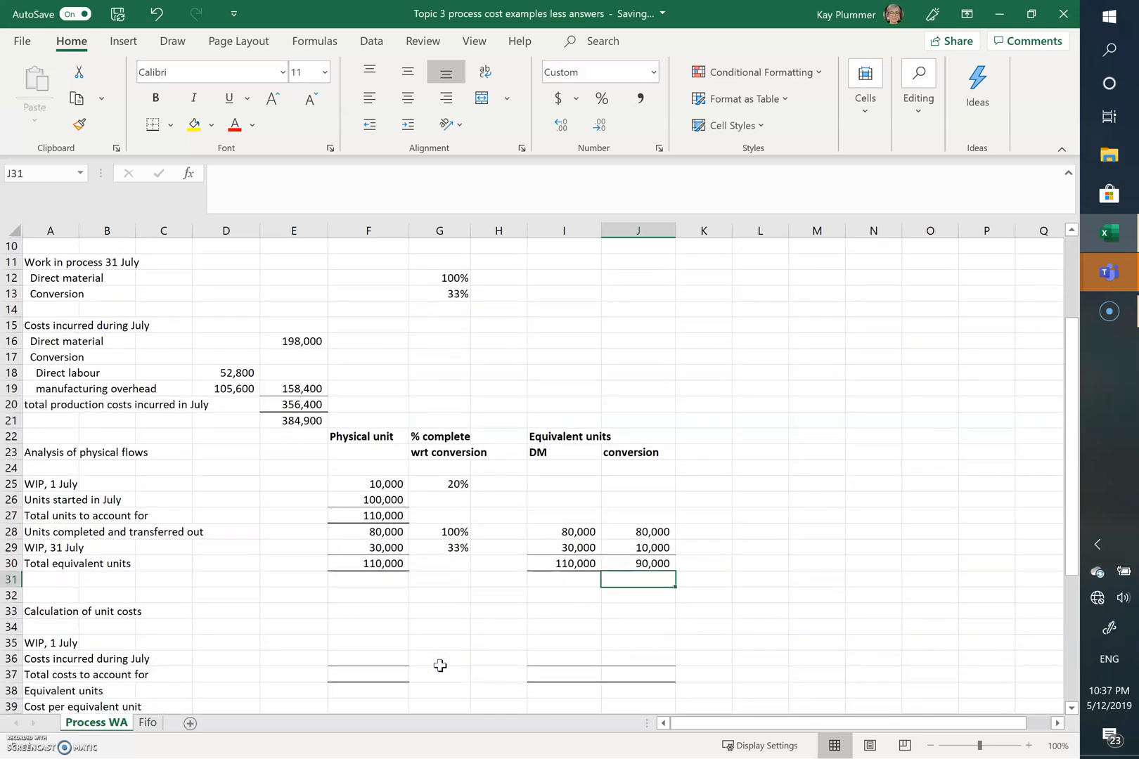
pyautogui.click(369, 642)
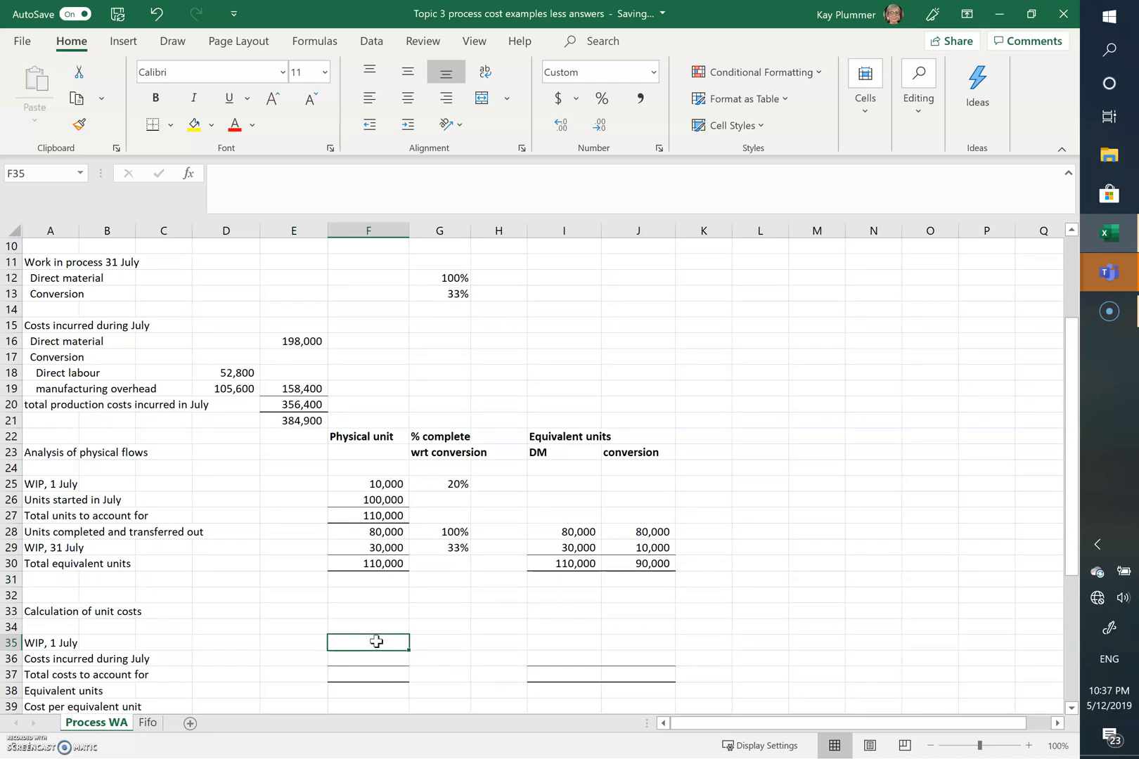
pyautogui.write('+')
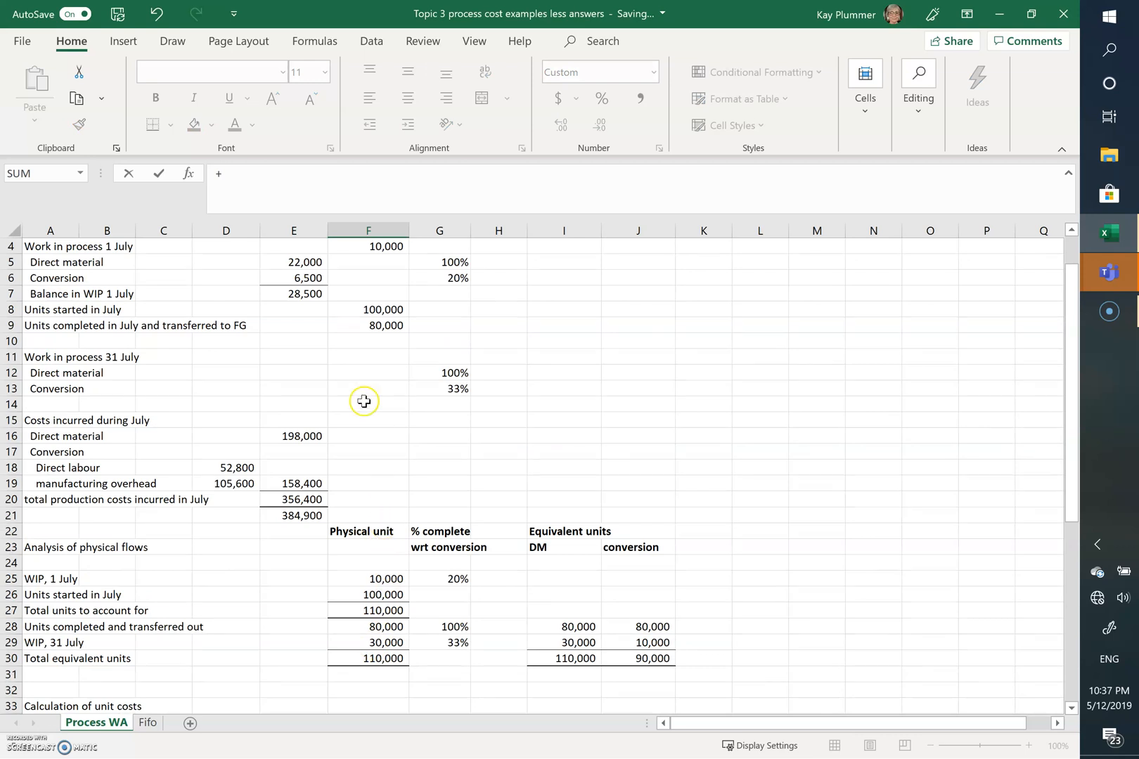
pyautogui.click(294, 293)
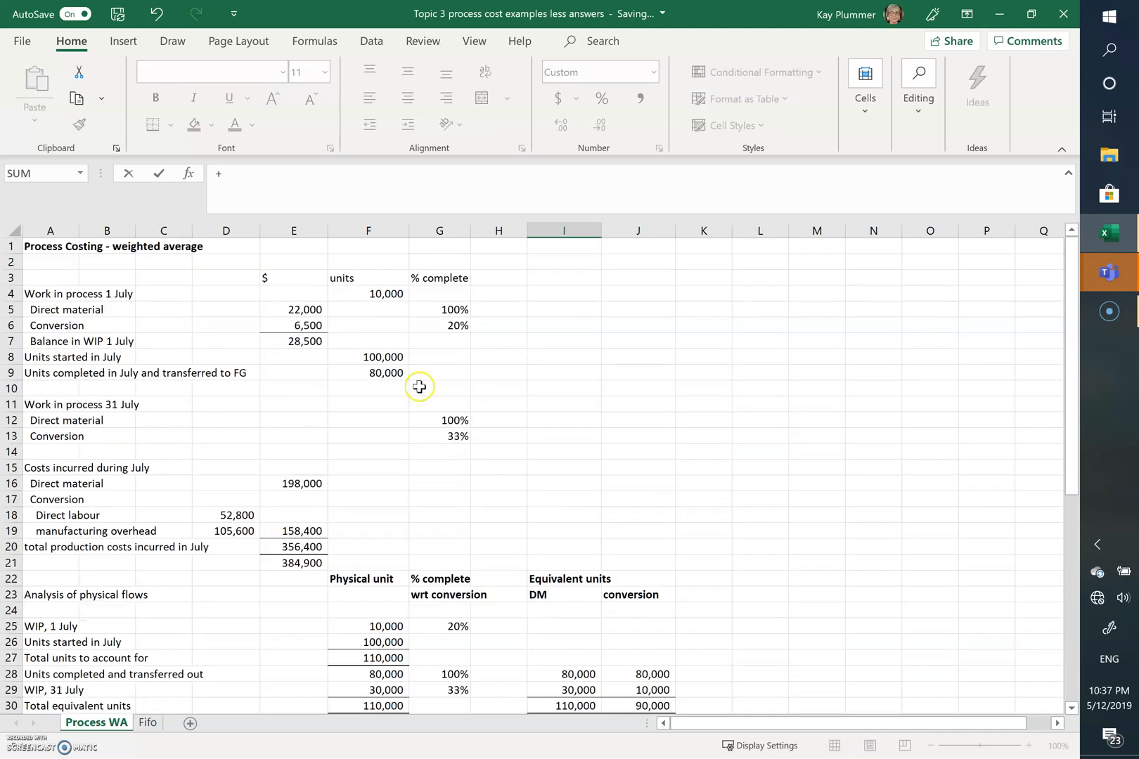
pyautogui.click(294, 309)
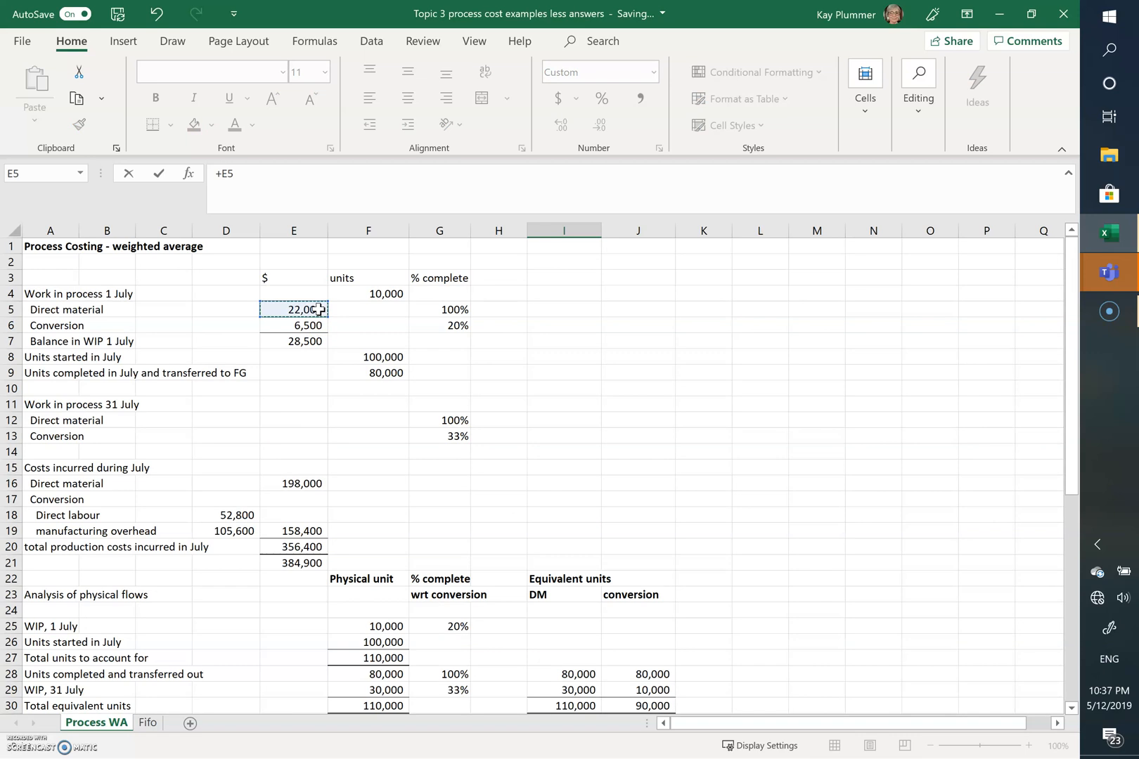
pyautogui.scroll(-3)
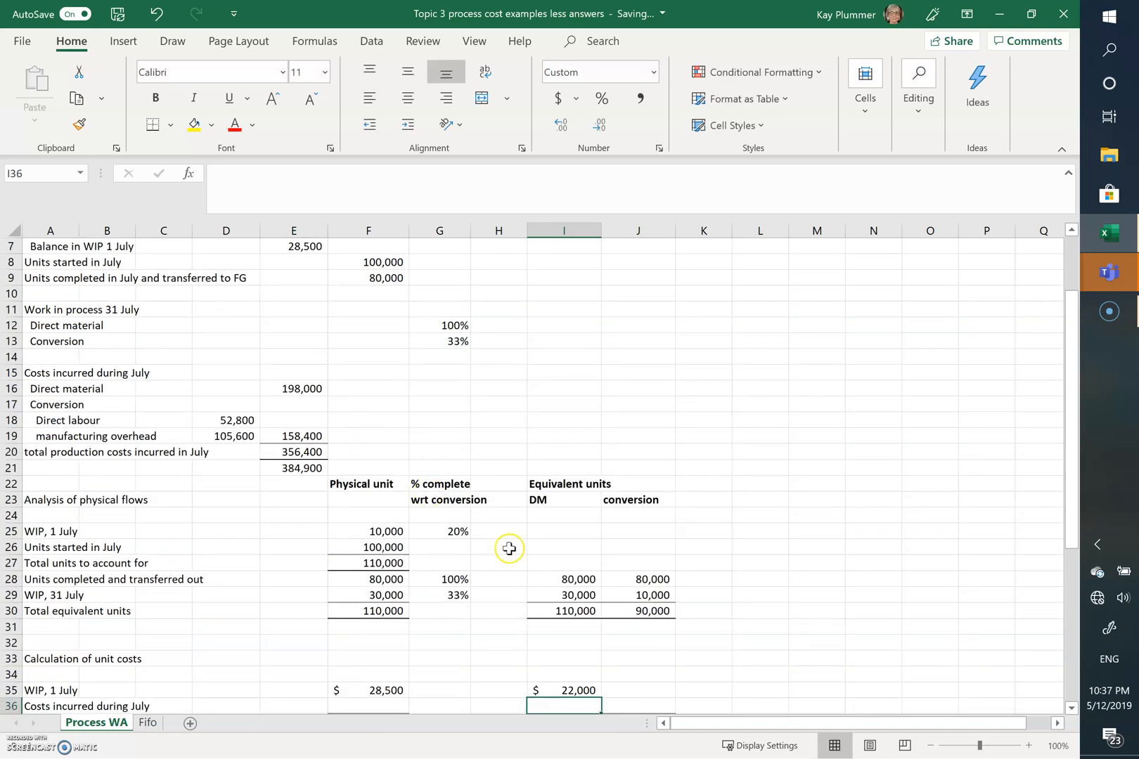
pyautogui.click(638, 689)
pyautogui.write('+')
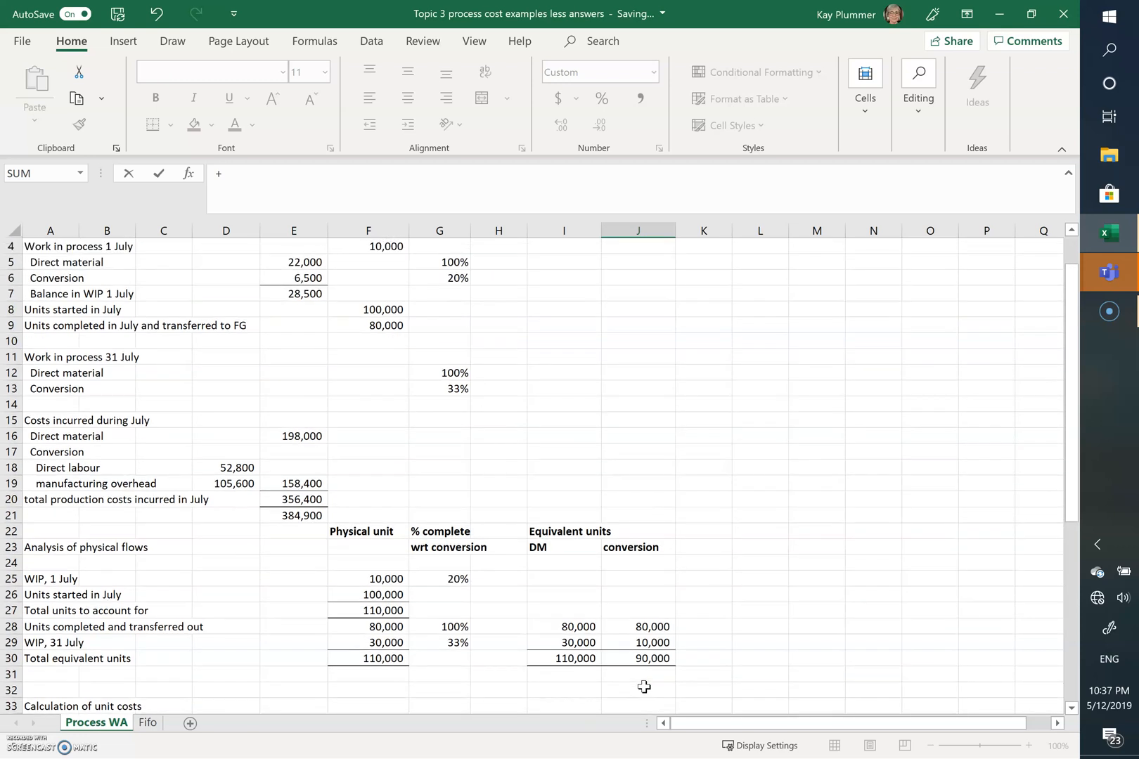
pyautogui.click(294, 277)
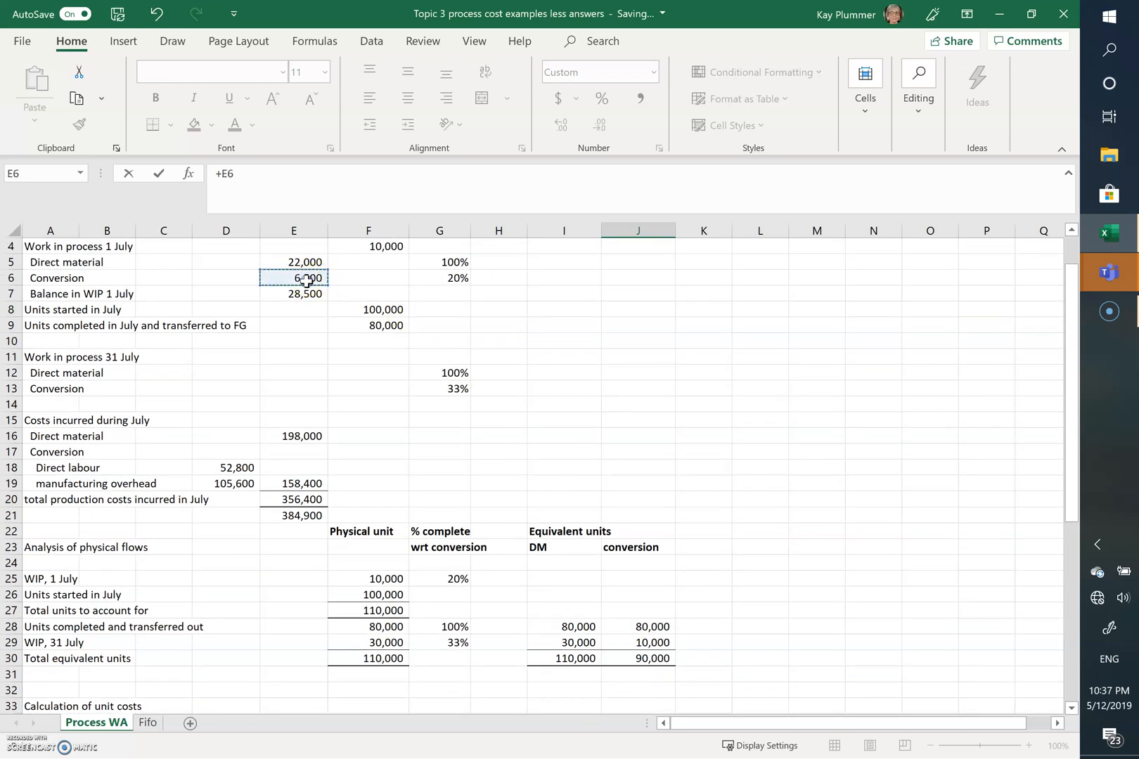
pyautogui.scroll(-3)
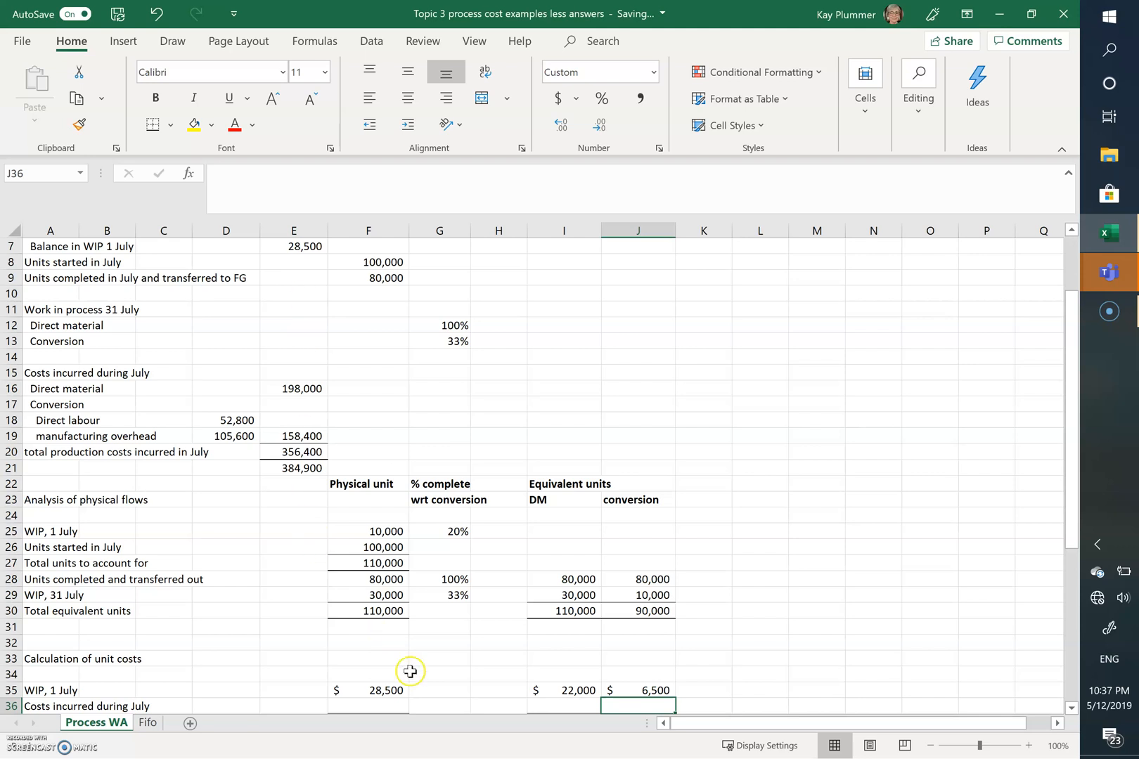
# Link July costs incurred: $356,400 total, $198,000 direct material, $158,400 conversion
pyautogui.click(367, 706)
pyautogui.write('+')
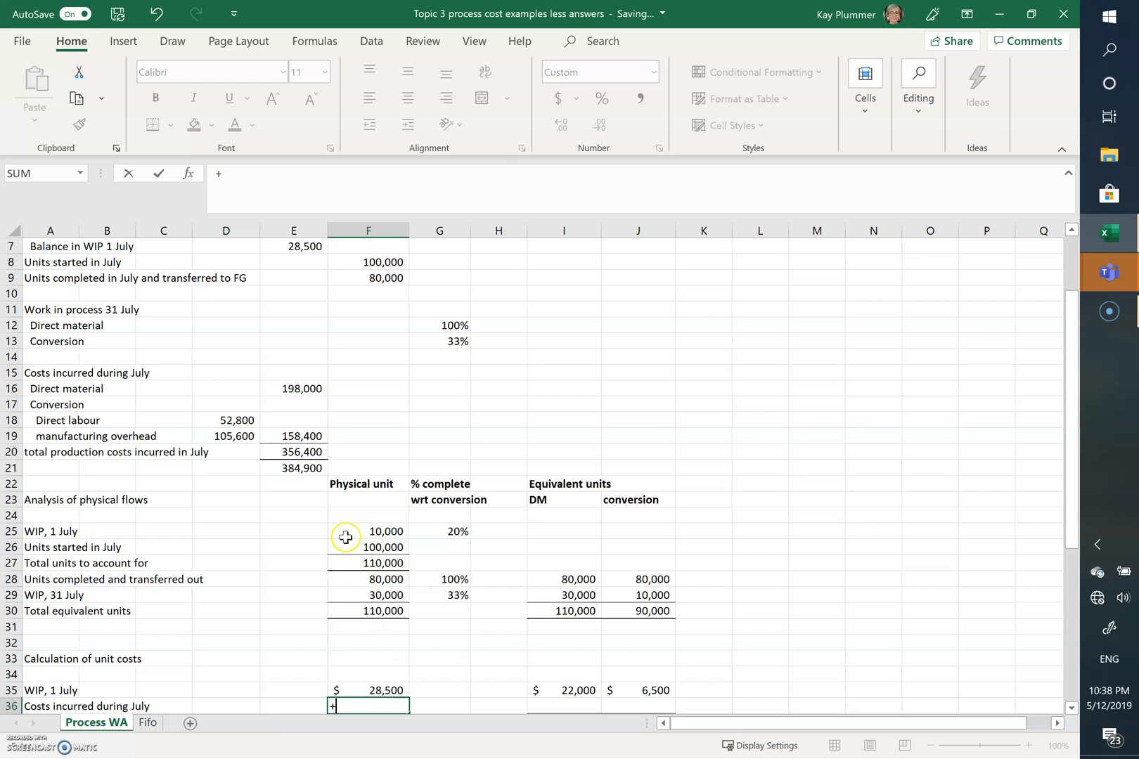
pyautogui.click(295, 451)
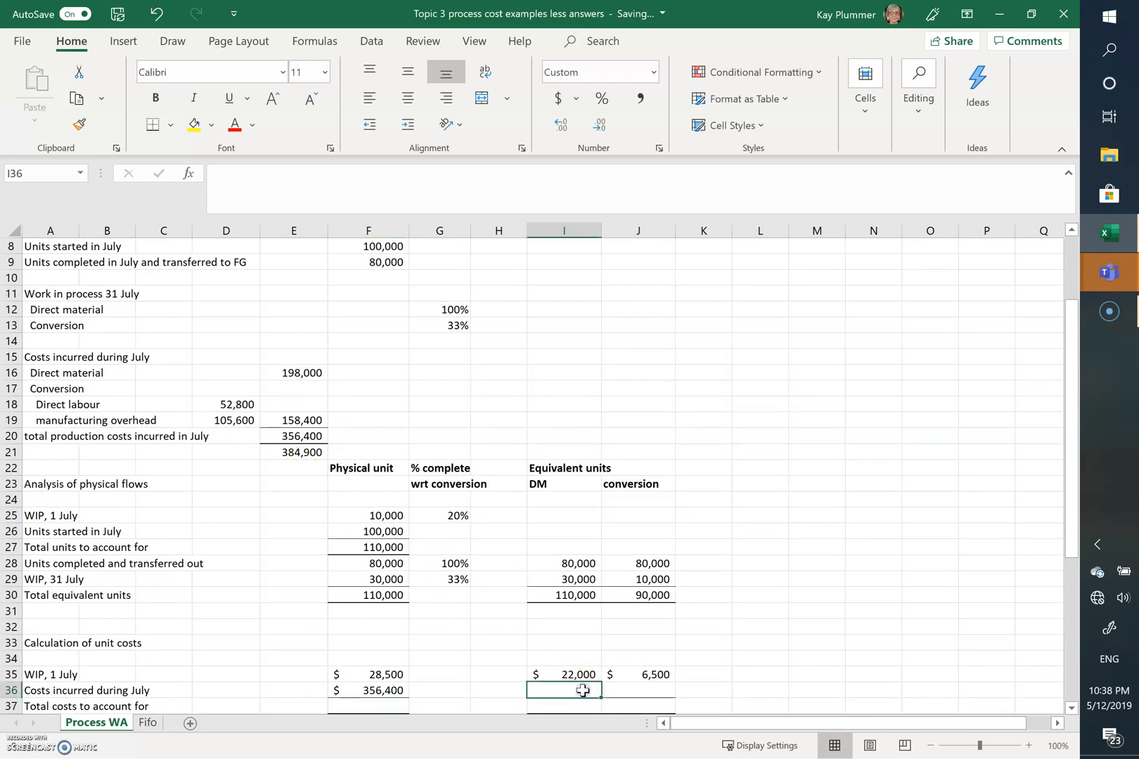
pyautogui.write('+')
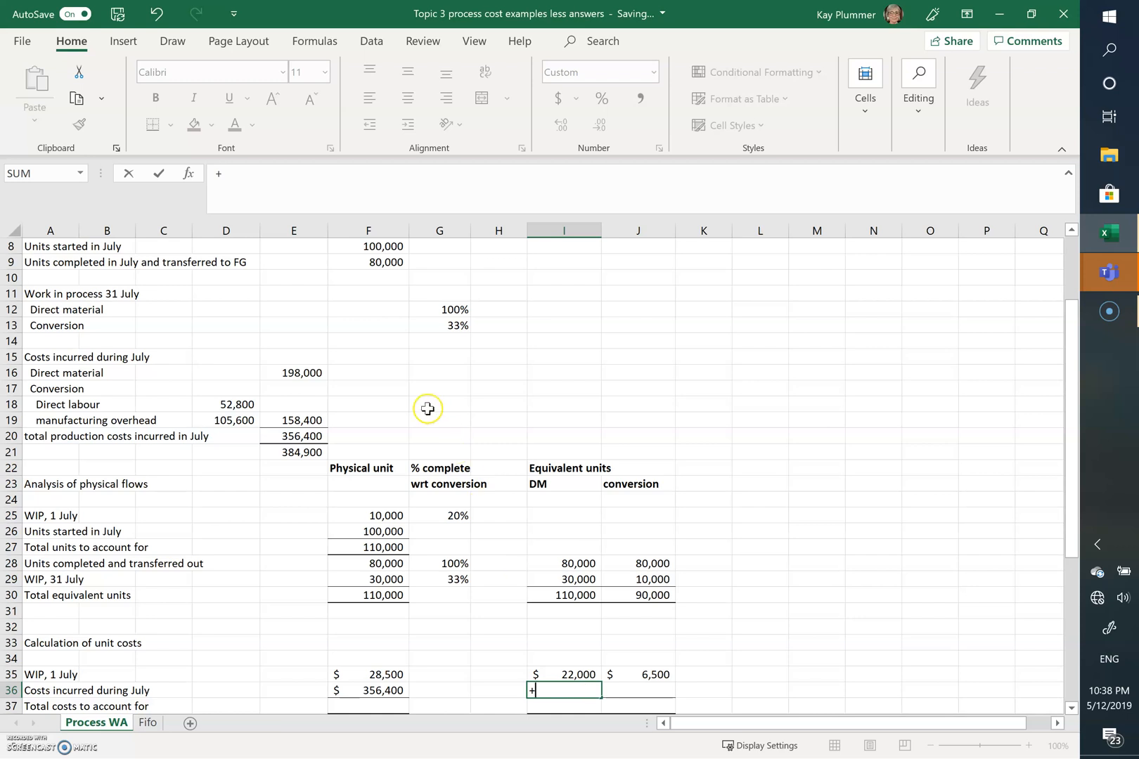
pyautogui.click(294, 372)
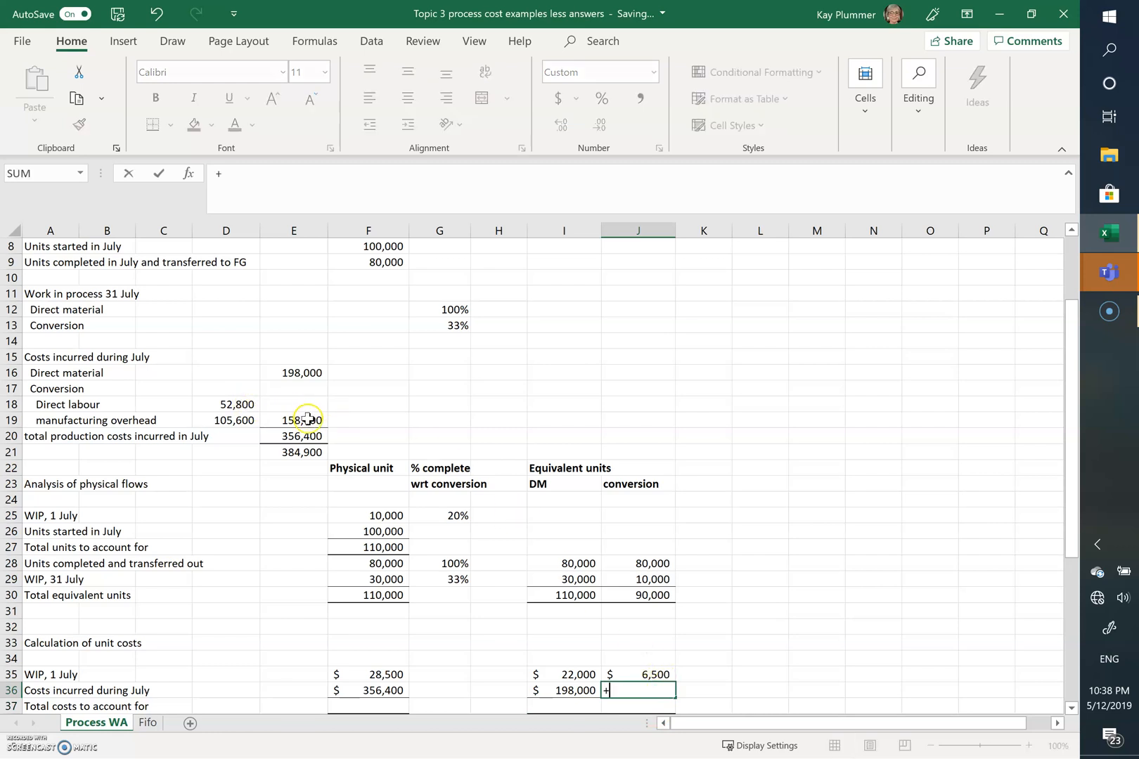
pyautogui.press('Enter')
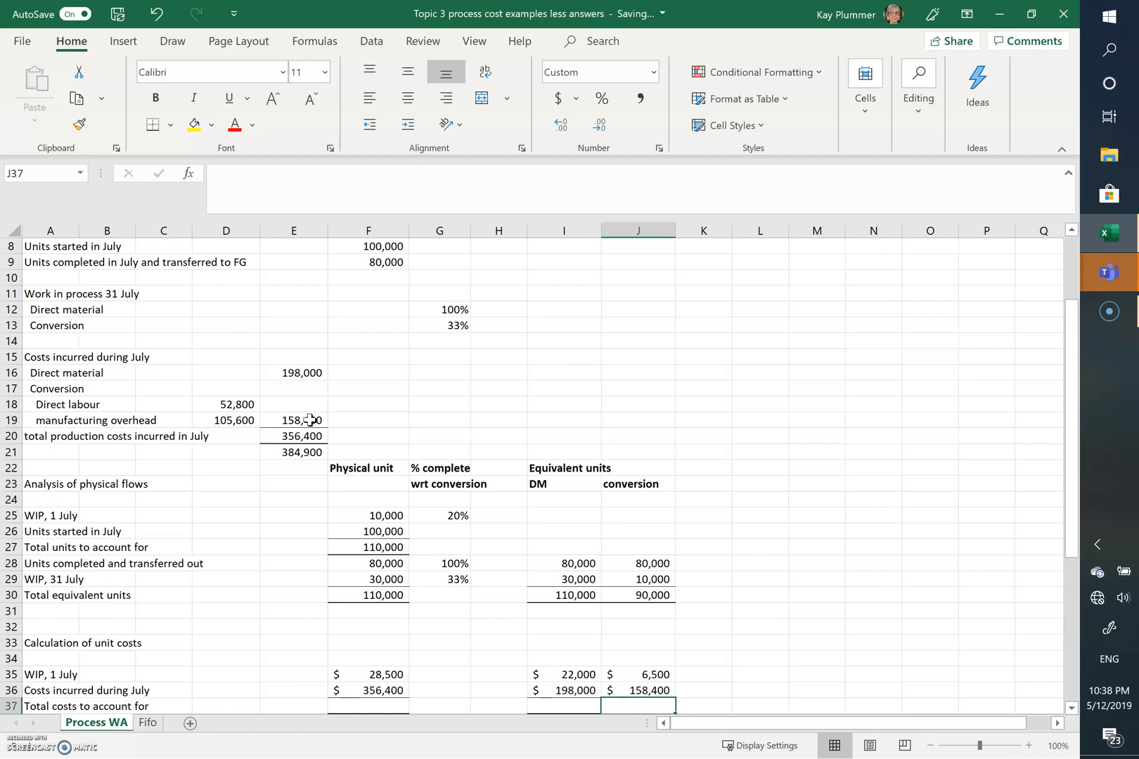
pyautogui.scroll(-3)
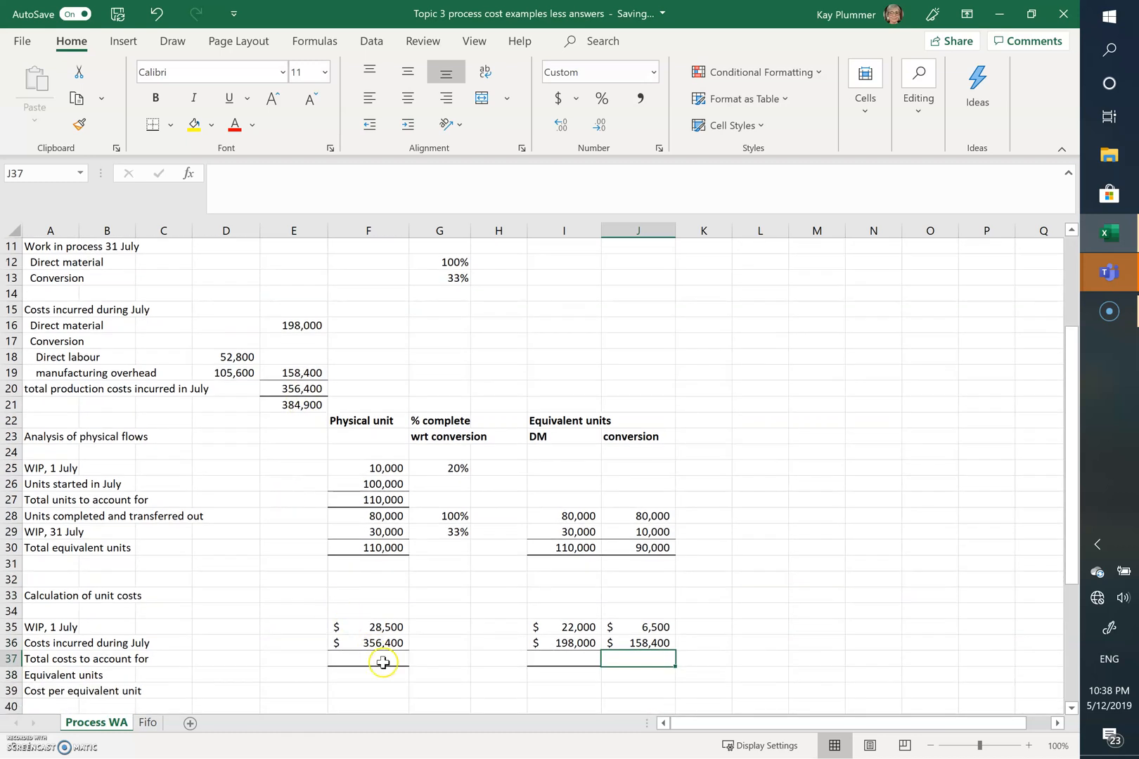
pyautogui.click(367, 660)
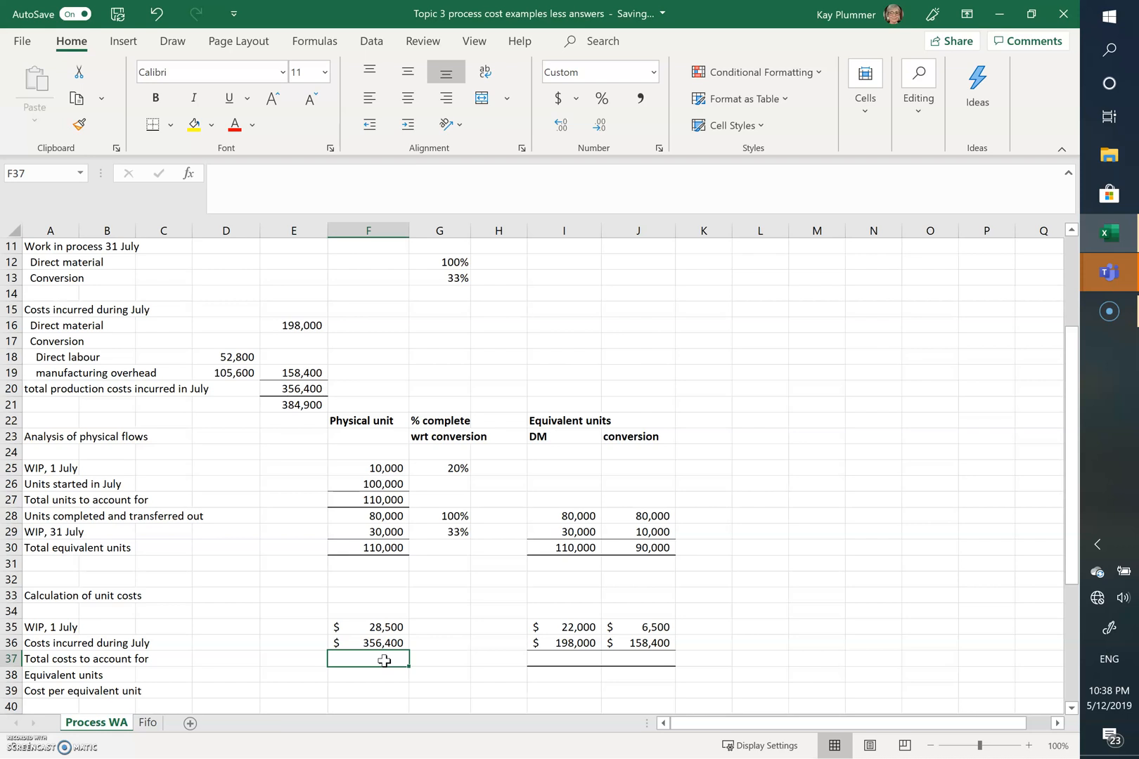
# Sum total costs to account for: $384,900 overall, $220,000 DM, $164,900 conversion
pyautogui.click(367, 675)
pyautogui.write('+F36+F35')
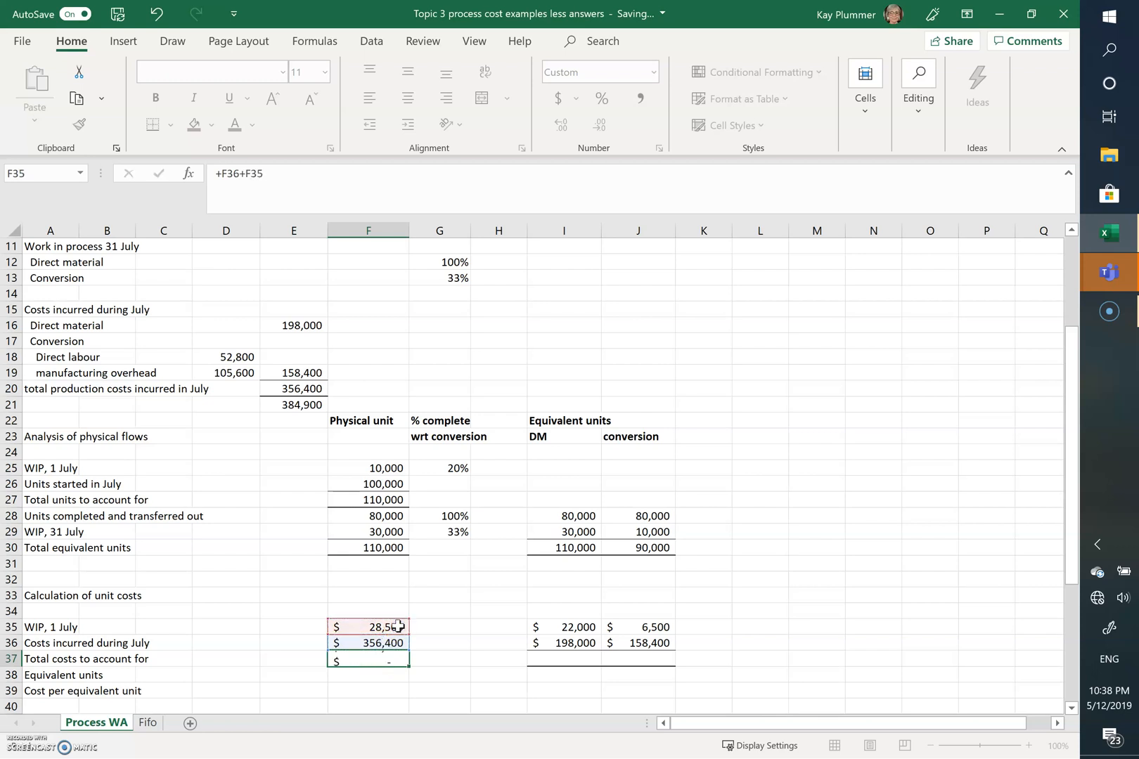
pyautogui.click(563, 659)
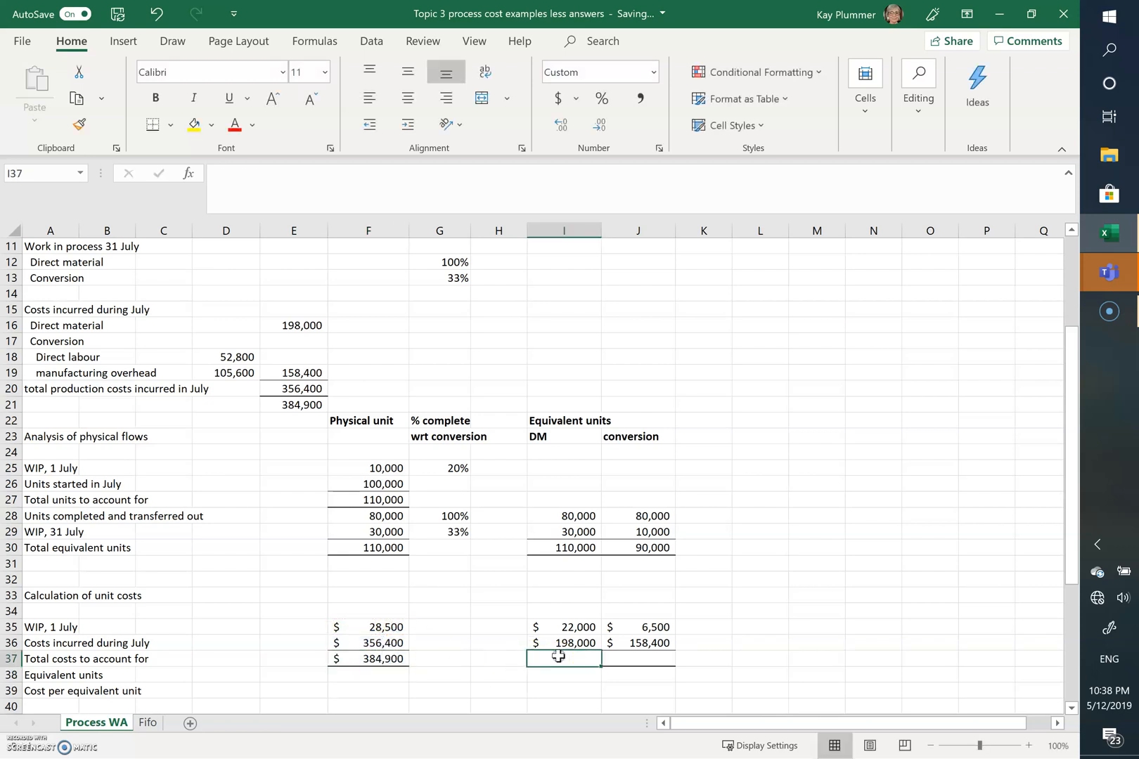
pyautogui.write('+I36+')
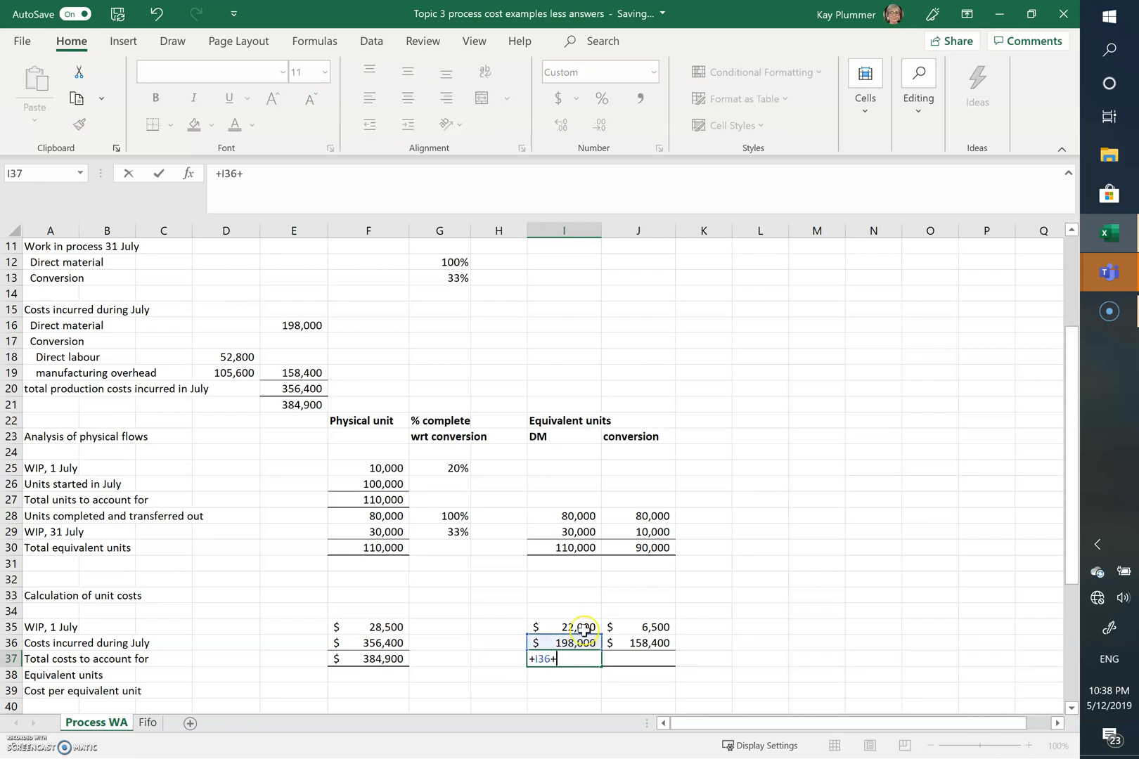
pyautogui.press('enter')
pyautogui.write('+J36')
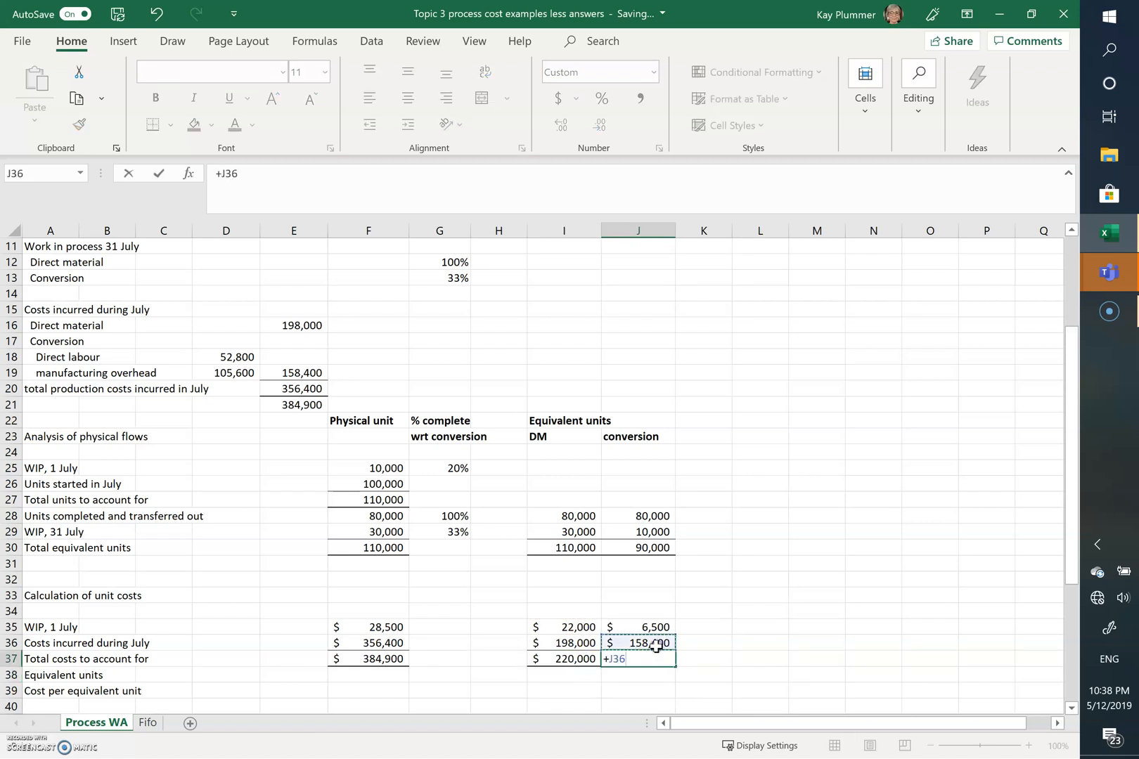
pyautogui.click(639, 643)
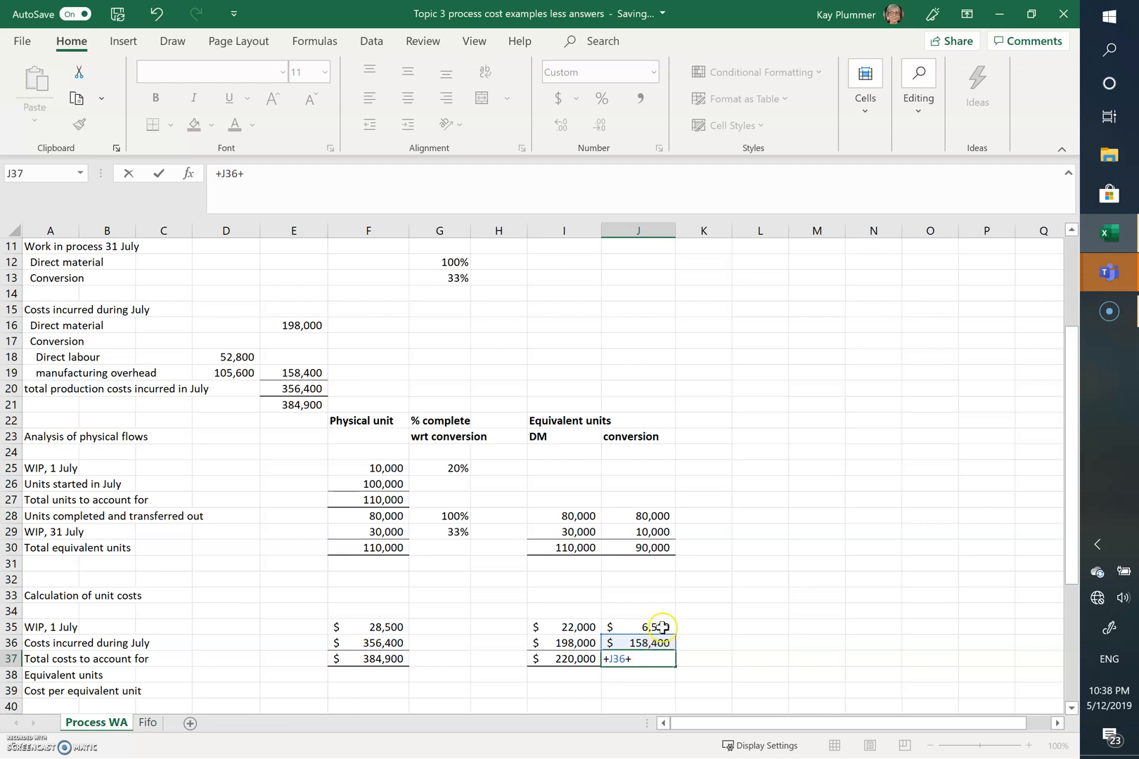
pyautogui.press('Enter')
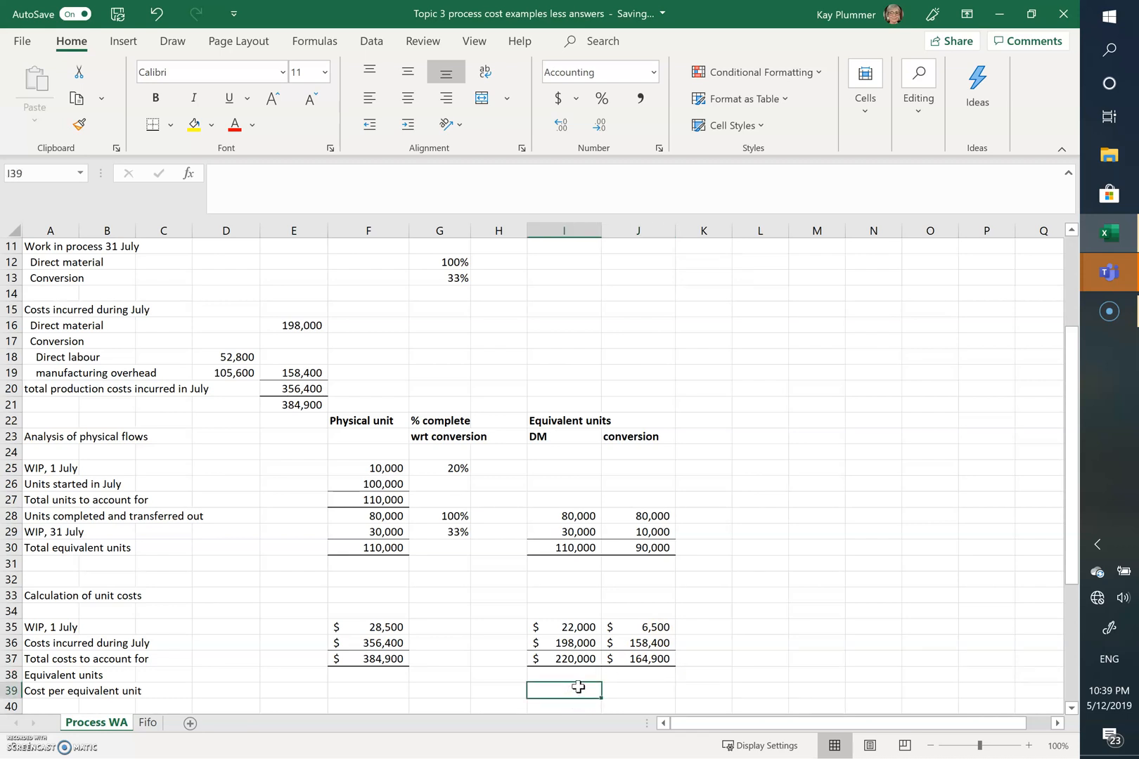
# Divide DM total costs by 110,000 equivalent units for $2.00 per unit
pyautogui.write('+')
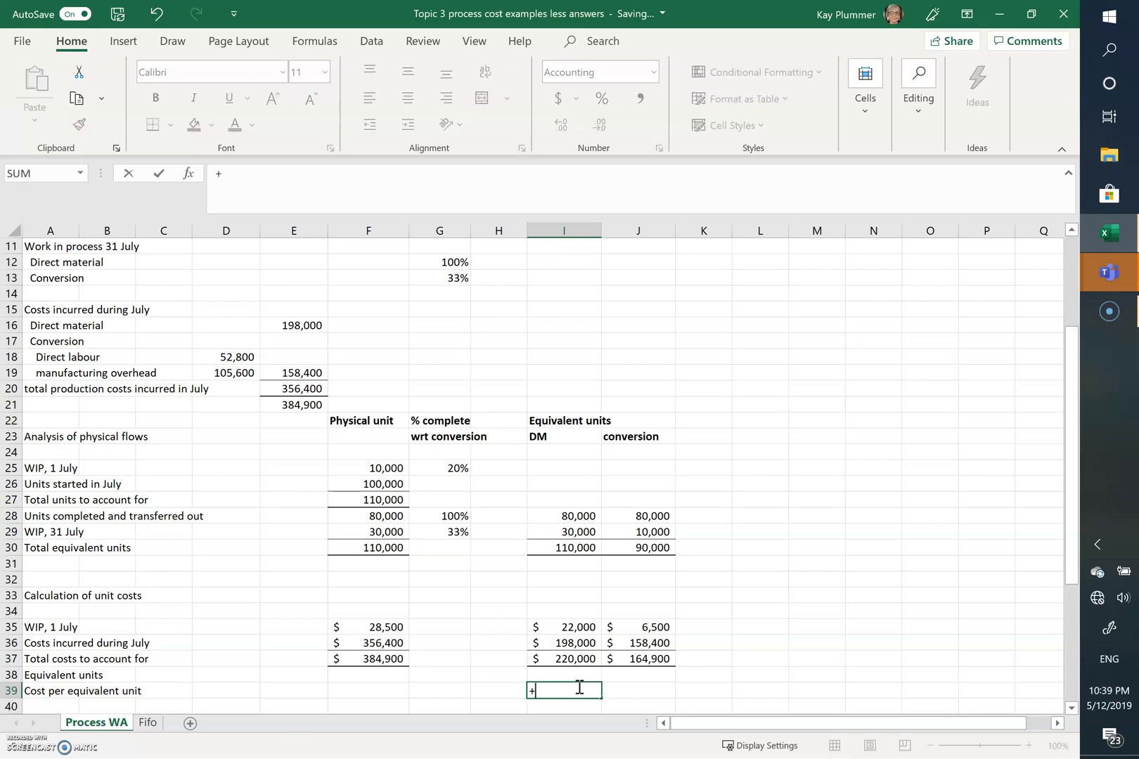
pyautogui.click(573, 658)
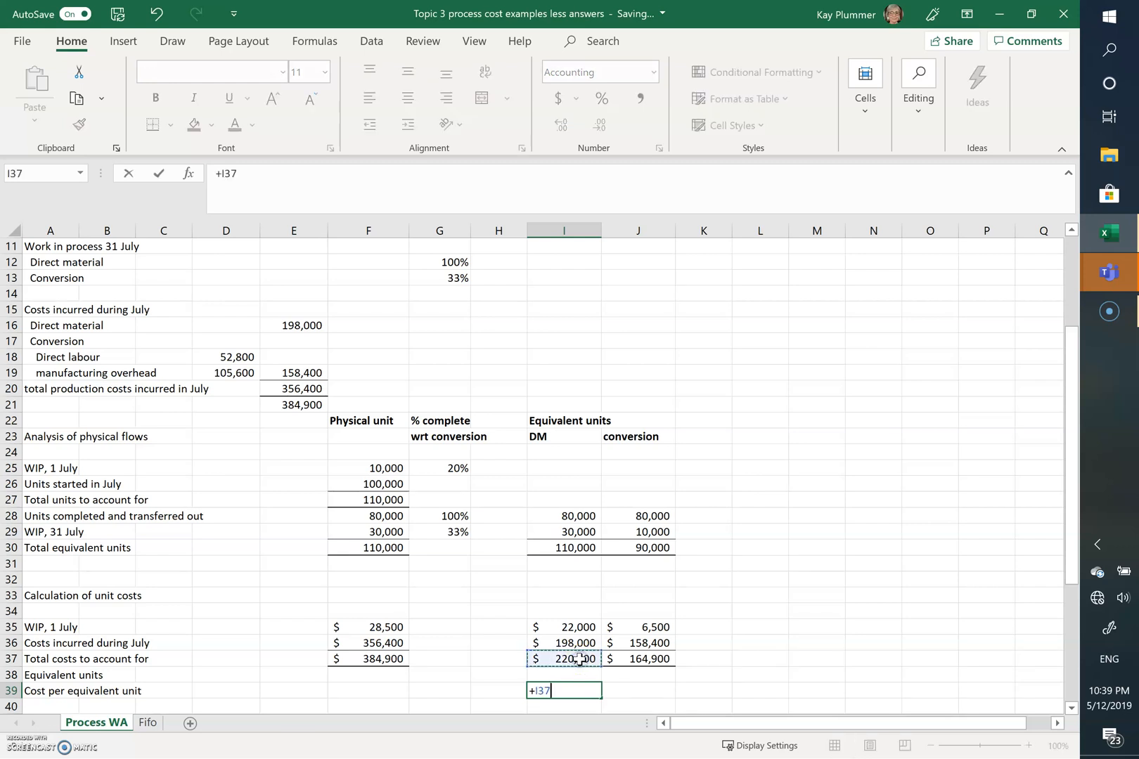
pyautogui.write('/')
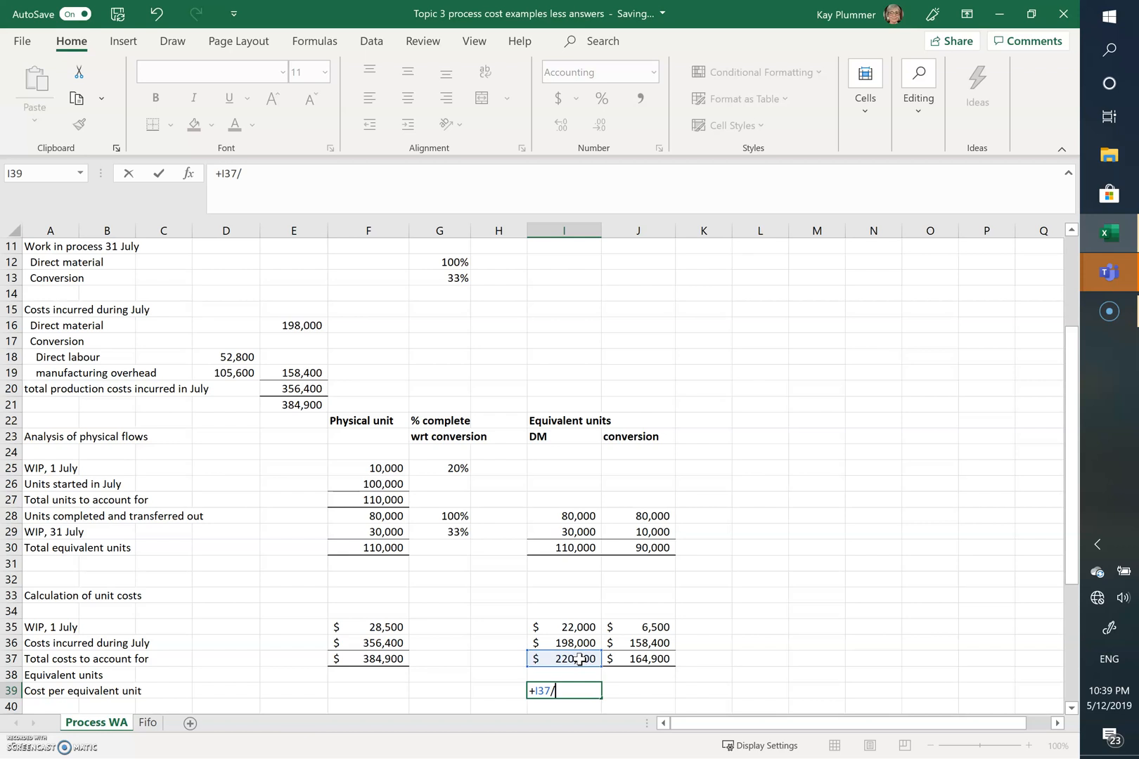
pyautogui.click(564, 548)
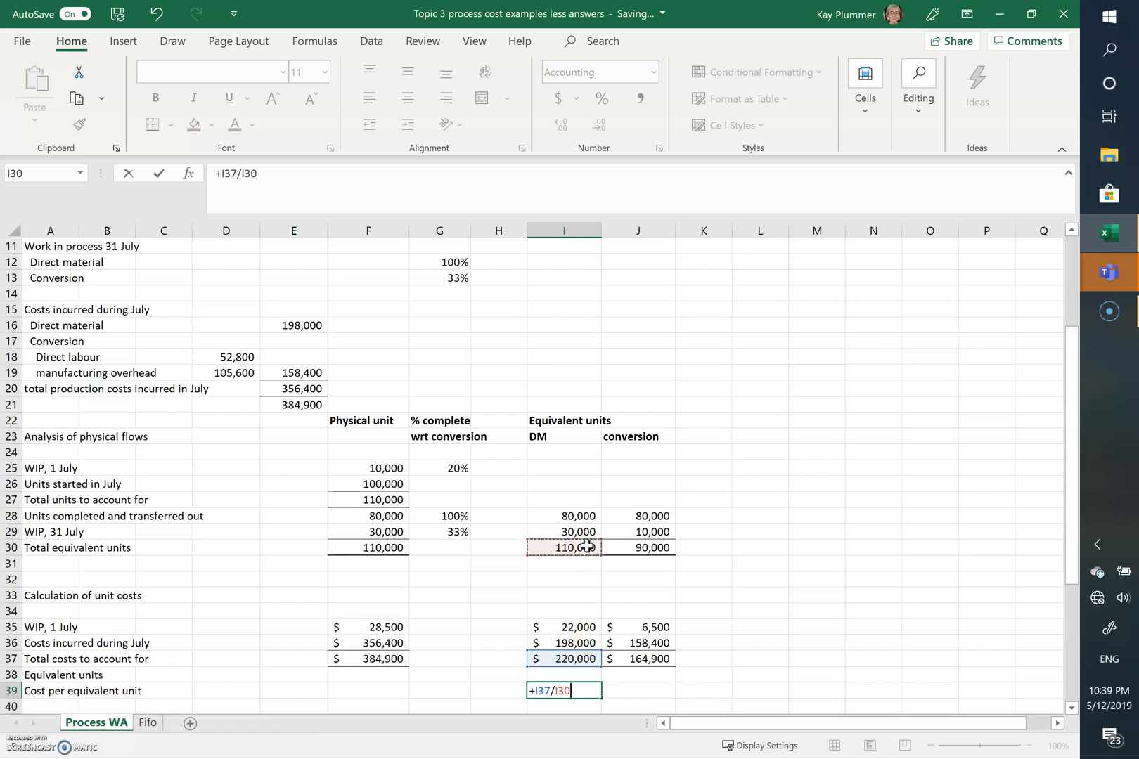
pyautogui.press('enter')
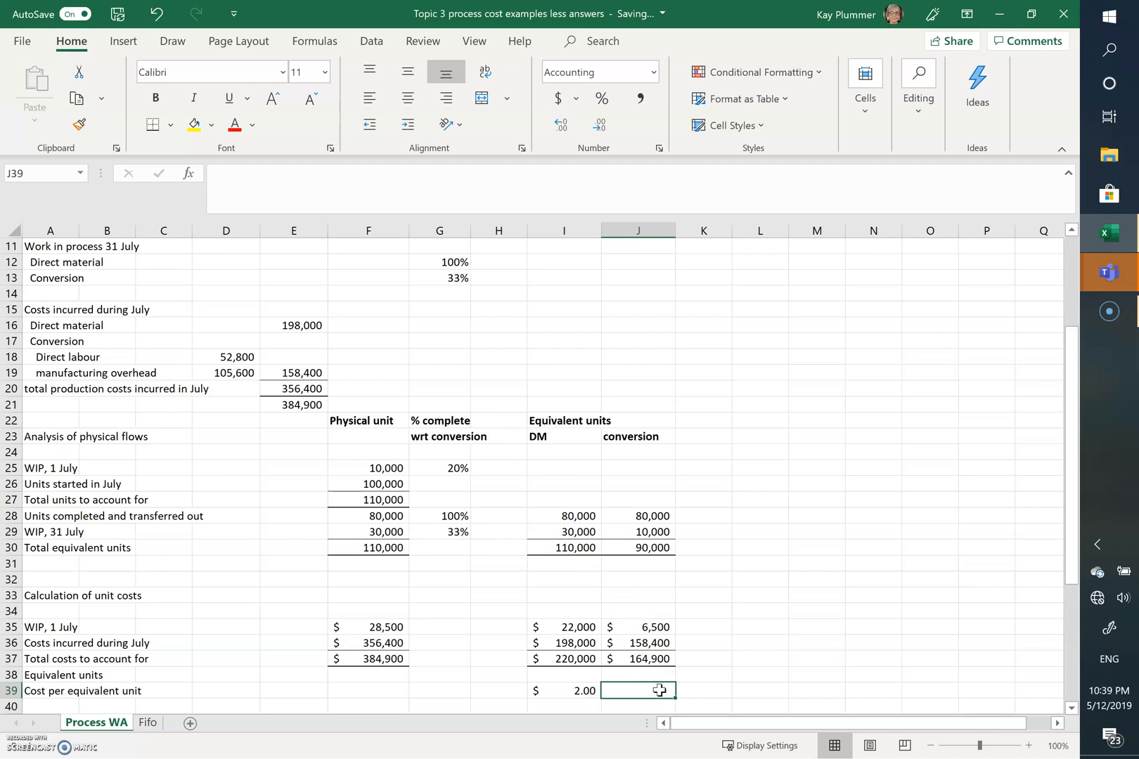
# Divide conversion total costs by 90,000 equivalent units for $1.83 per unit
pyautogui.write('+')
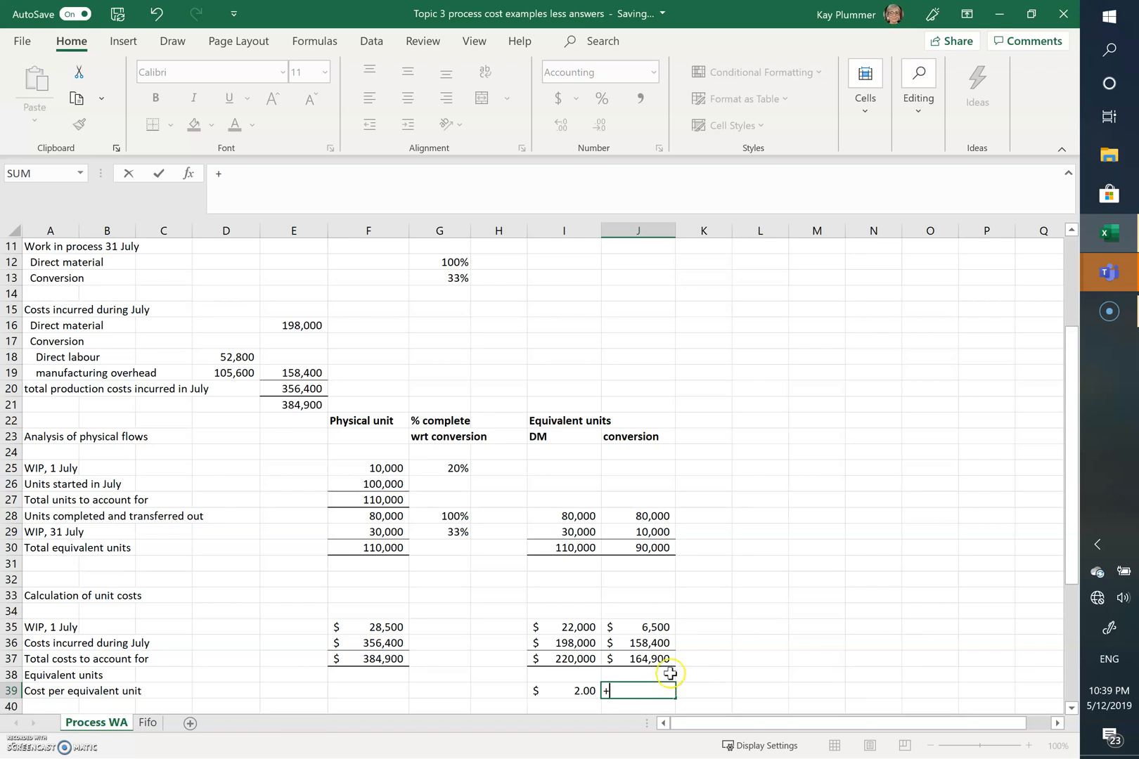
pyautogui.click(638, 659)
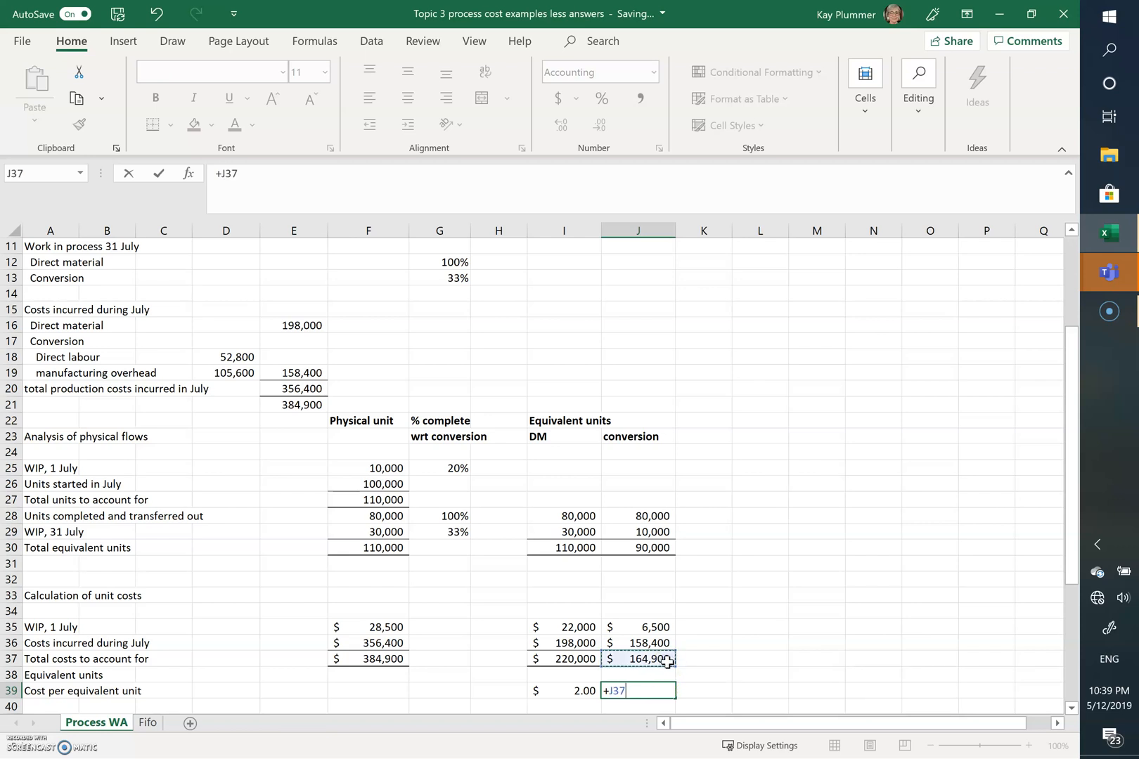
pyautogui.write('/')
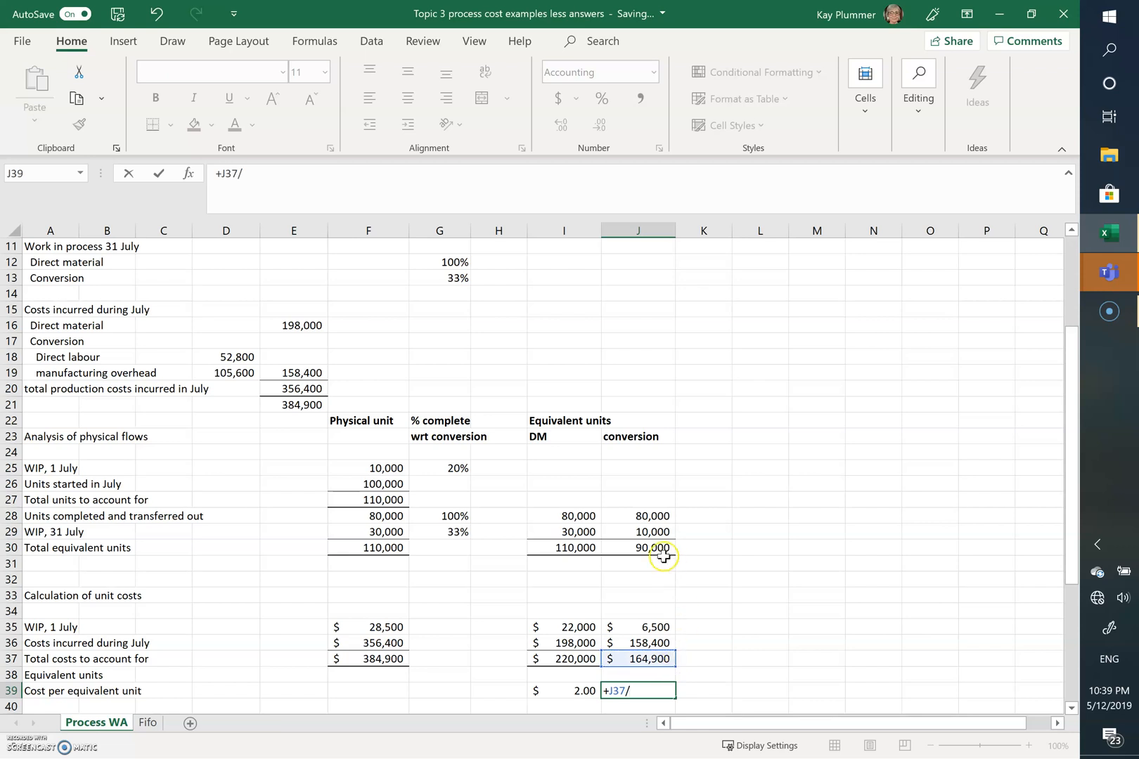
pyautogui.click(640, 549)
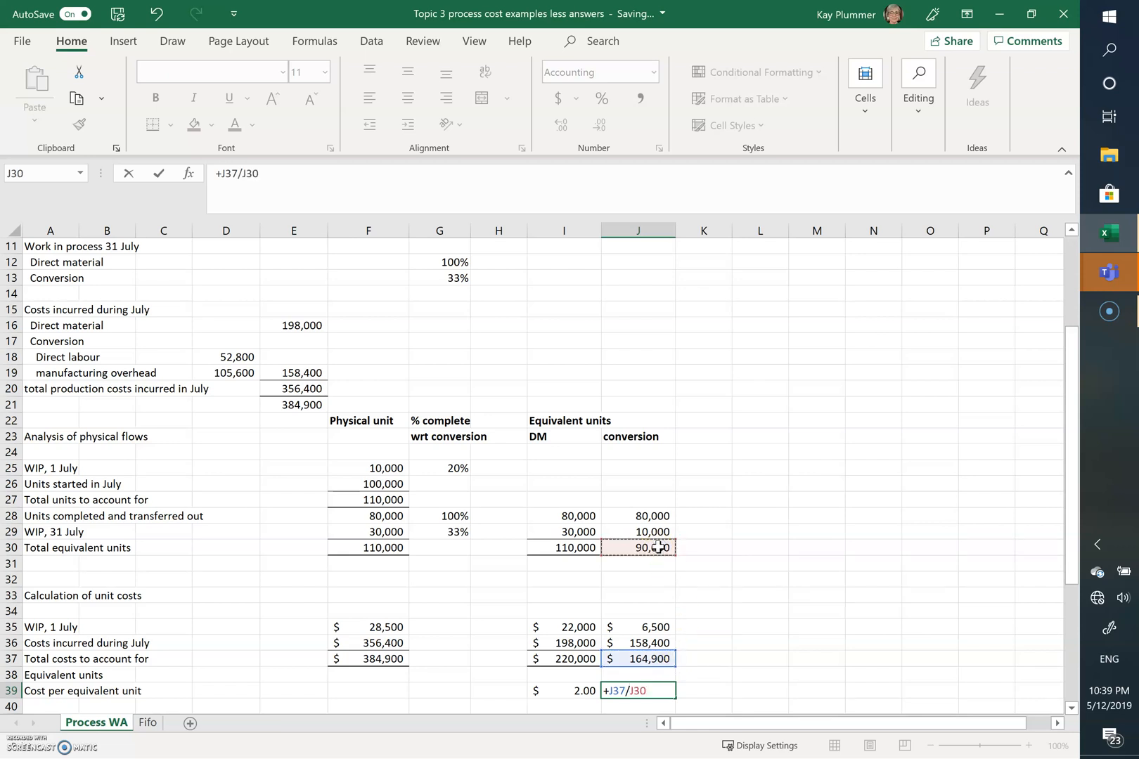
pyautogui.press('Enter')
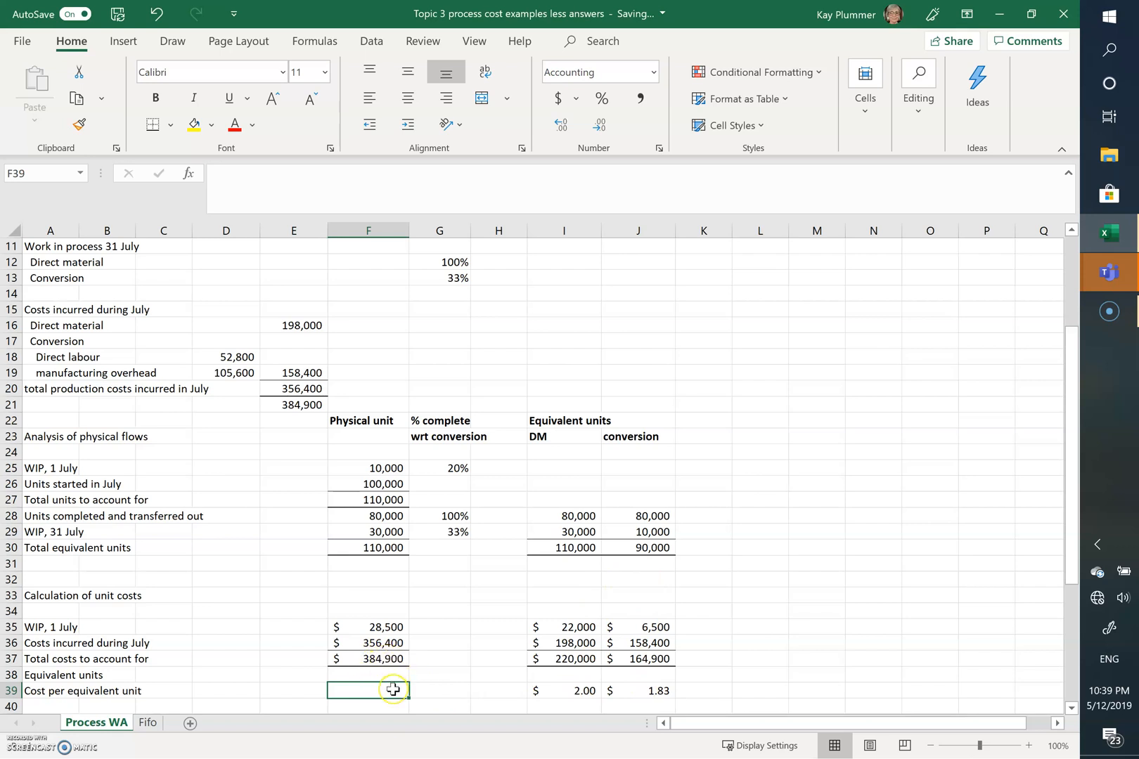
# Add DM and conversion unit costs for a $3.83 total cost per equivalent unit
pyautogui.write('+')
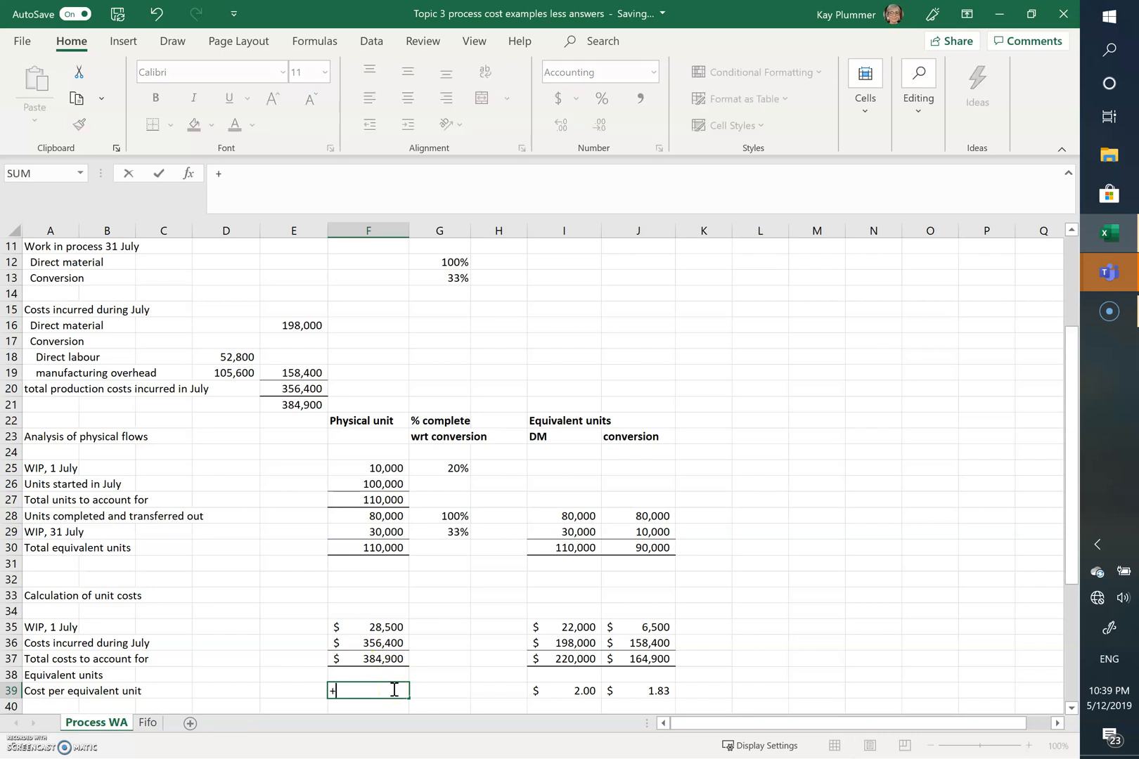
pyautogui.click(564, 690)
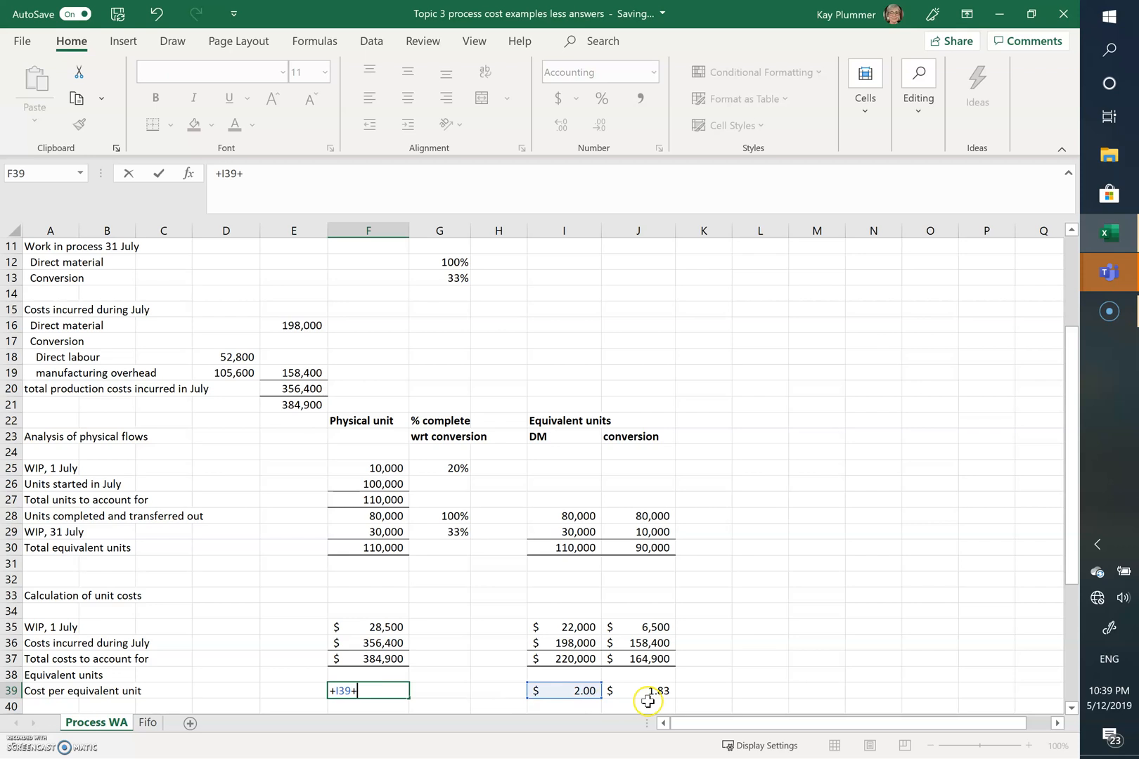
pyautogui.press('enter')
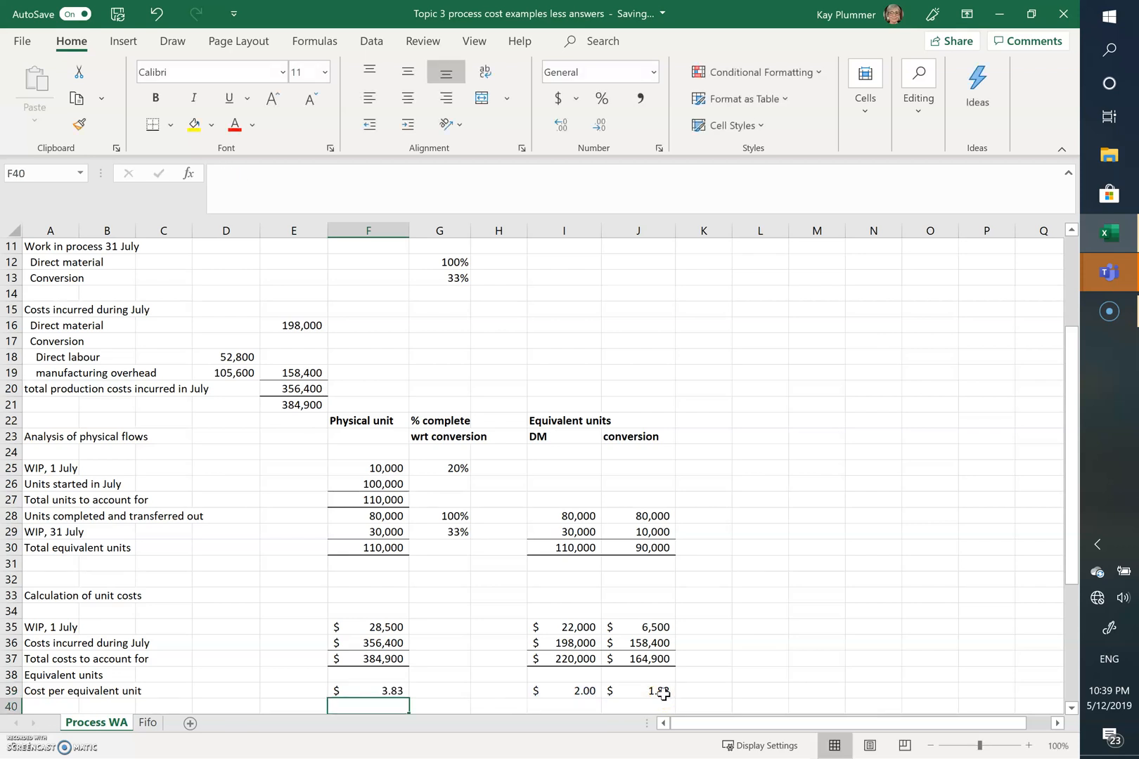
# Compute cost of goods transferred out as 80,000 × $3.83 = 306,577.78
pyautogui.scroll(-3)
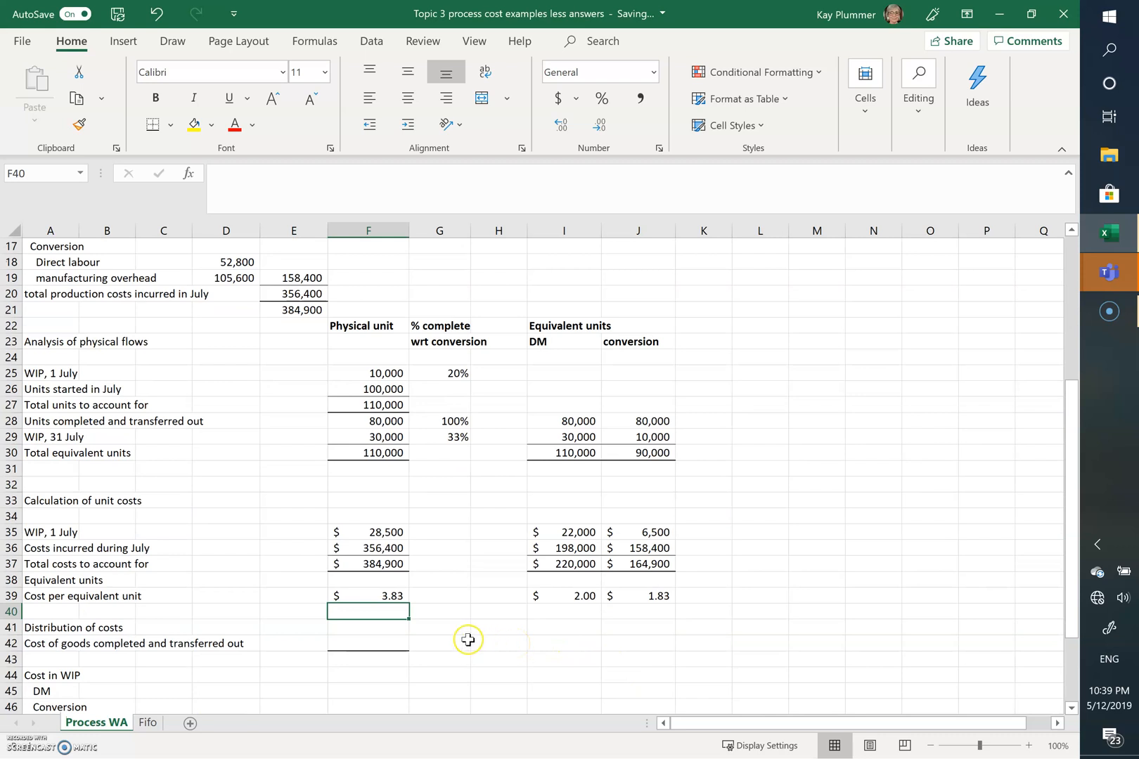
pyautogui.scroll(-3)
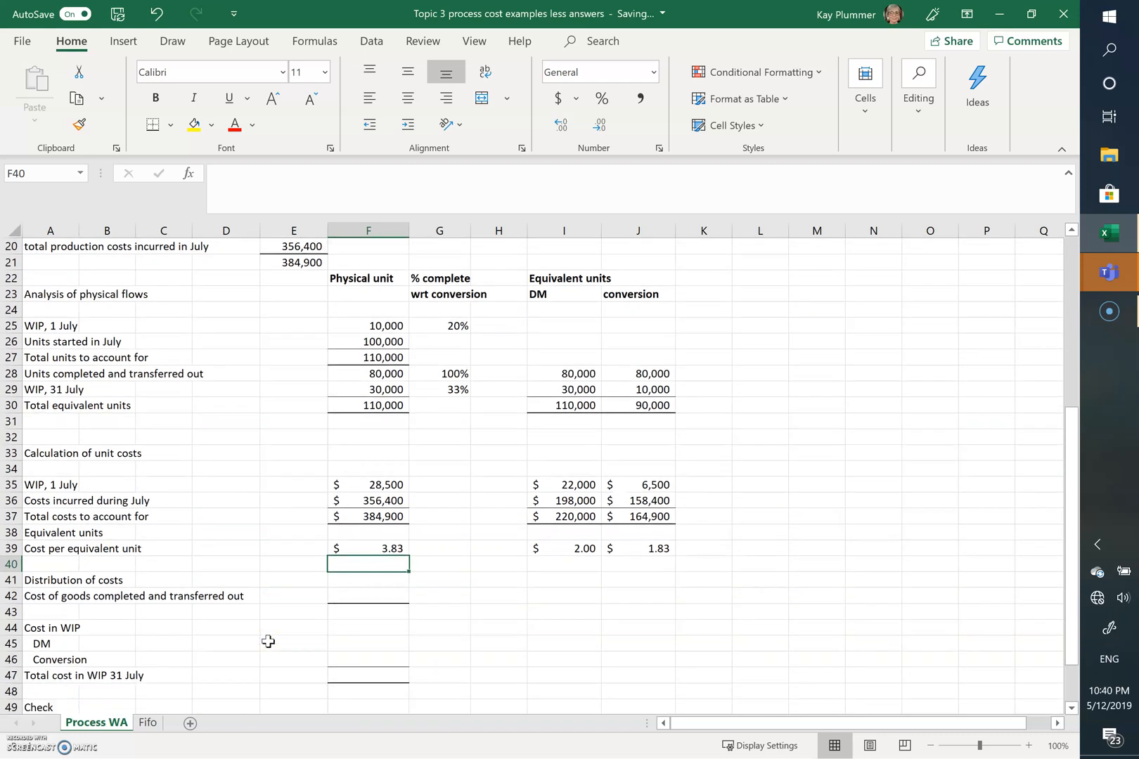
pyautogui.scroll(-3)
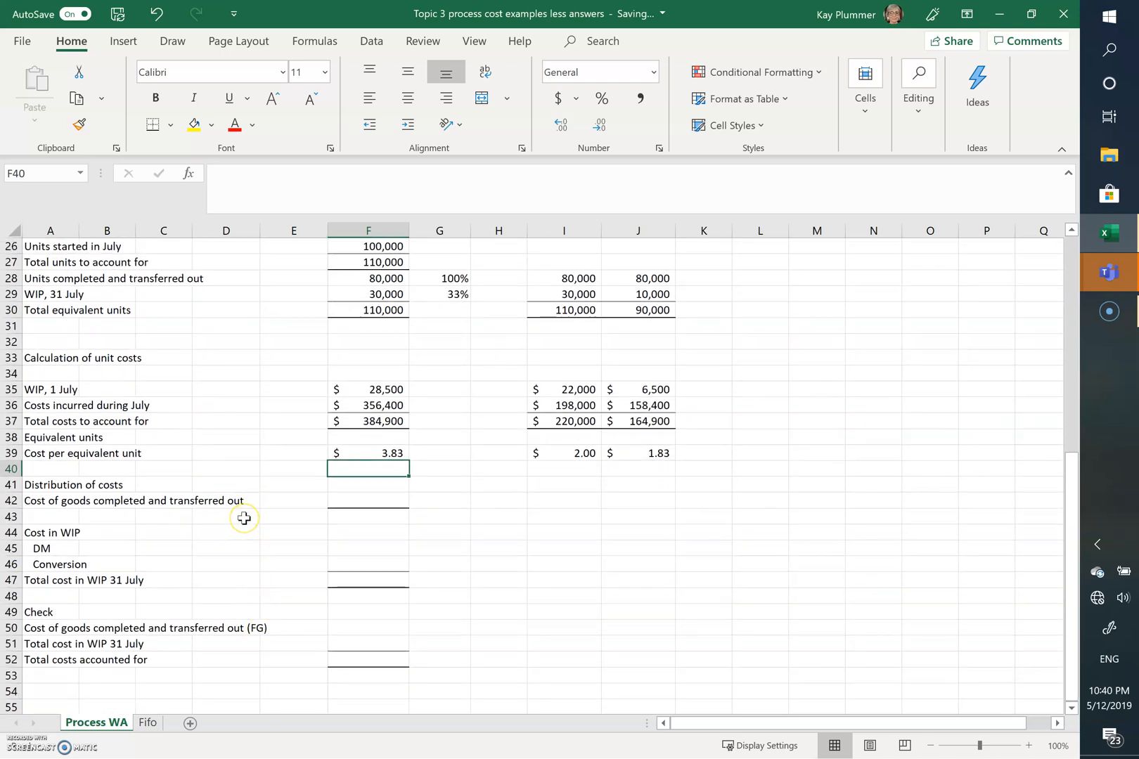
pyautogui.moveTo(244, 519)
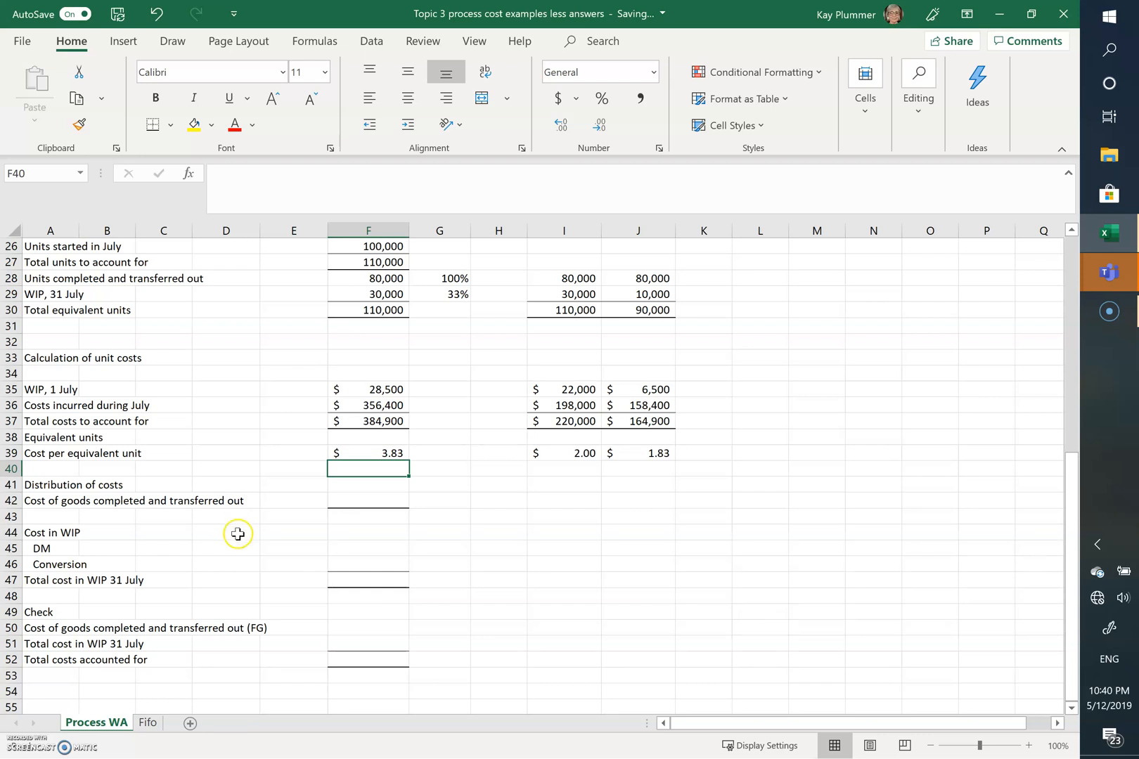
pyautogui.click(367, 501)
pyautogui.write('+F28')
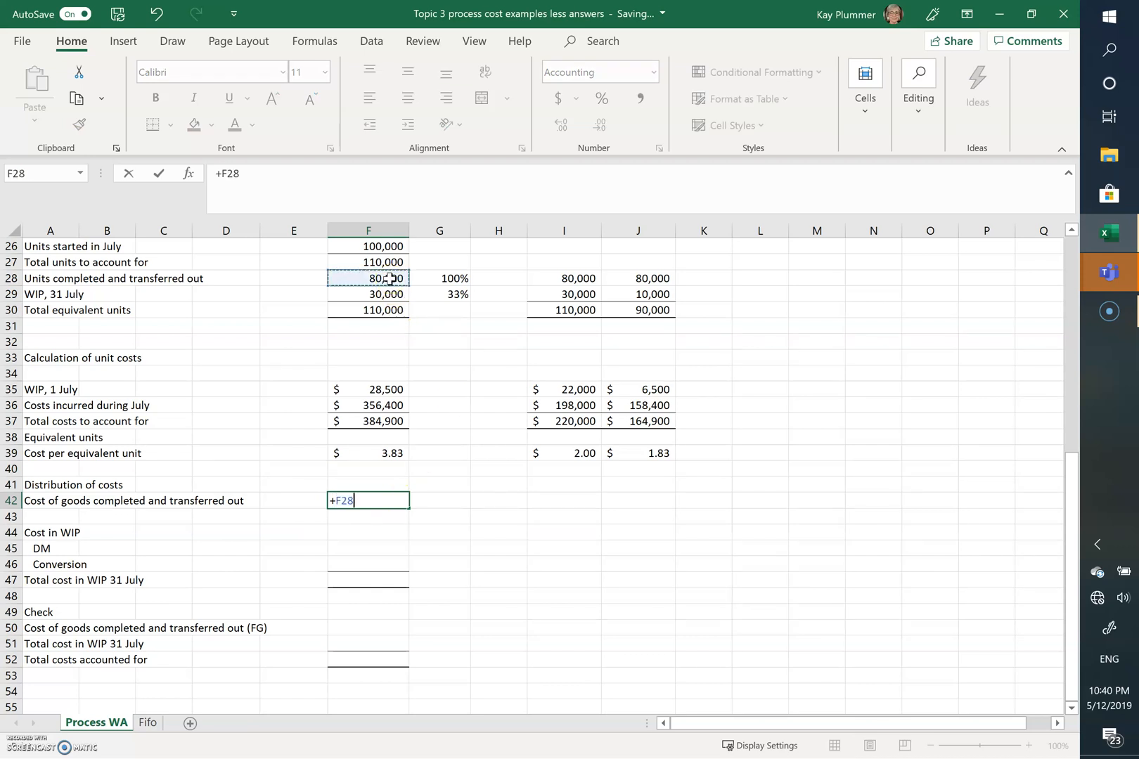
pyautogui.write('*')
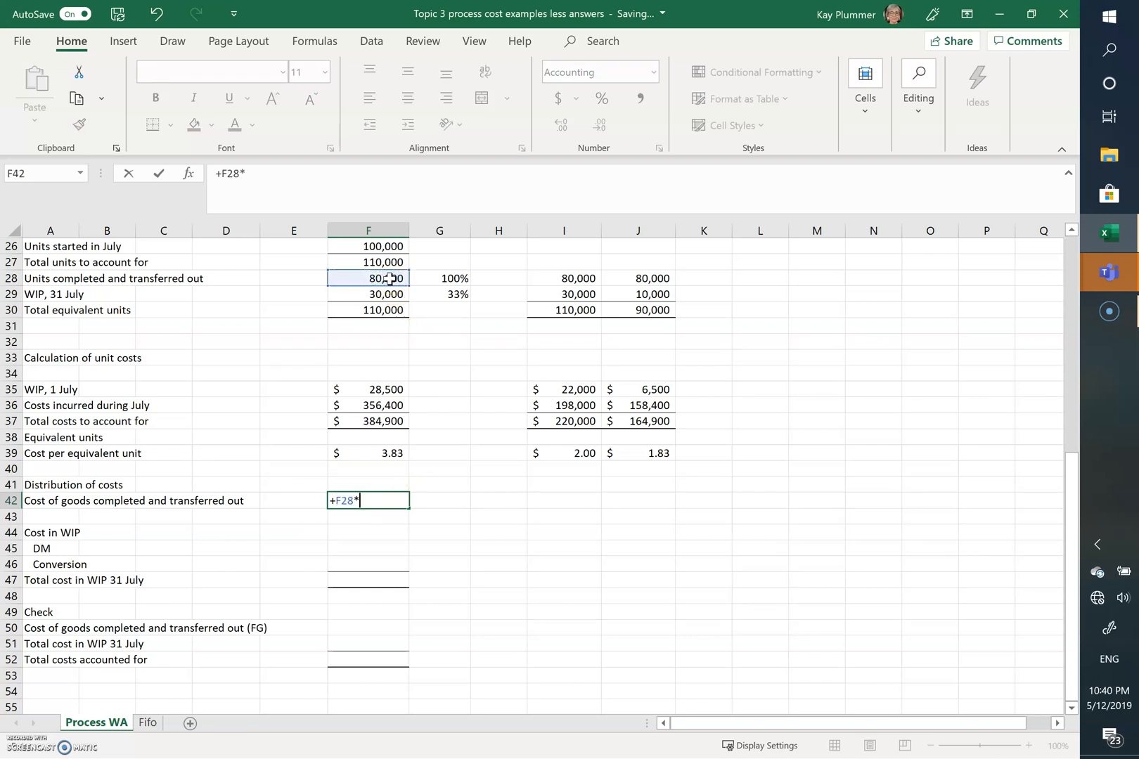
pyautogui.moveTo(385, 452)
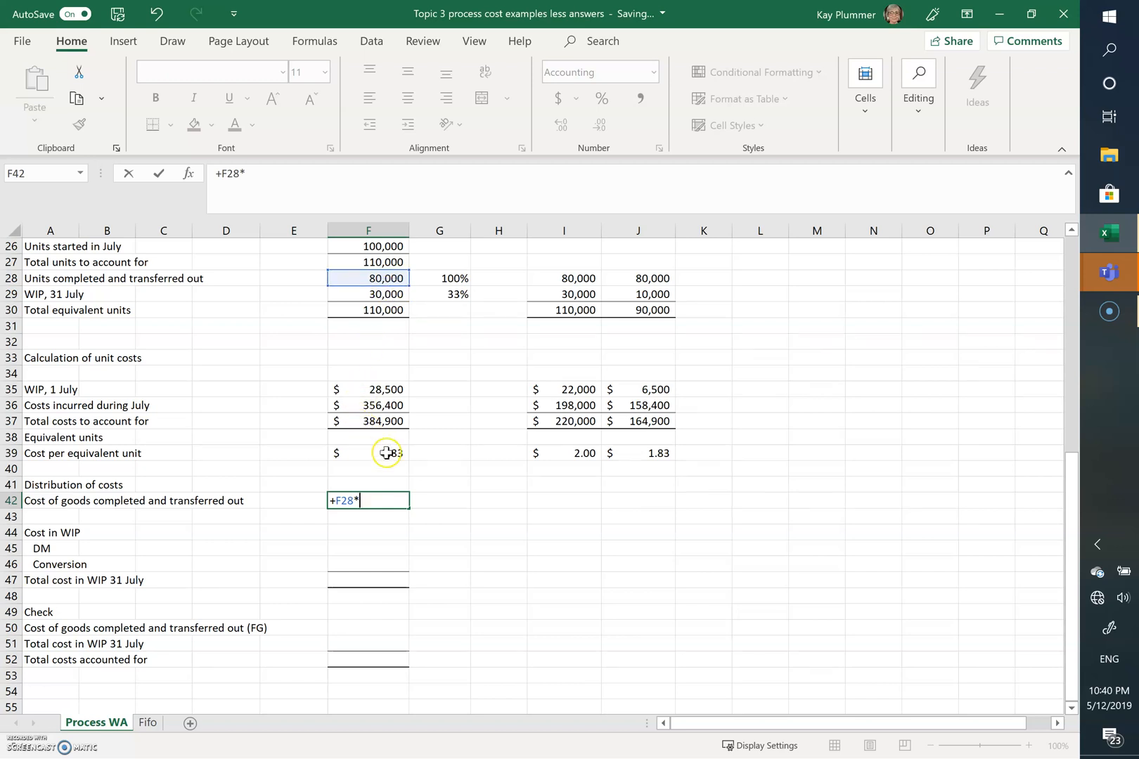
pyautogui.press('enter')
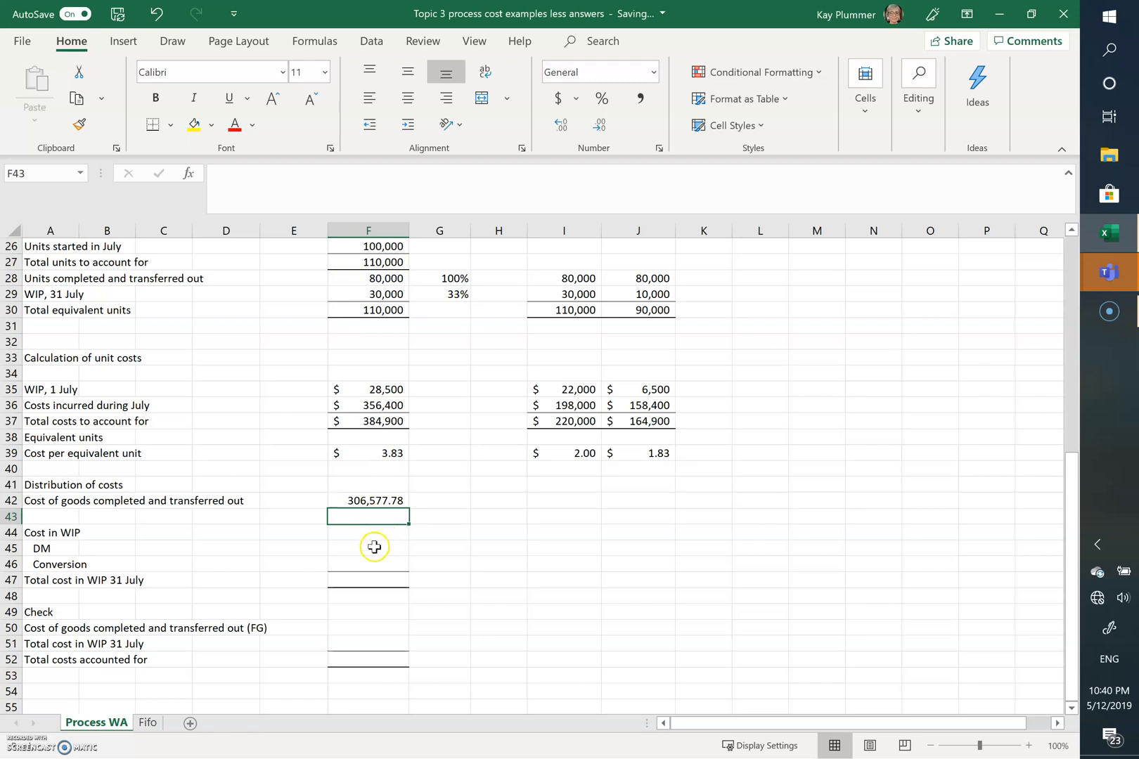
pyautogui.moveTo(374, 550)
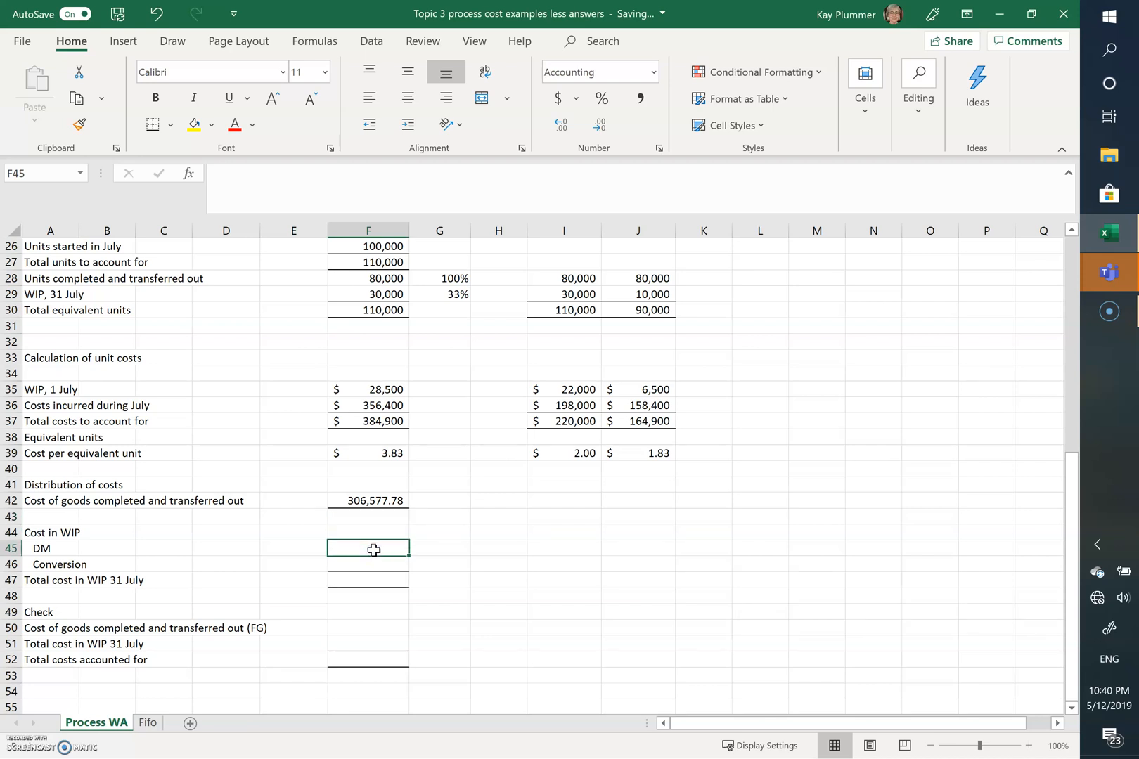
# Compute closing WIP direct material cost as 30,000 × $2.00 = $60,000.00
pyautogui.write('+')
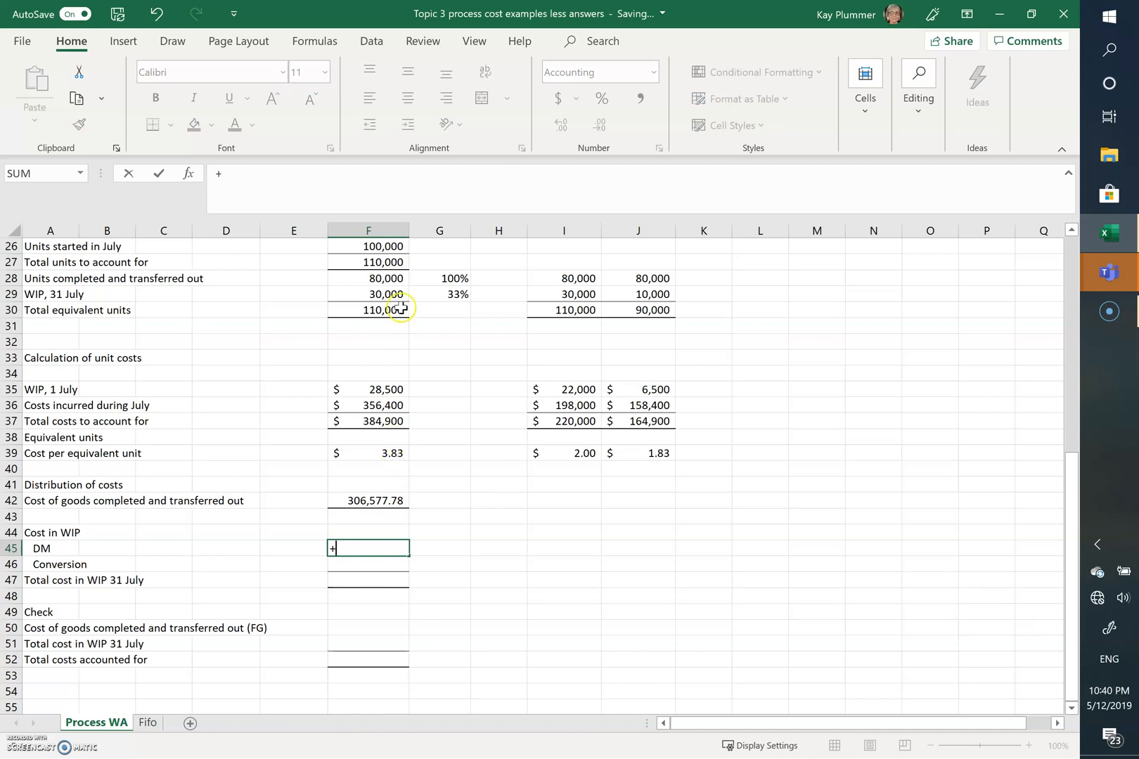
pyautogui.click(368, 294)
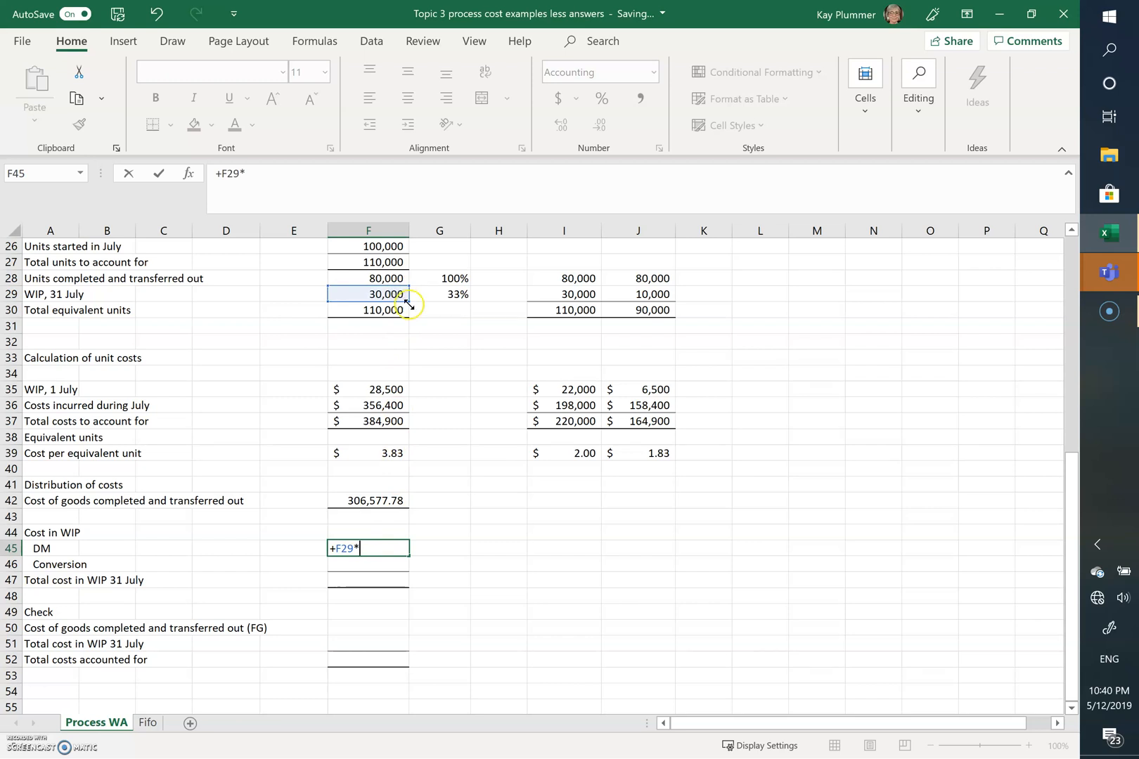
pyautogui.click(564, 453)
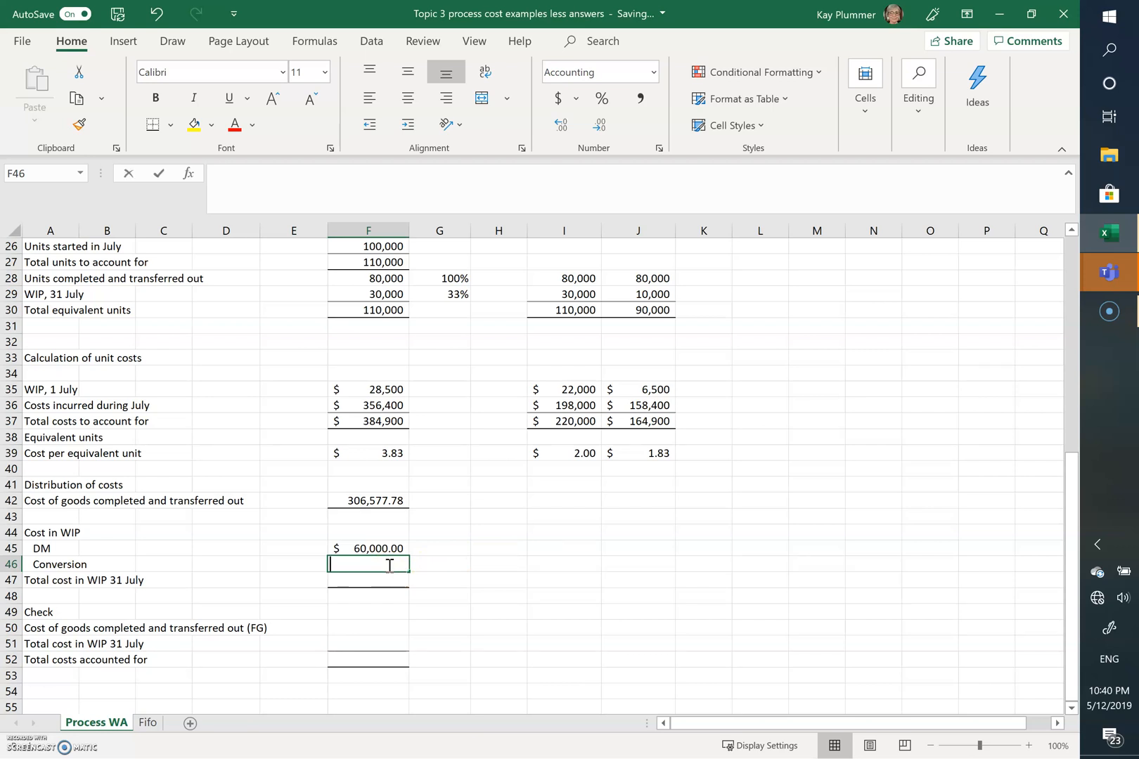
pyautogui.write('+')
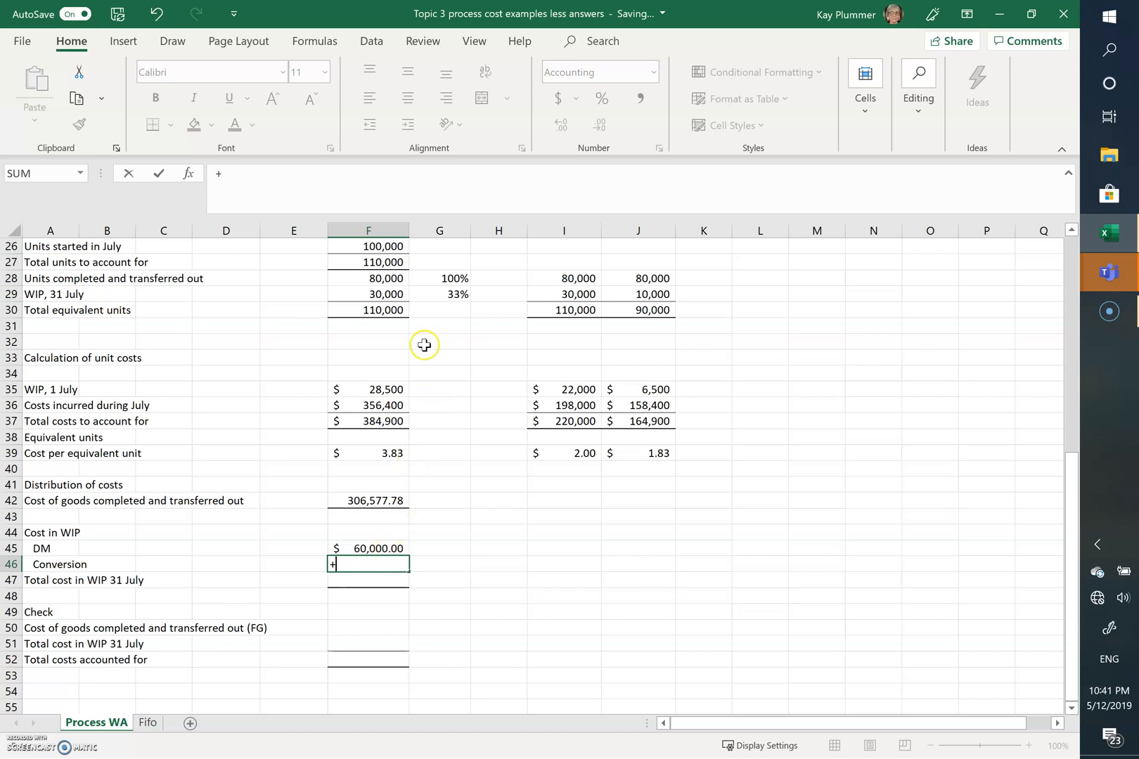
pyautogui.moveTo(399, 296)
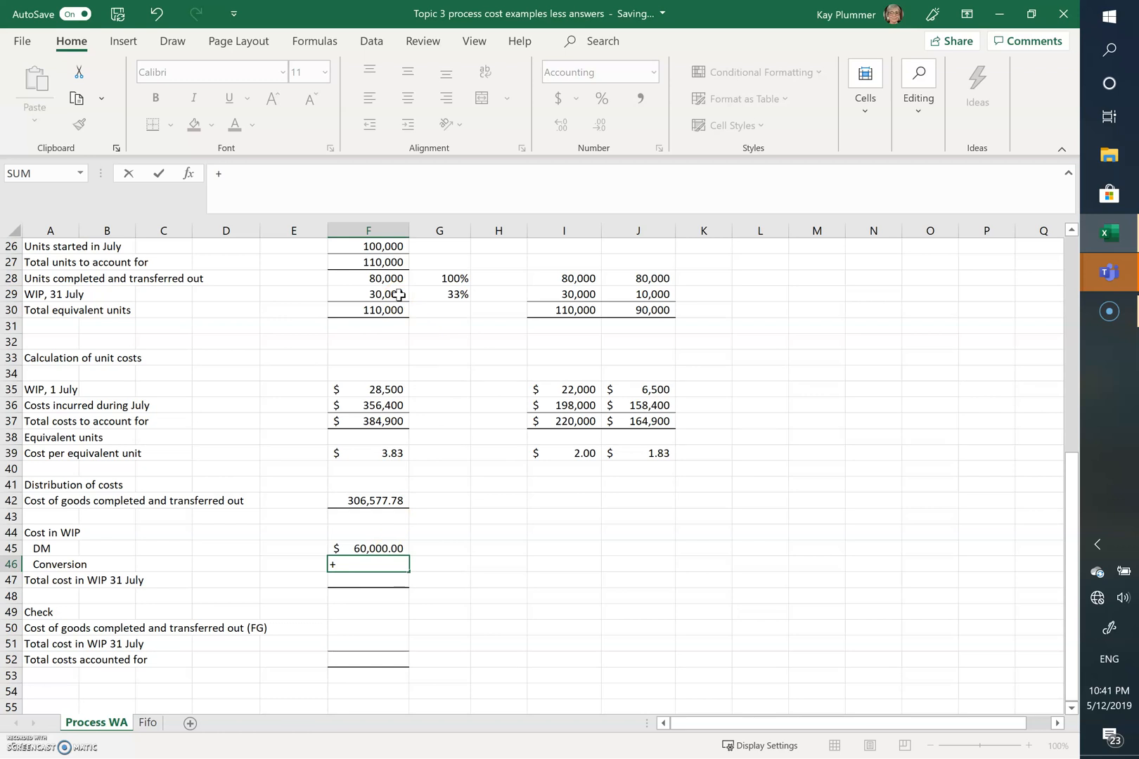
pyautogui.click(378, 294)
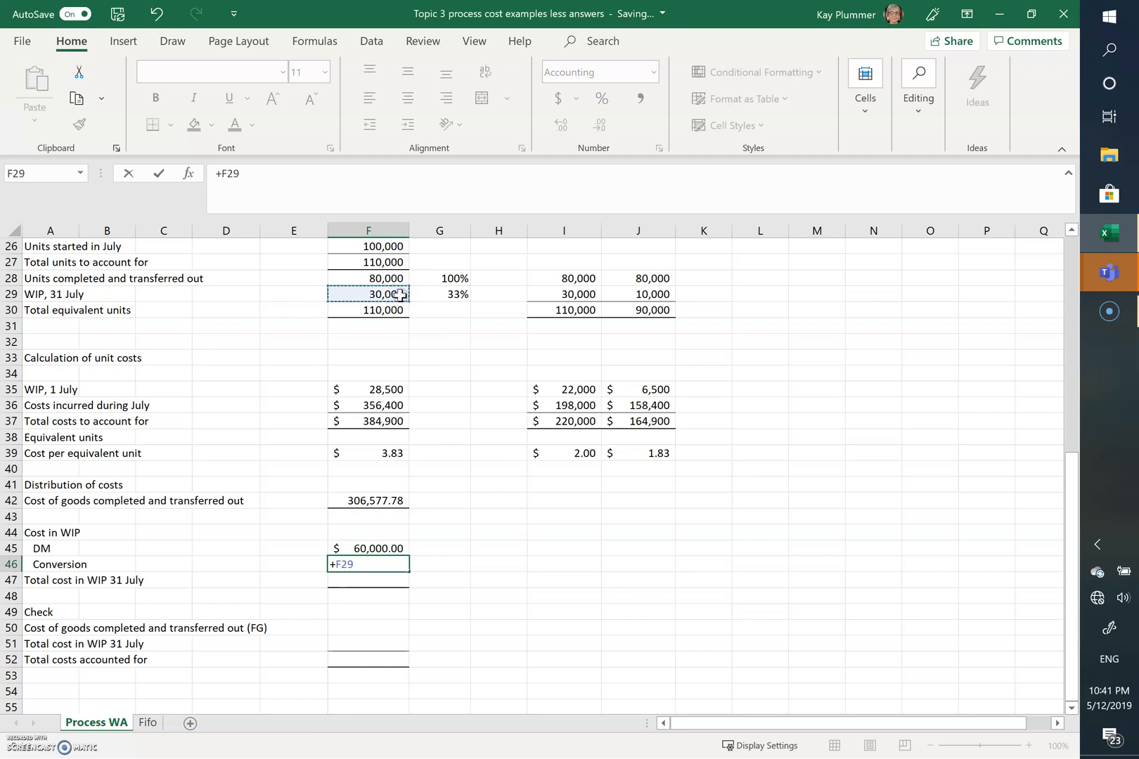
pyautogui.write('*')
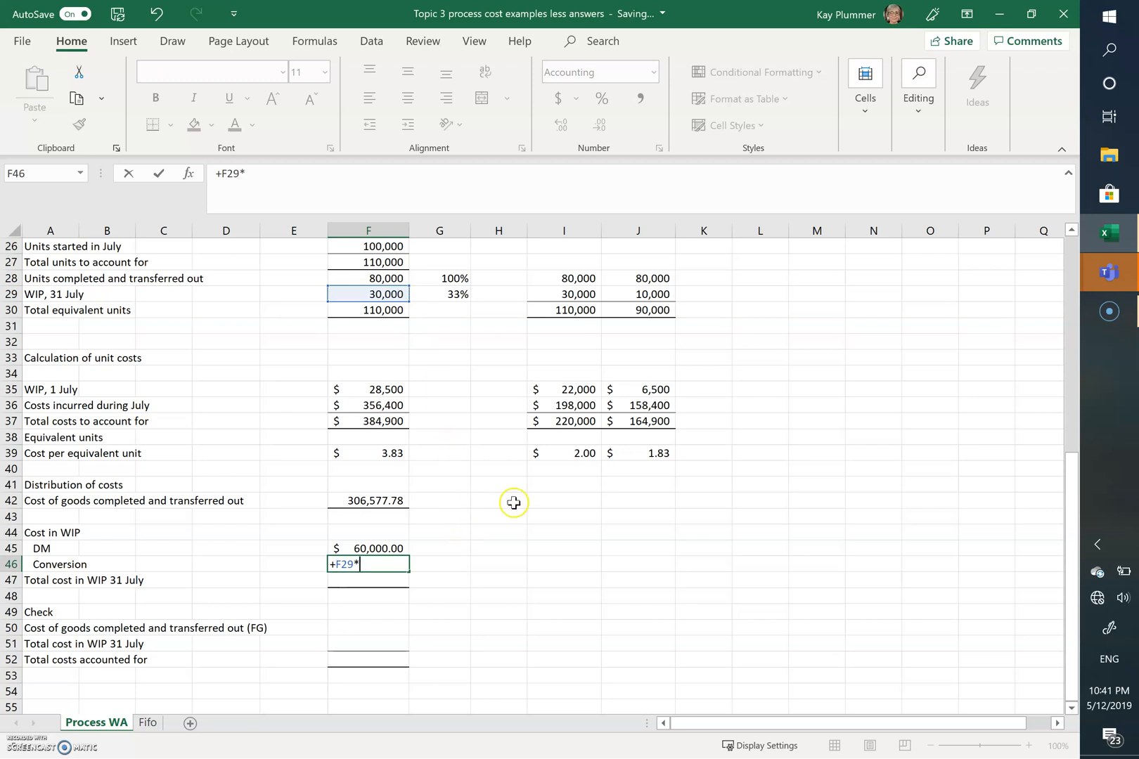
pyautogui.click(638, 453)
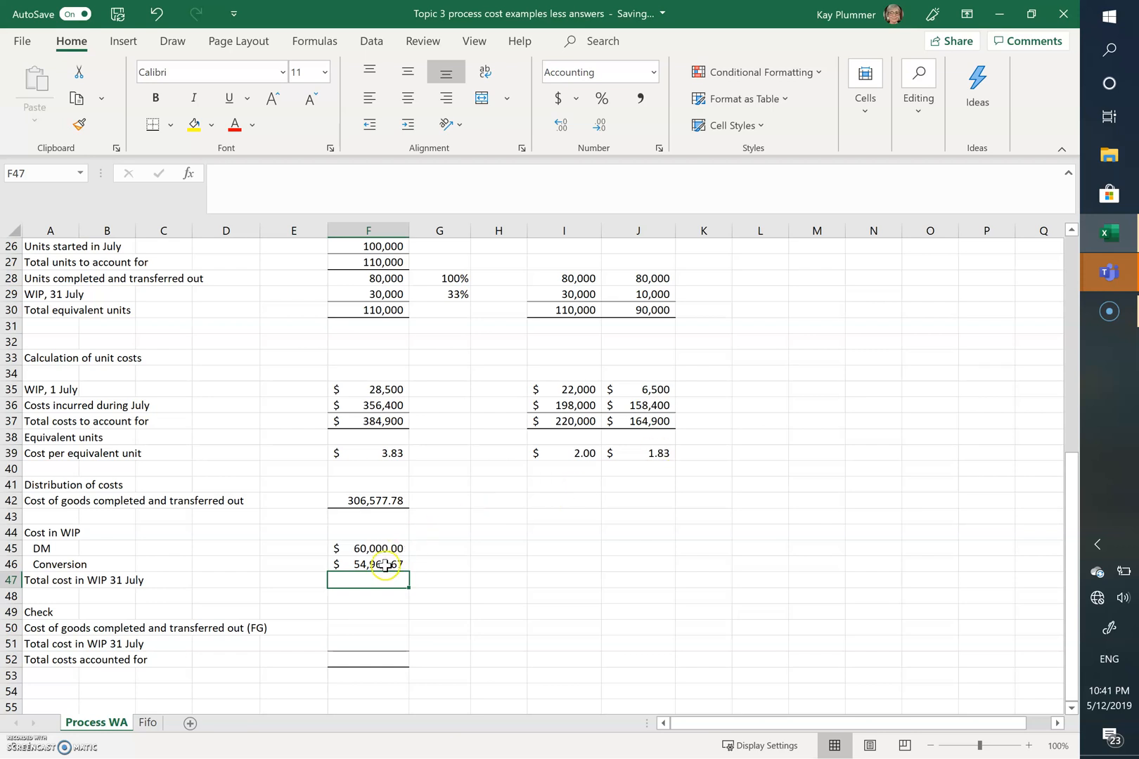
# Correct the conversion WIP cost to 10,000 equivalent units × $1.83 = $18,322.22
pyautogui.click(367, 565)
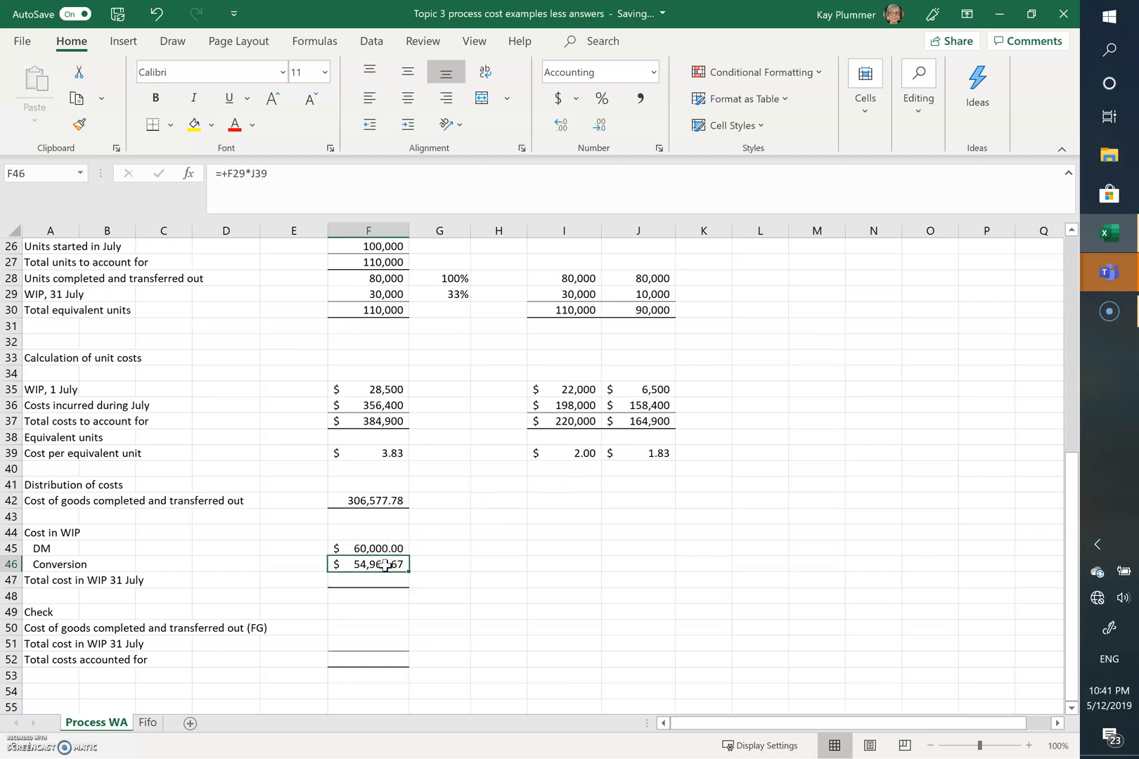
pyautogui.write('+')
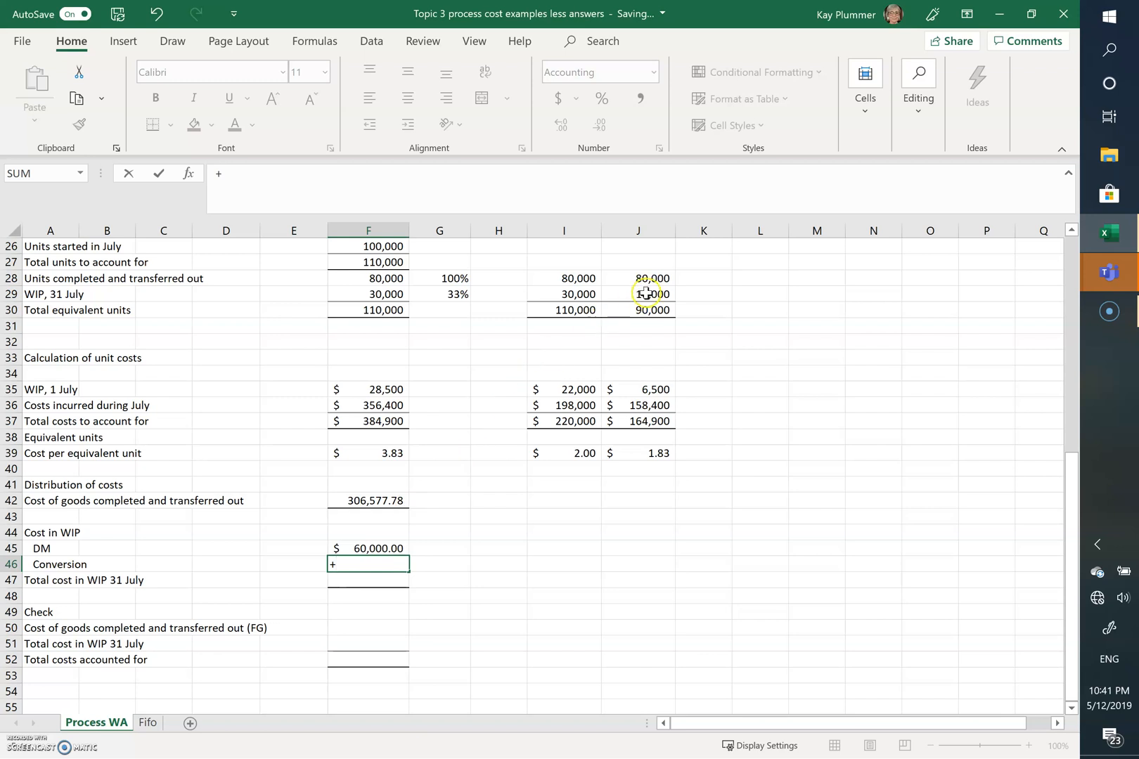
pyautogui.click(638, 294)
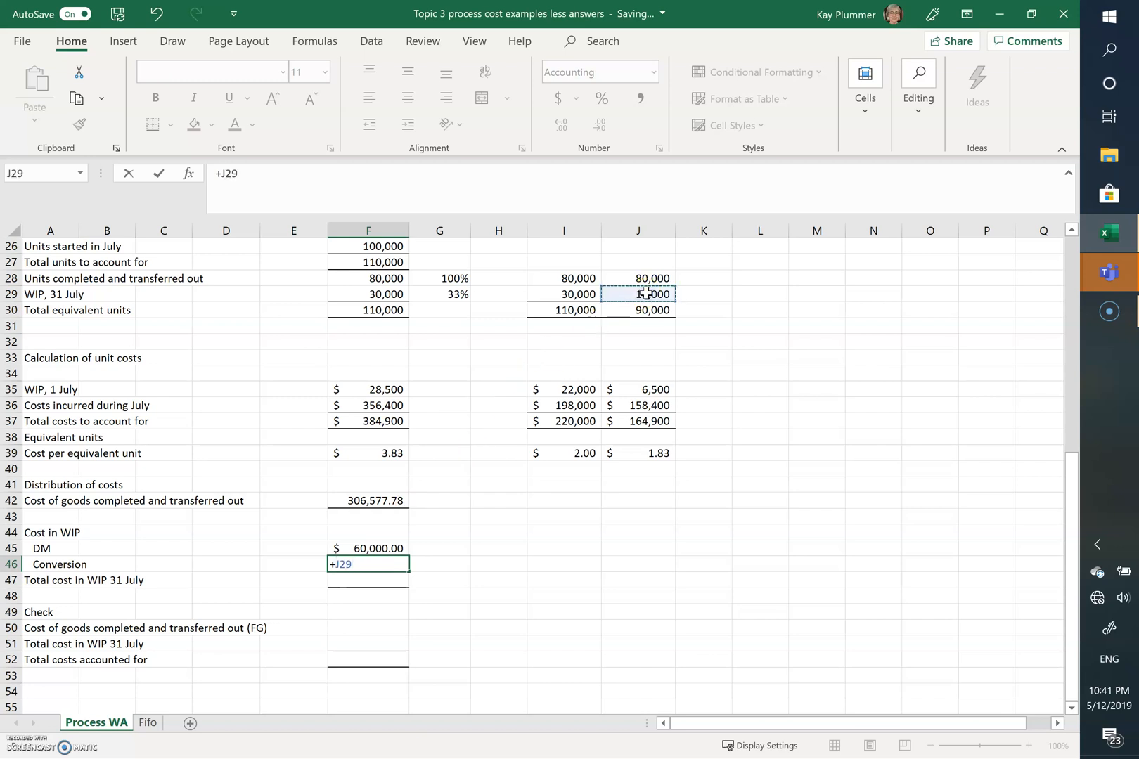
pyautogui.click(639, 453)
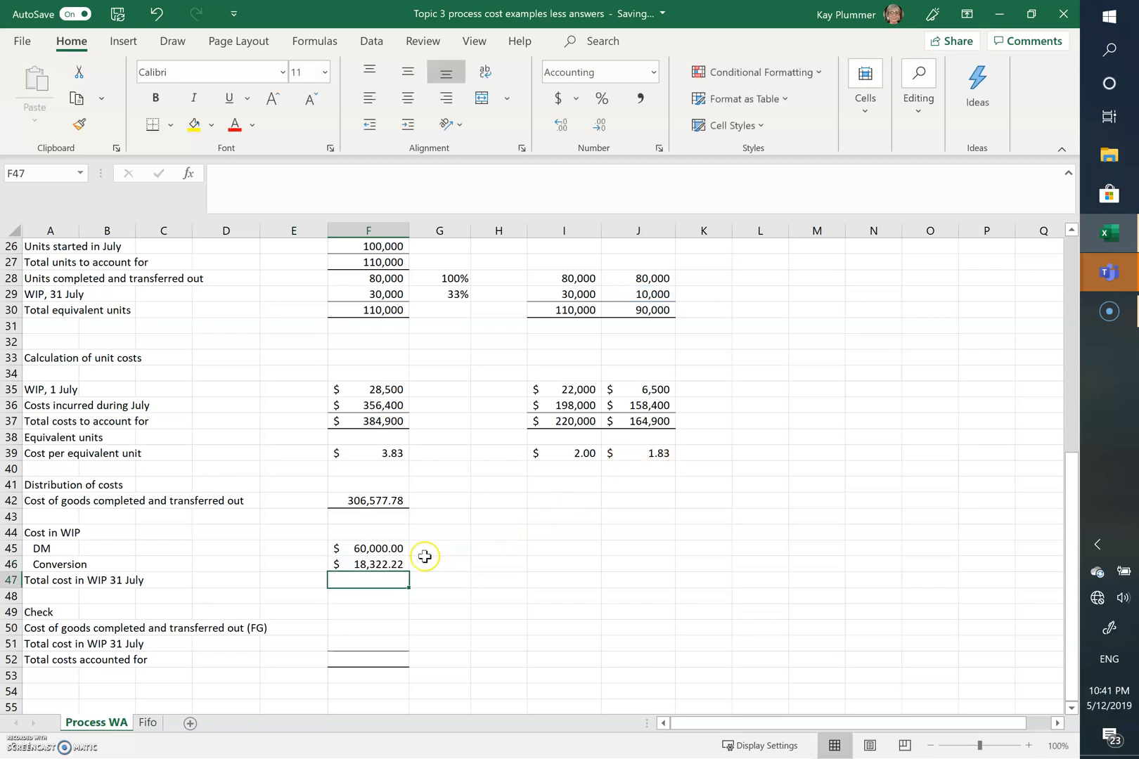
pyautogui.moveTo(637, 297)
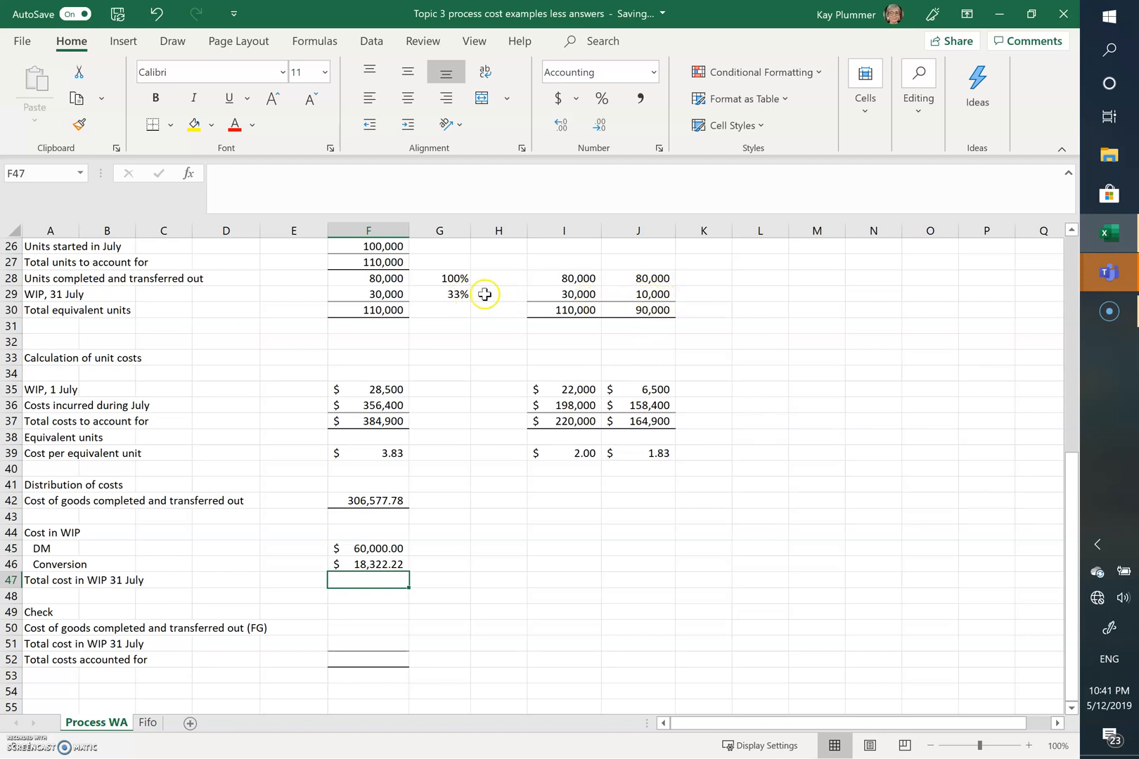
pyautogui.moveTo(659, 296)
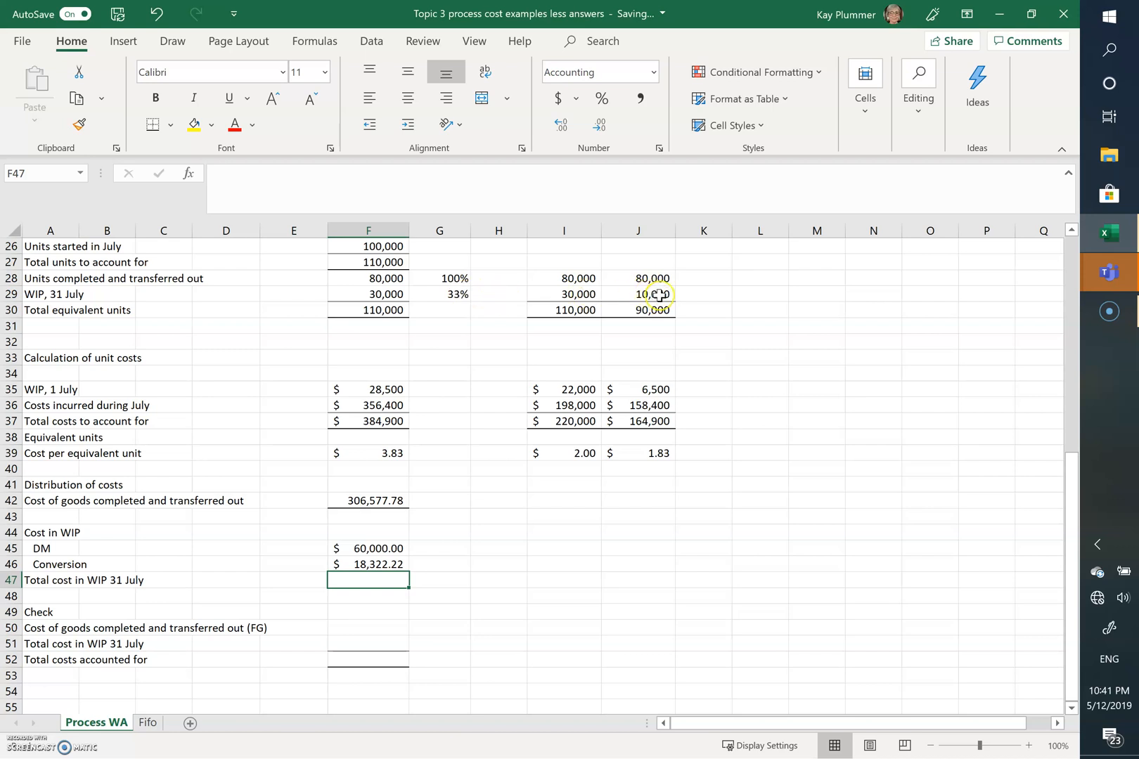
pyautogui.moveTo(405, 560)
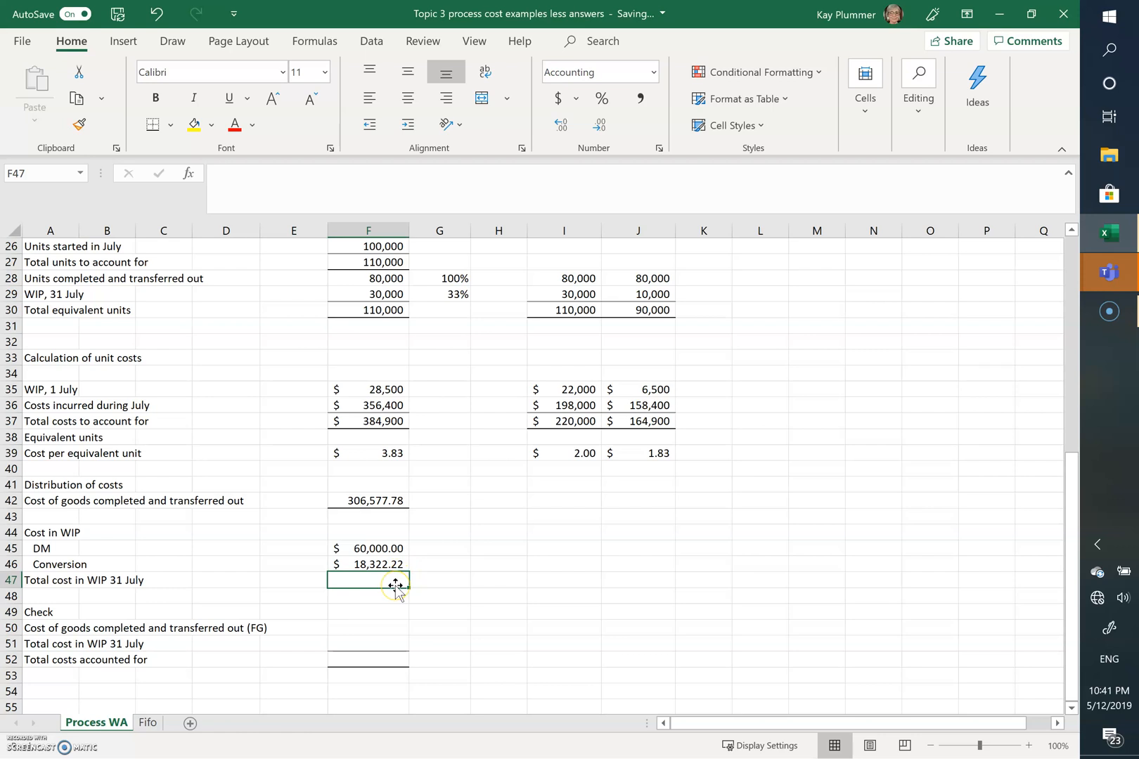
pyautogui.write('+')
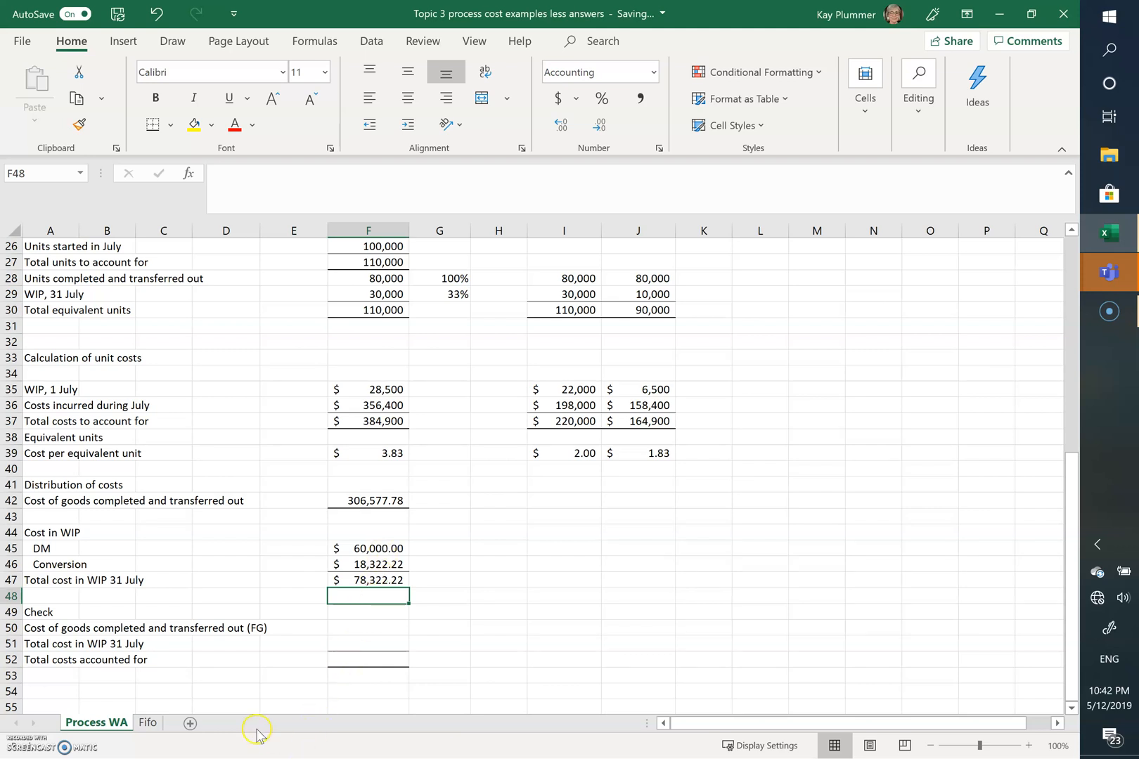
# Total closing WIP at $78,322.22 and begin the finished goods figure in the Check
pyautogui.click(367, 627)
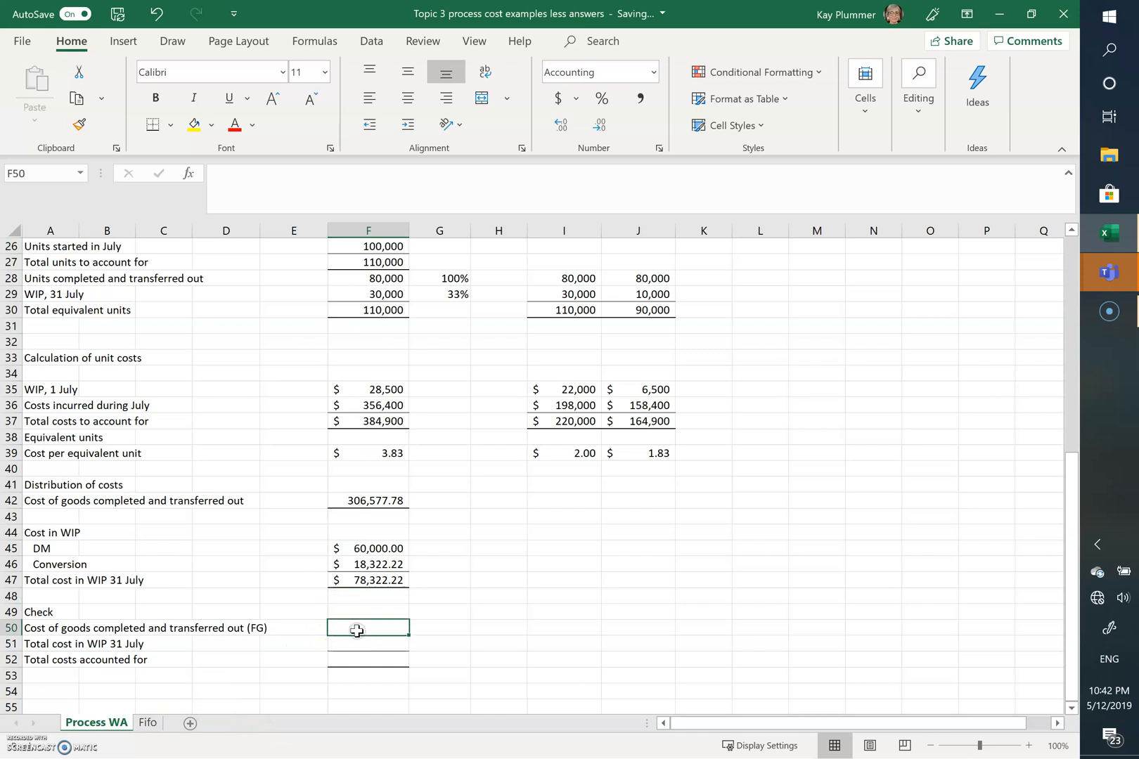
# Link the Check's finished goods line to F42, showing $306,577.78 transferred out
pyautogui.write('+F42+')
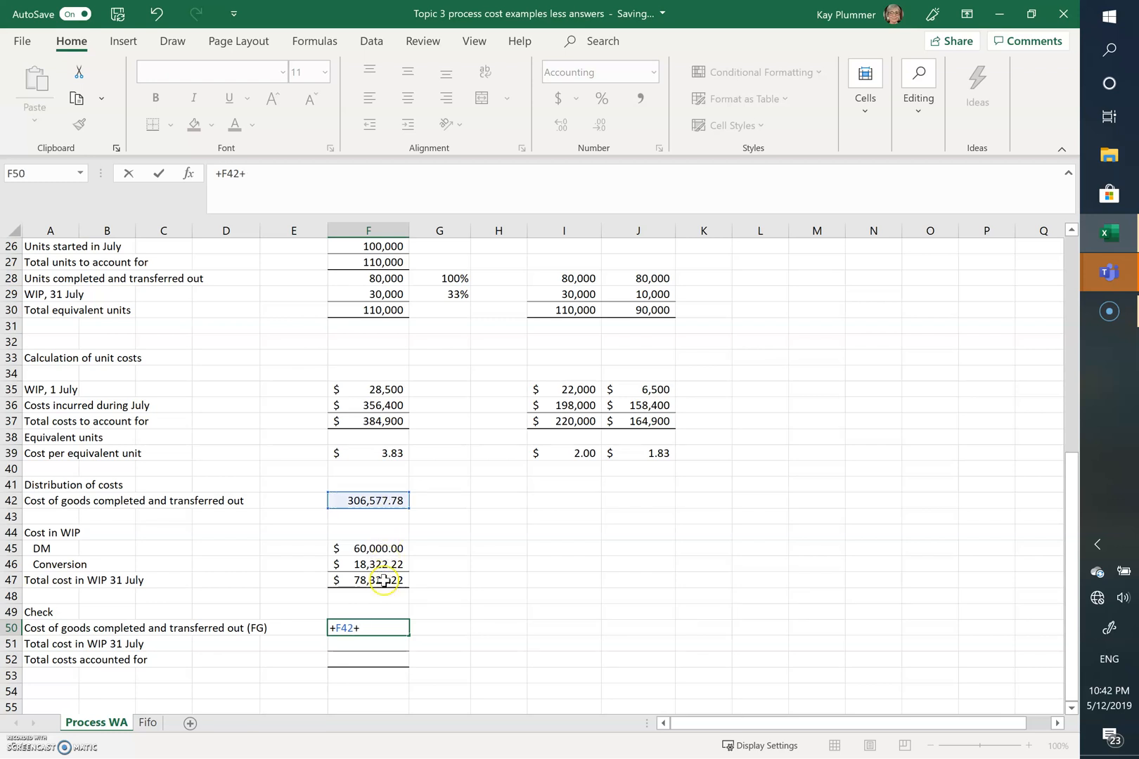
pyautogui.press('enter')
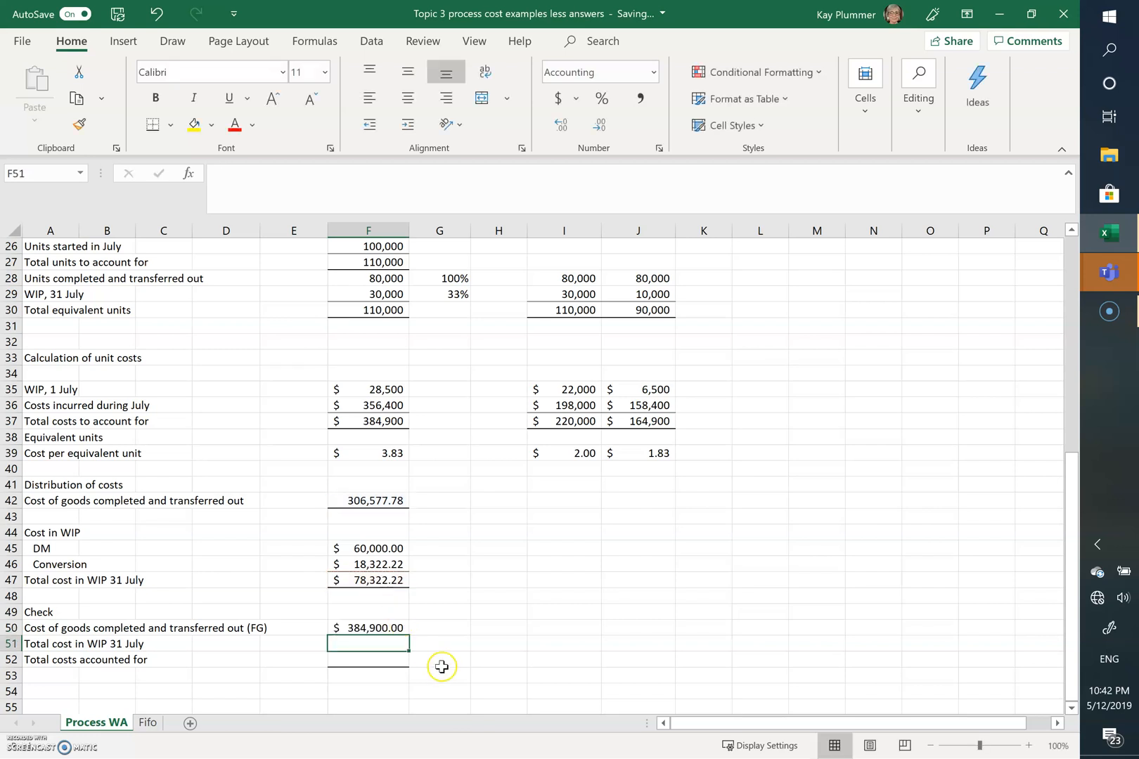
pyautogui.moveTo(442, 672)
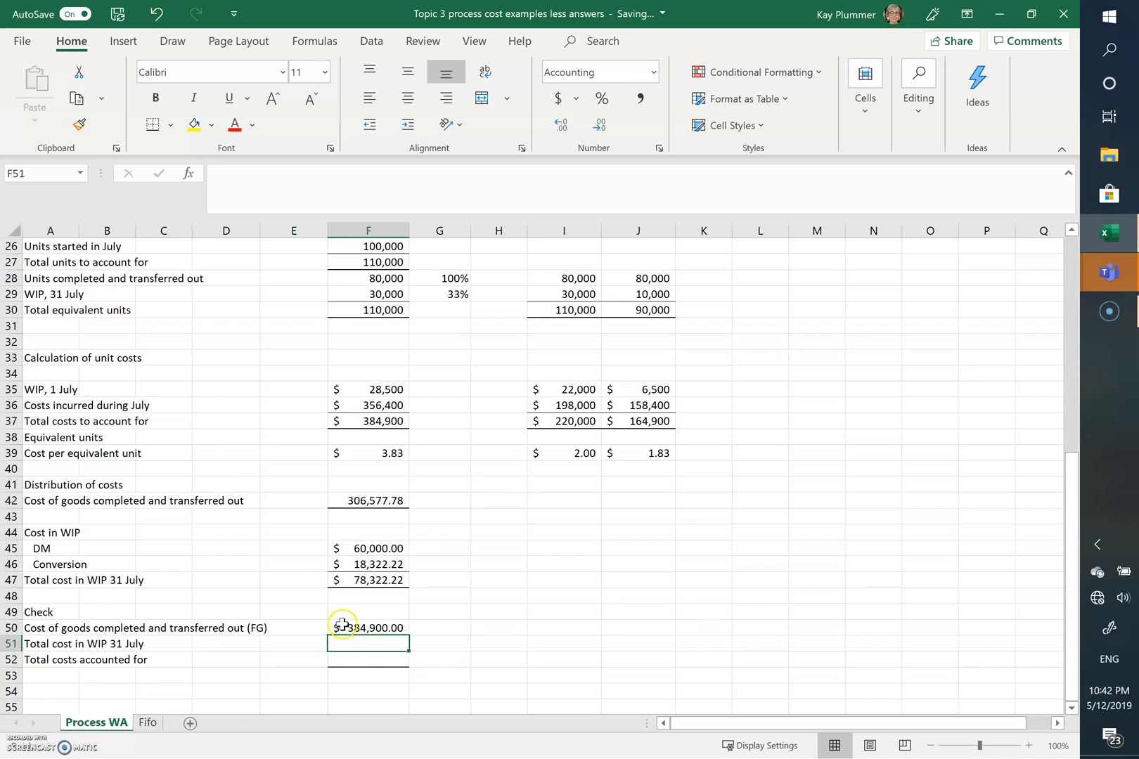
pyautogui.click(367, 627)
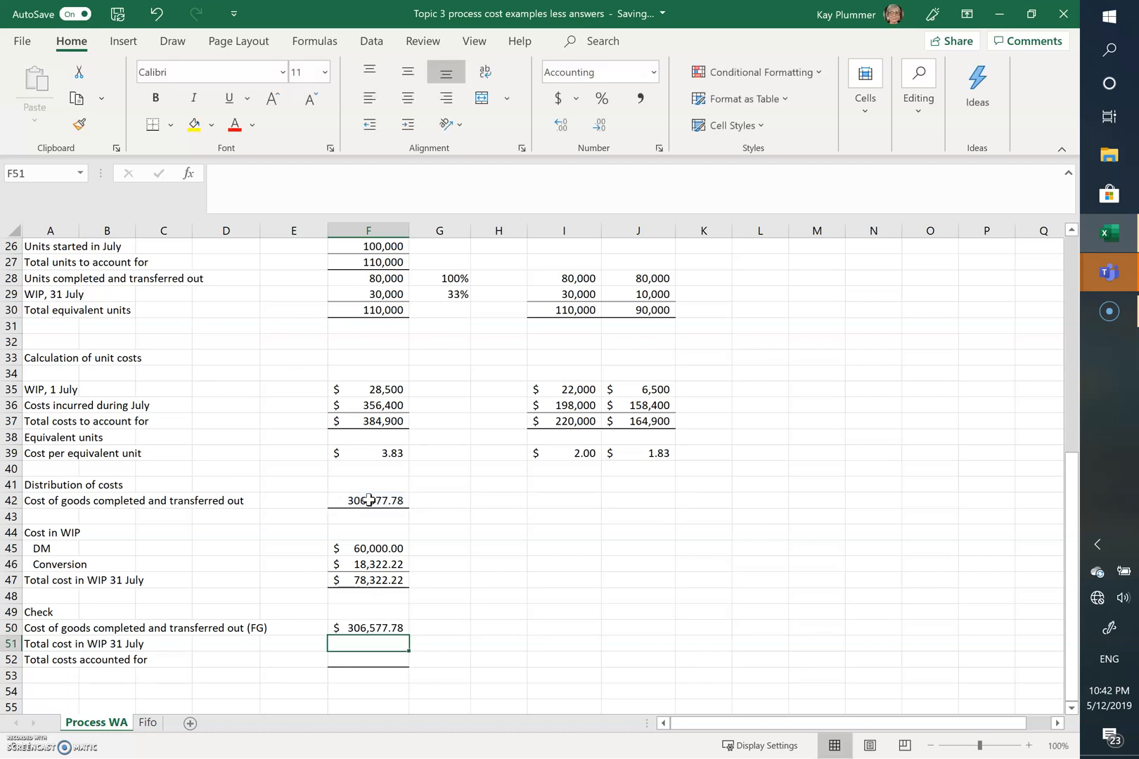
pyautogui.click(367, 579)
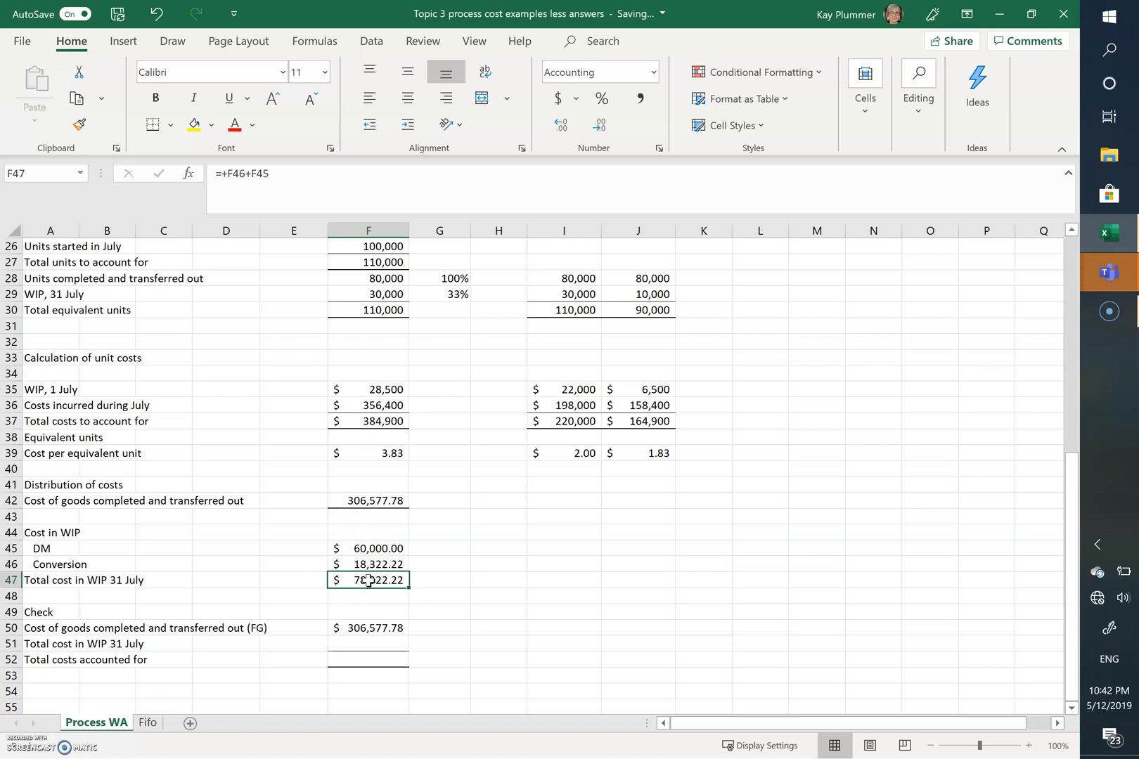
# Link closing WIP to F47 ($78,322.22) and total costs accounted for as F50+F51 ($384,900.00)
pyautogui.click(369, 644)
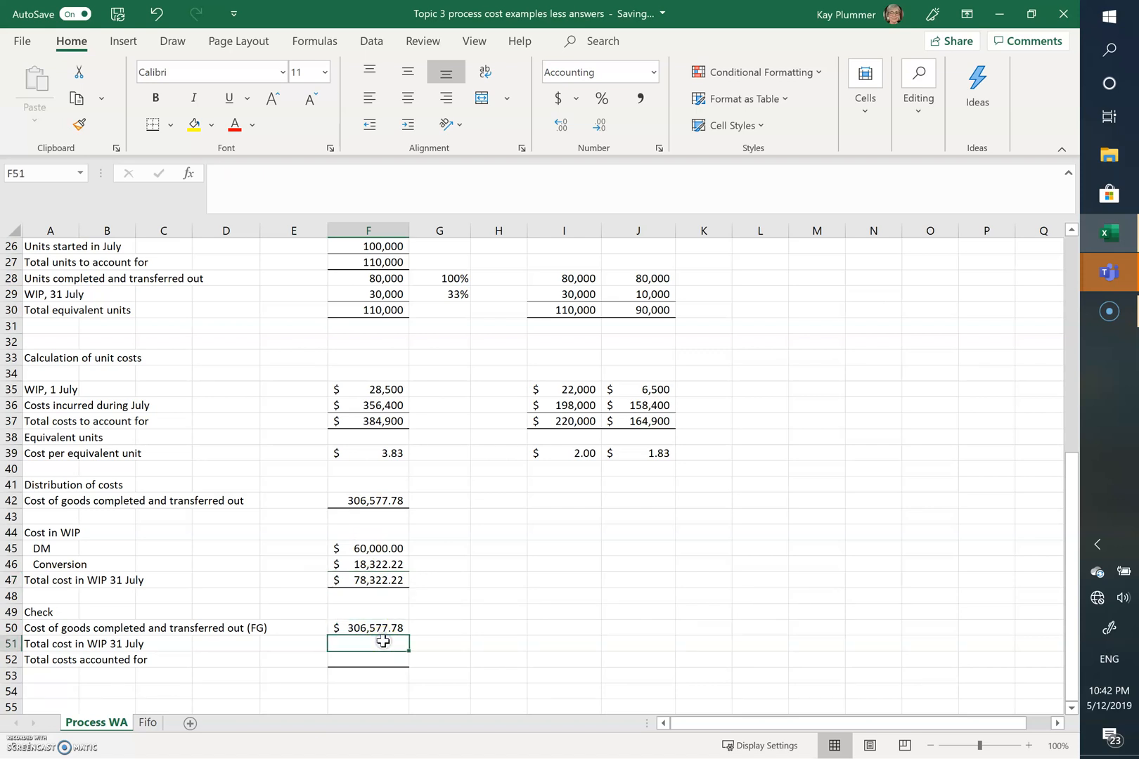
pyautogui.write('+')
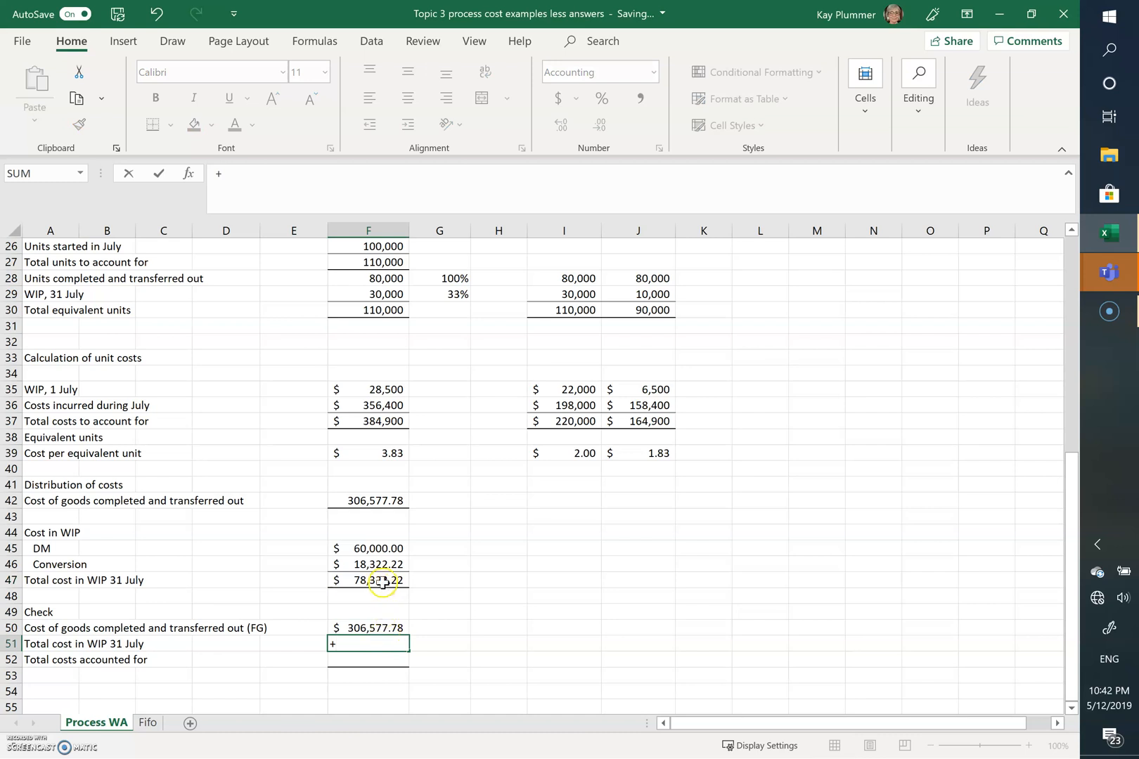
pyautogui.press('Enter')
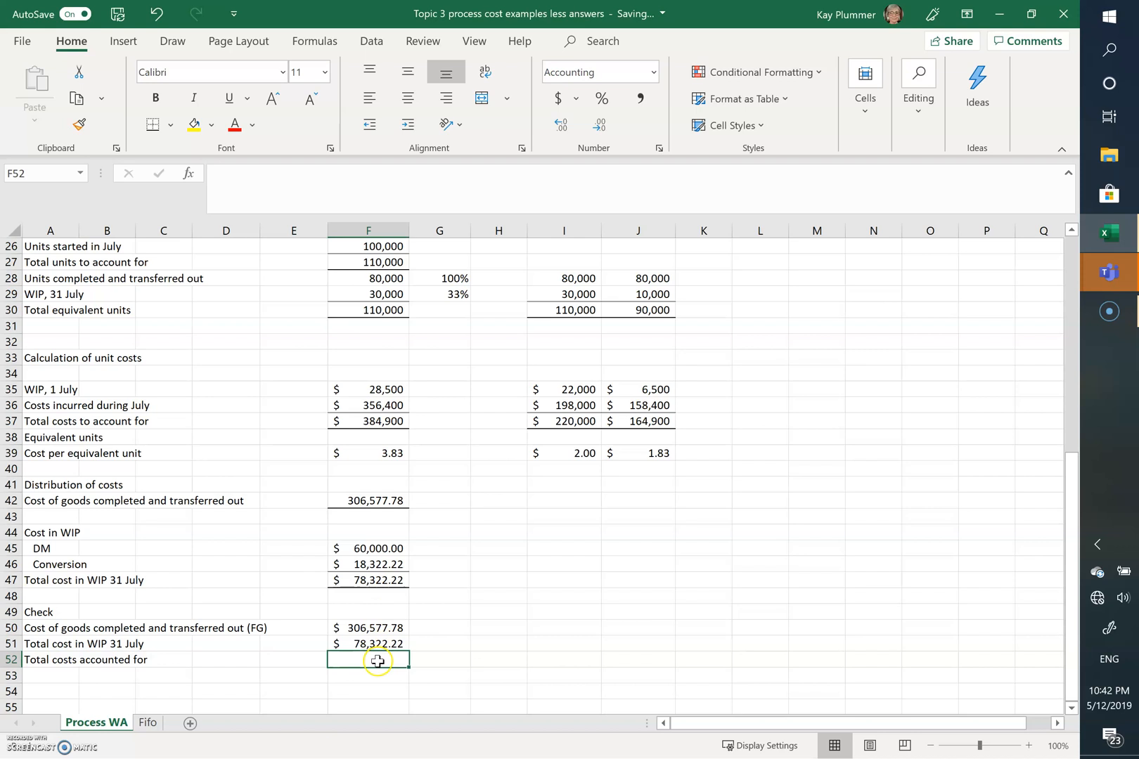
pyautogui.write('+F50+')
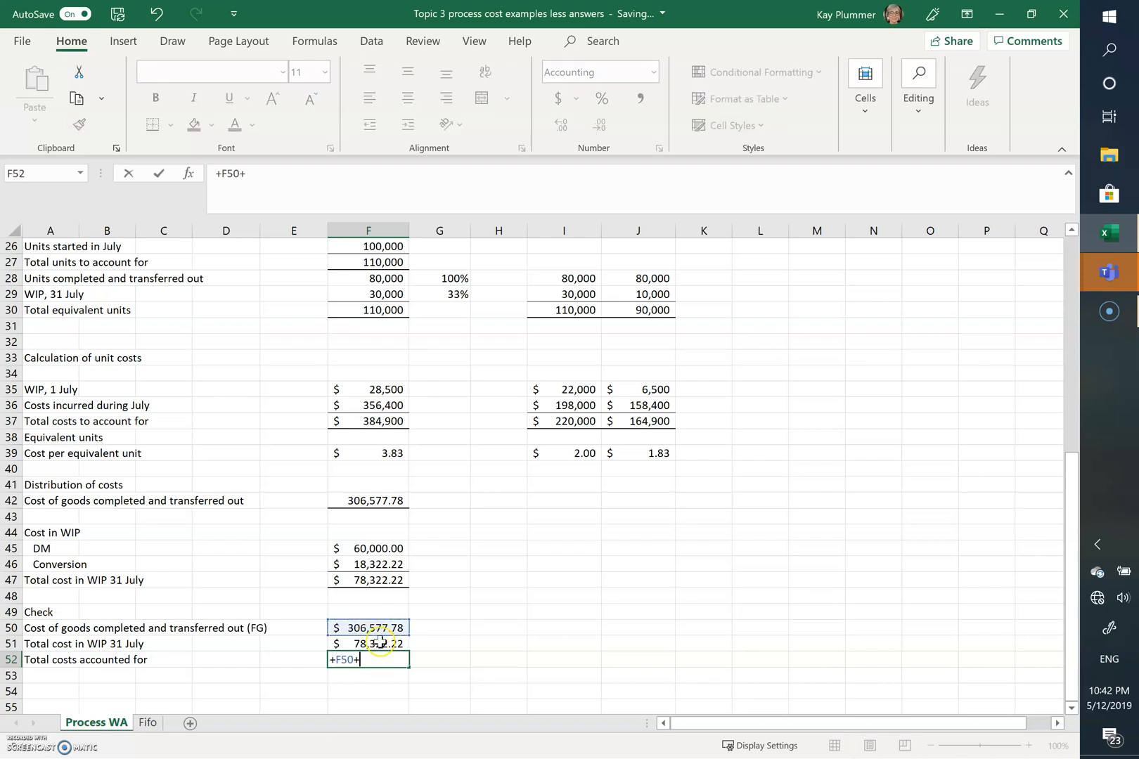
pyautogui.press('enter')
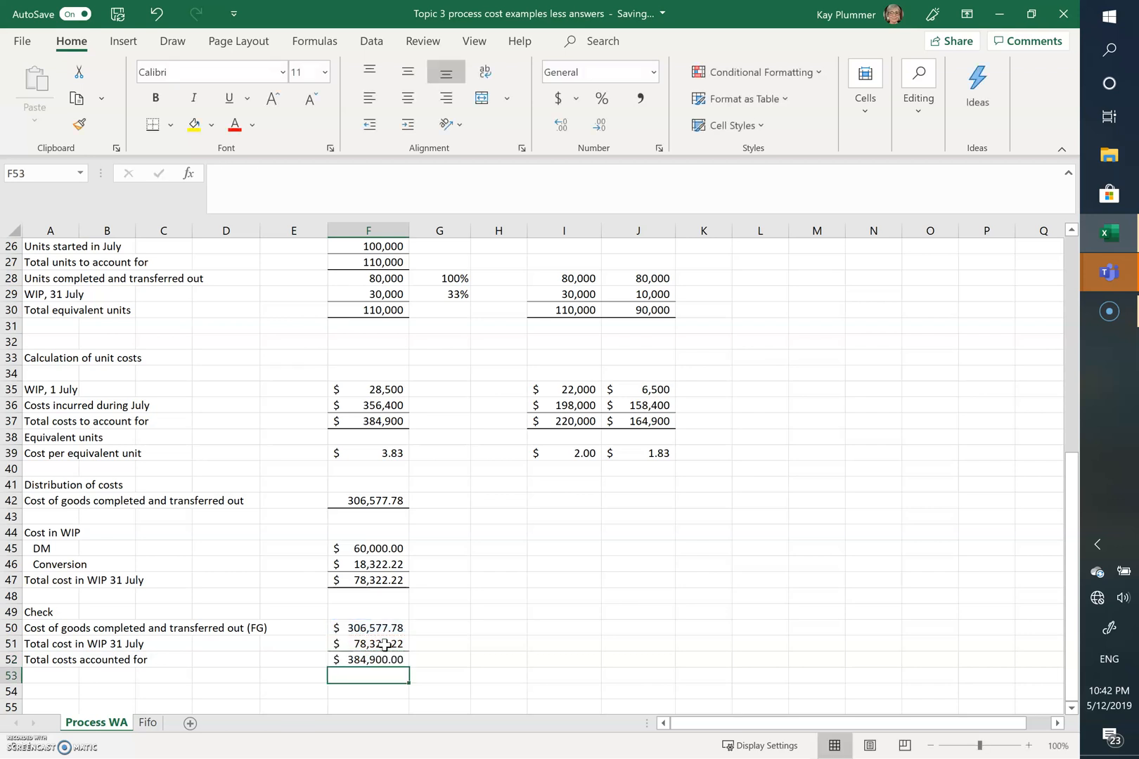